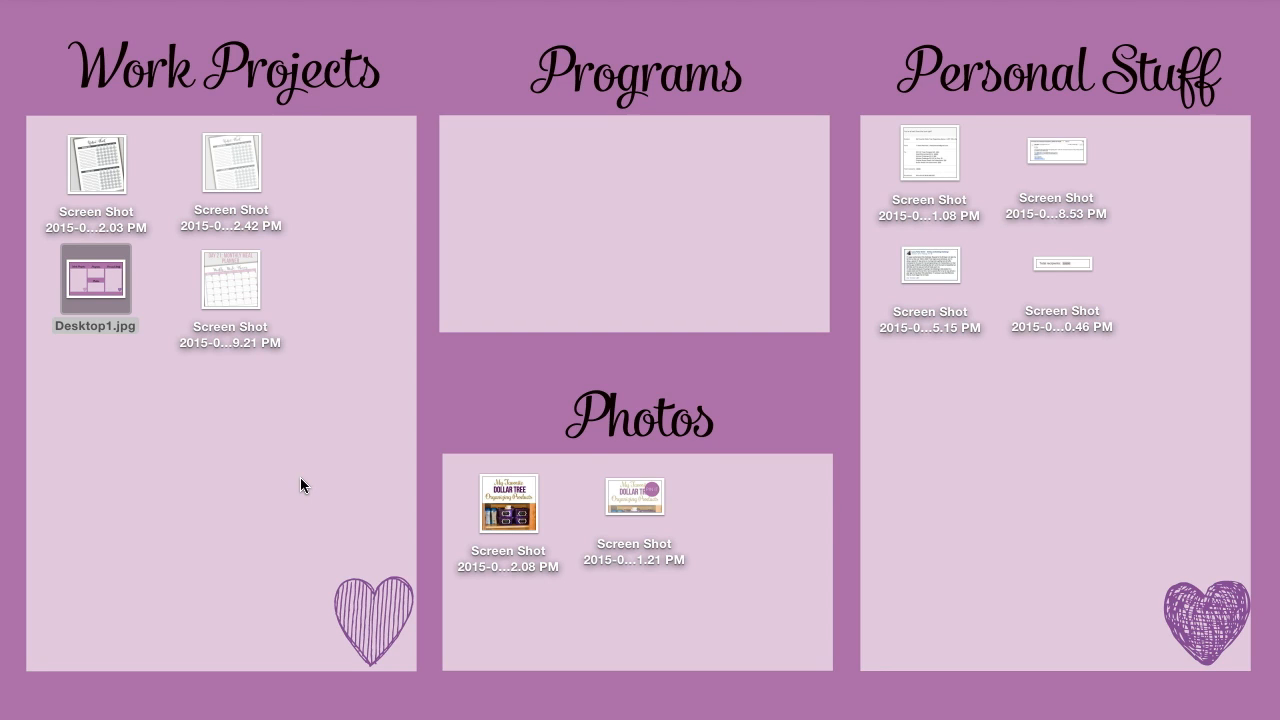
Check the built-in display's resolution in the computer details overview
left_click(12, 8)
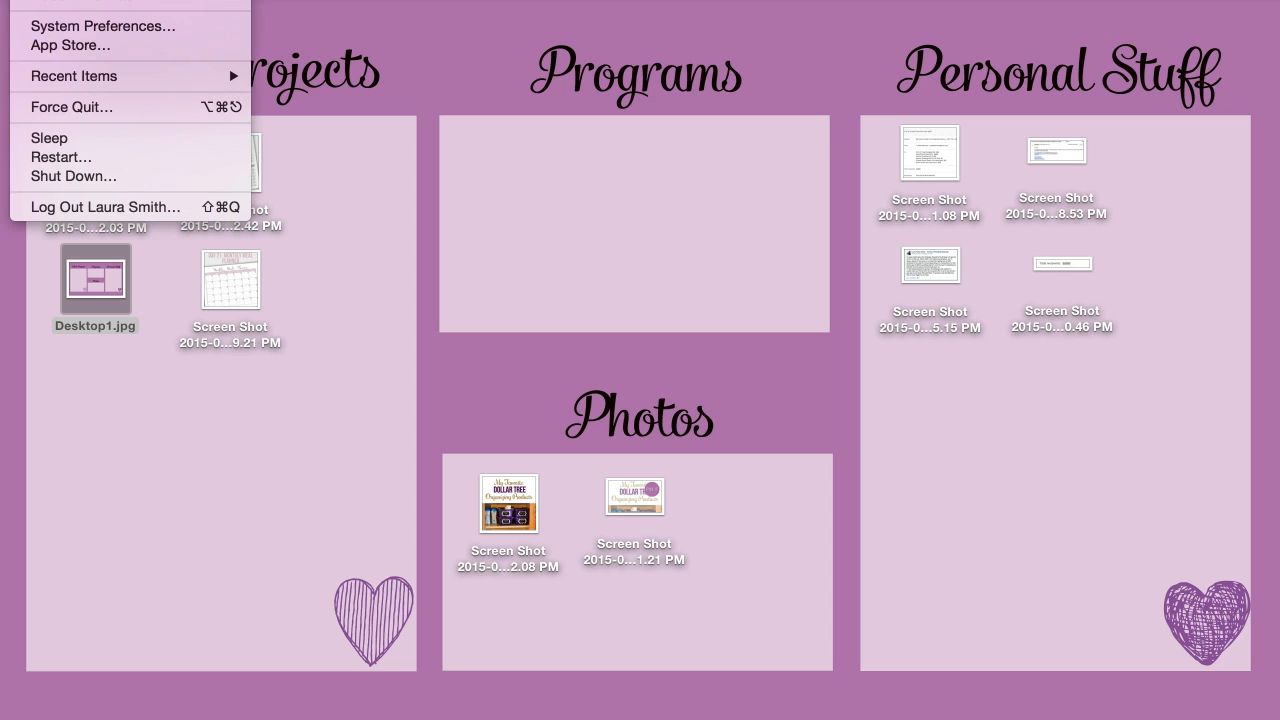
left_click(80, 8)
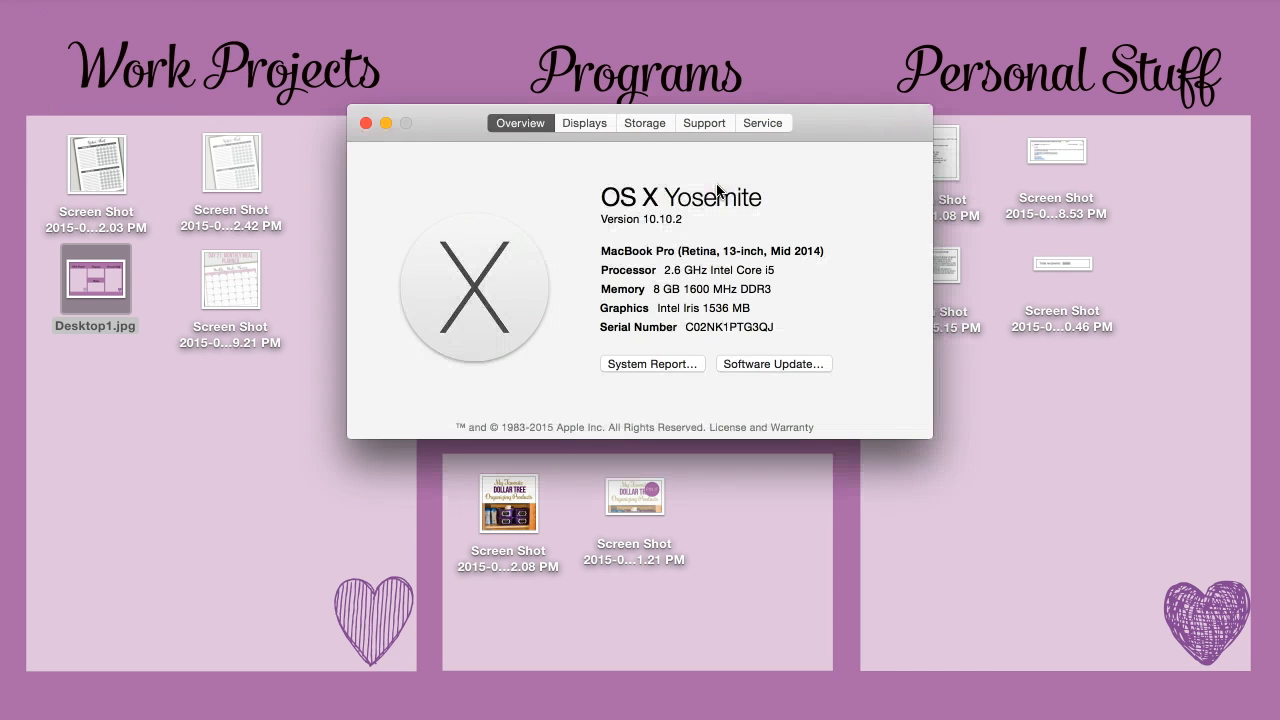
left_click(584, 122)
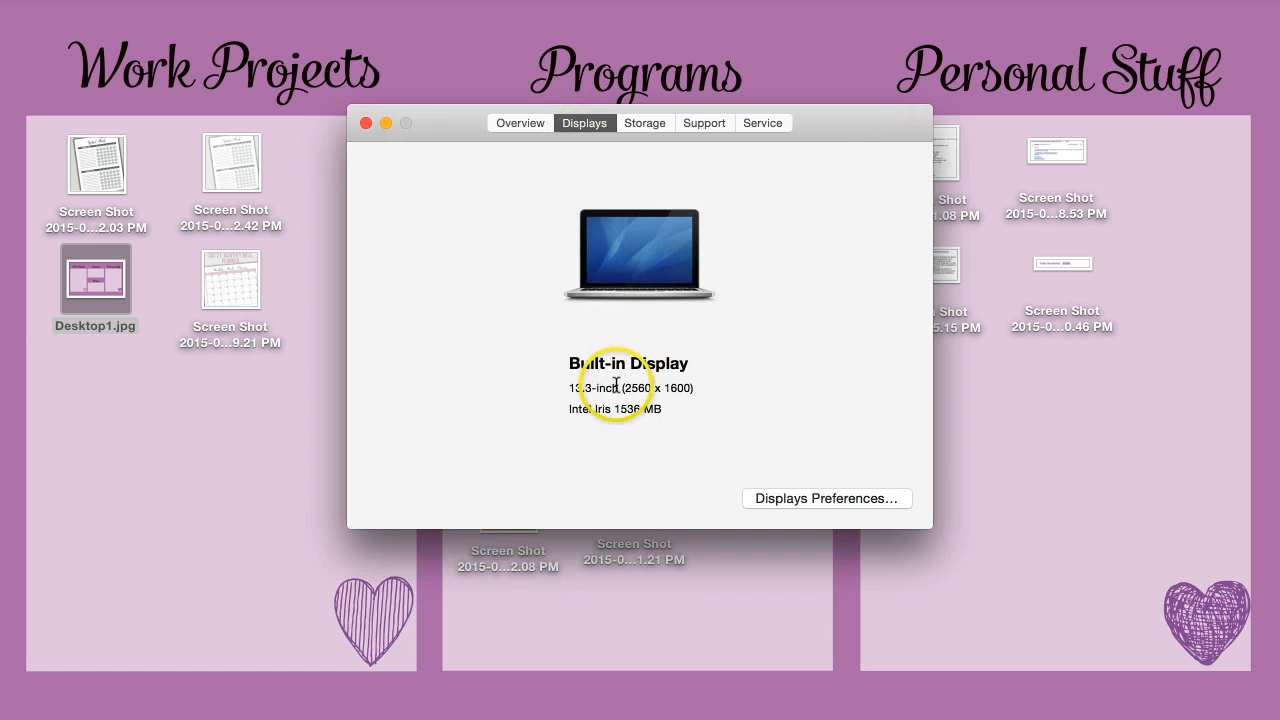
mouse_move(656, 382)
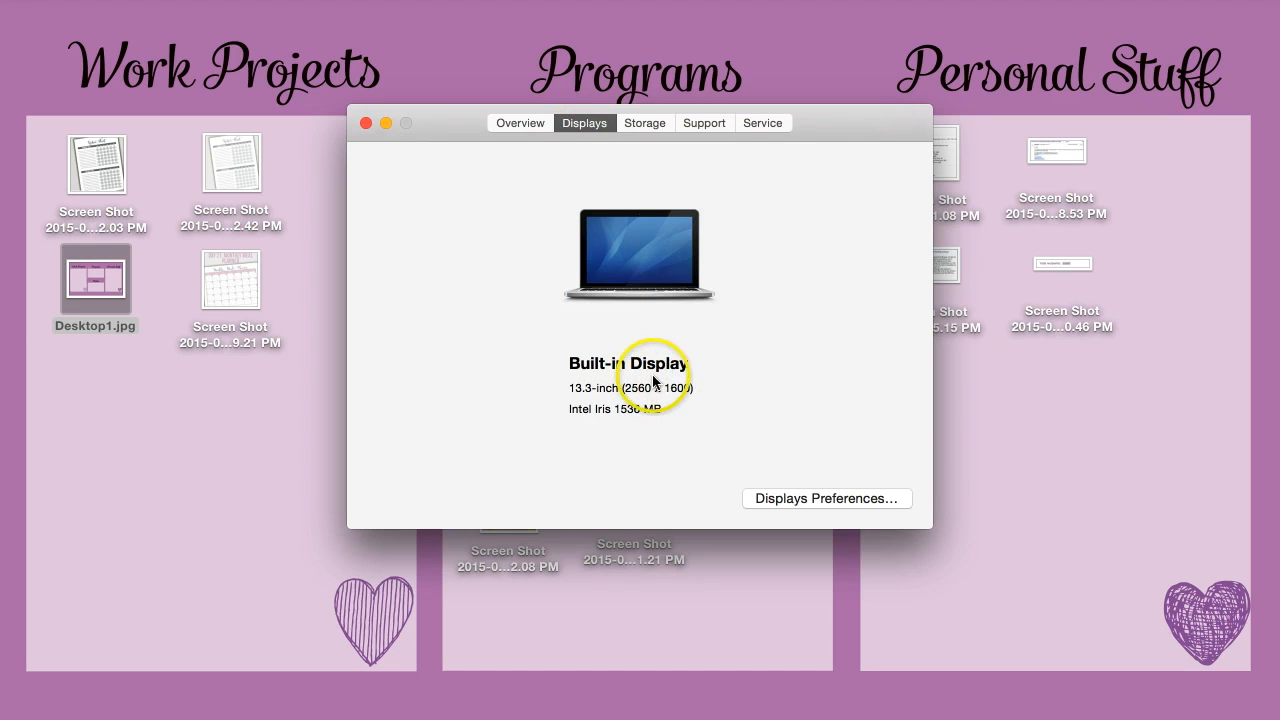
mouse_move(342, 104)
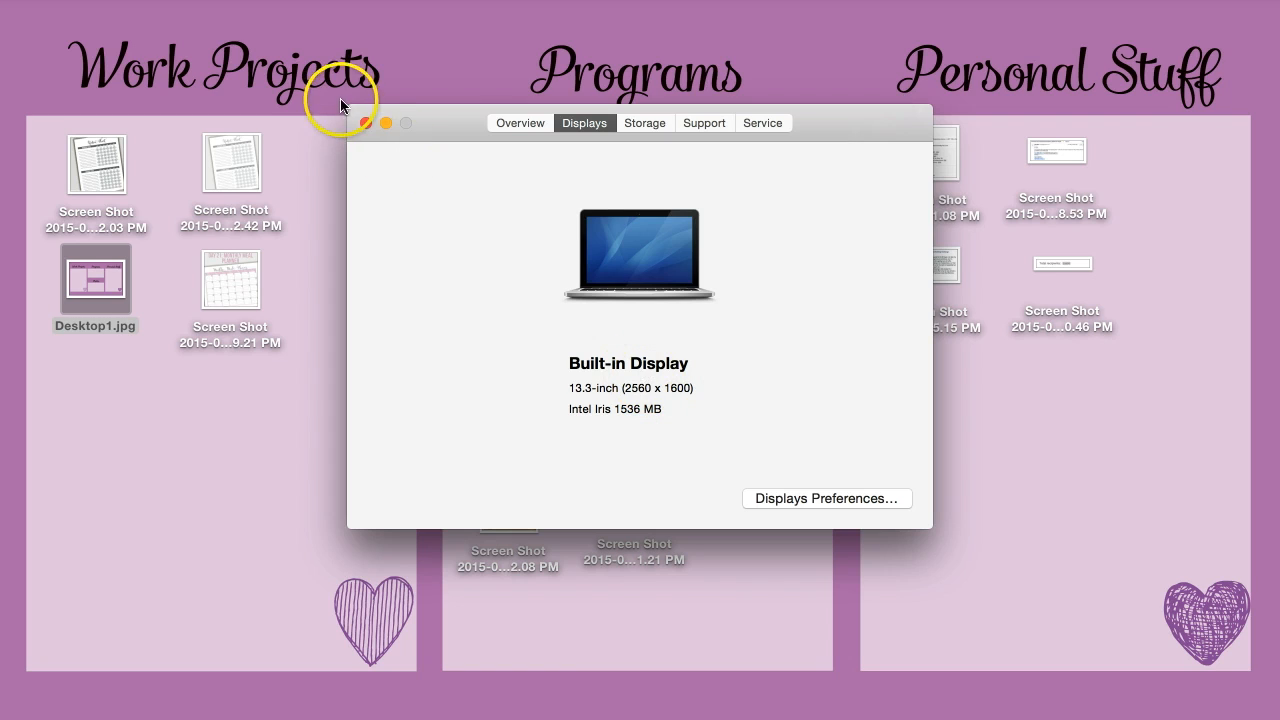
left_click(366, 122)
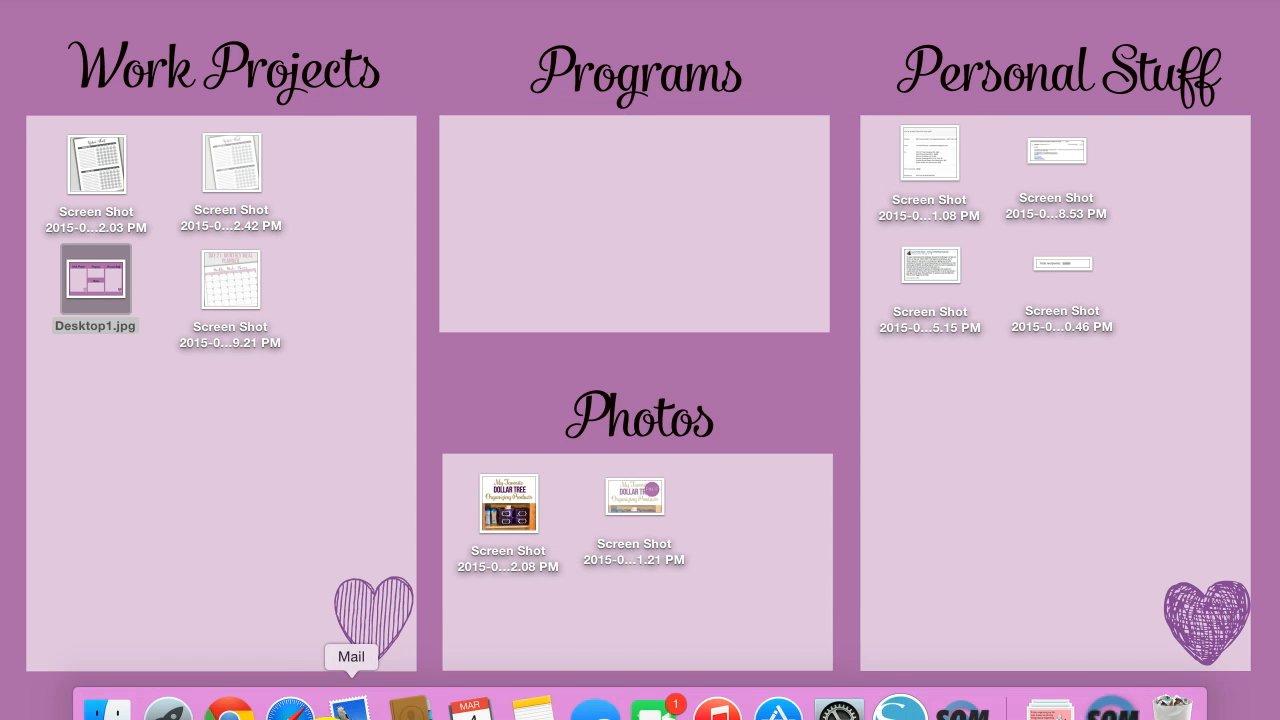
Go to picmonkey.com in the browser and start a Design with a Custom canvas size
left_click(228, 708)
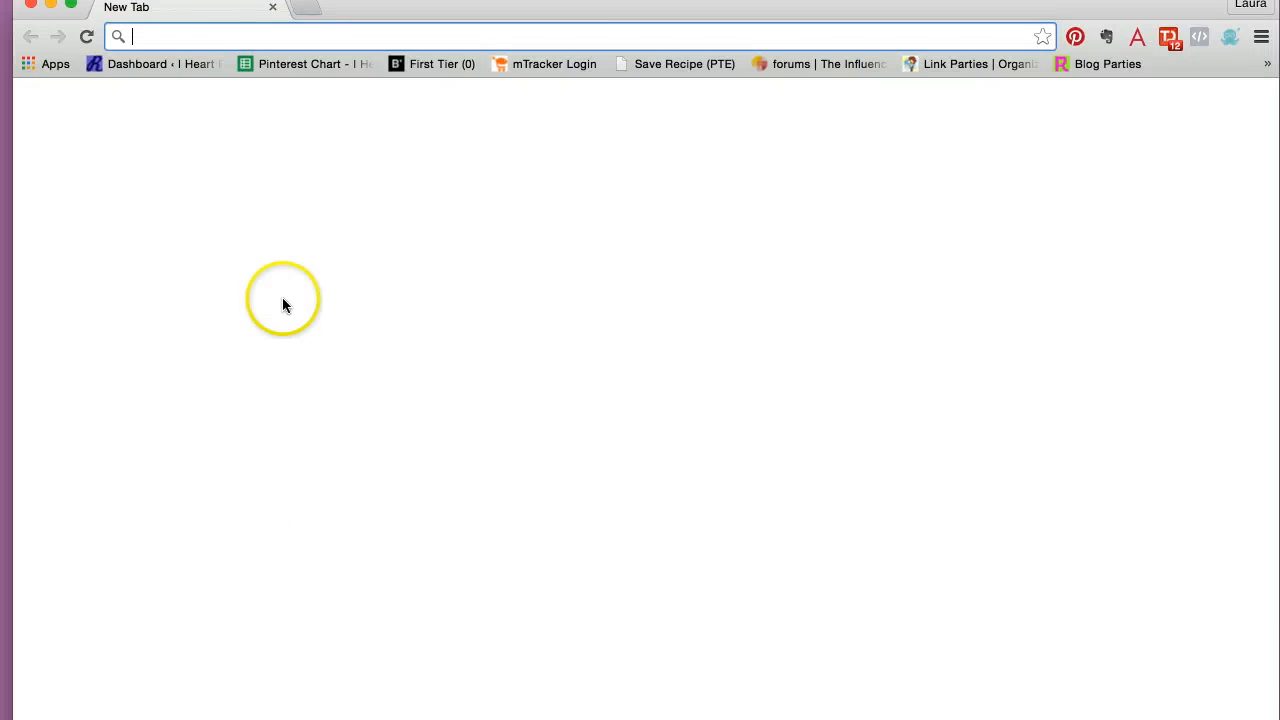
type("www.facebook.com")
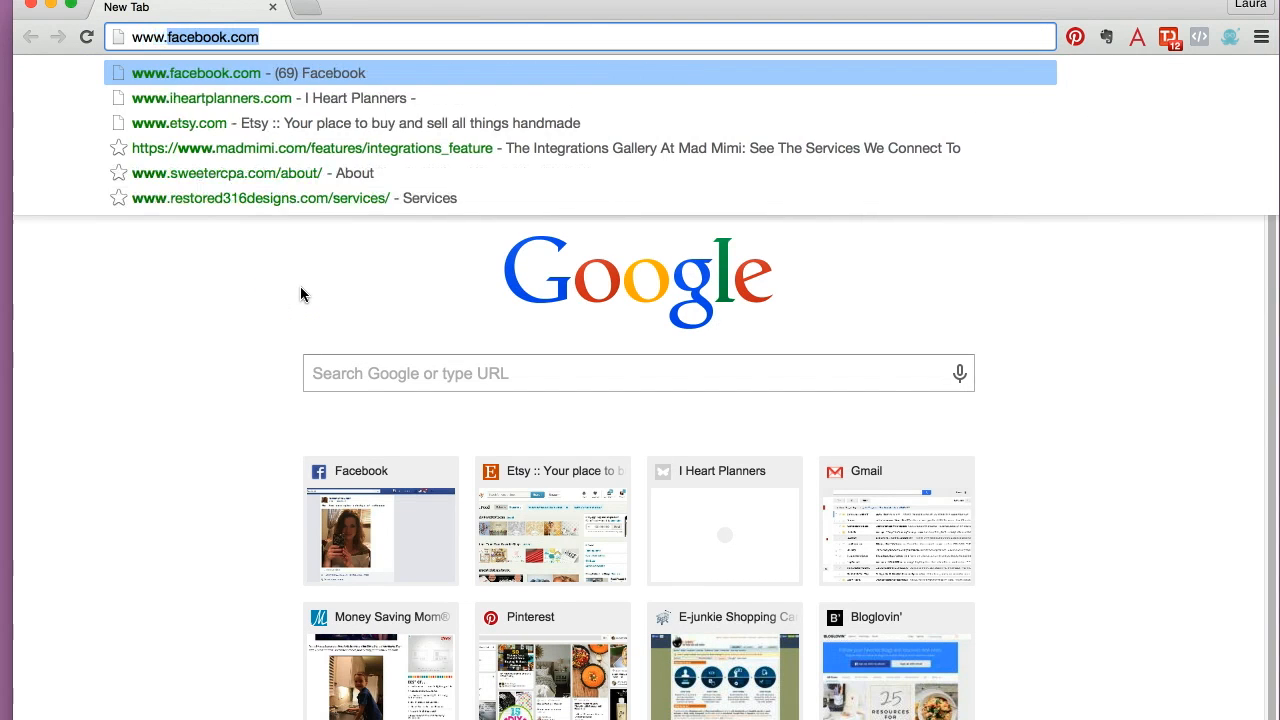
type("www.picmonkey.com")
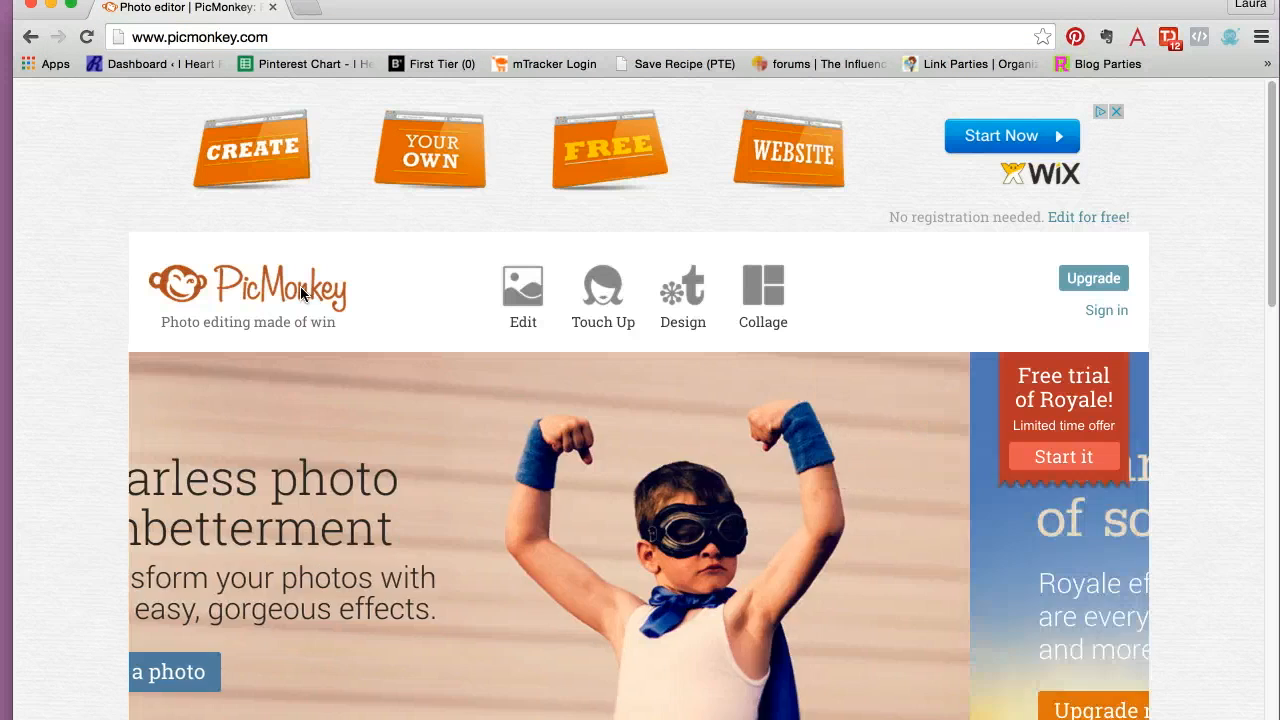
left_click(684, 284)
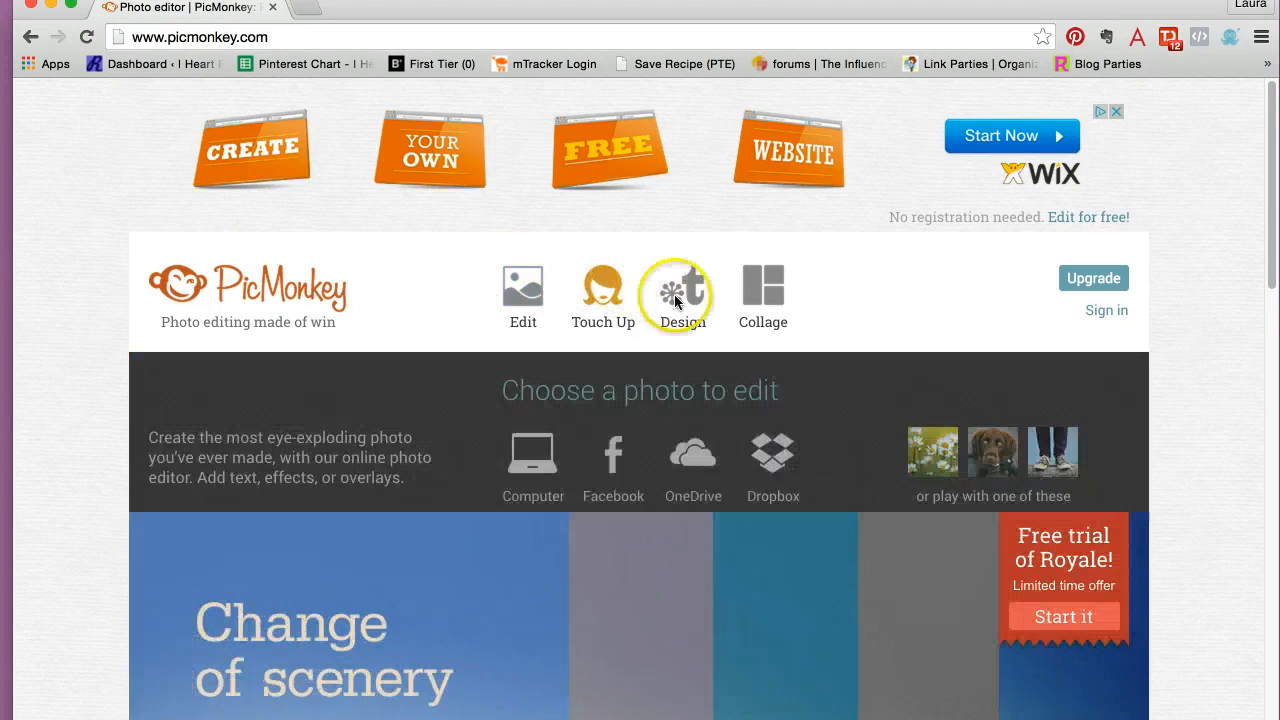
left_click(682, 292)
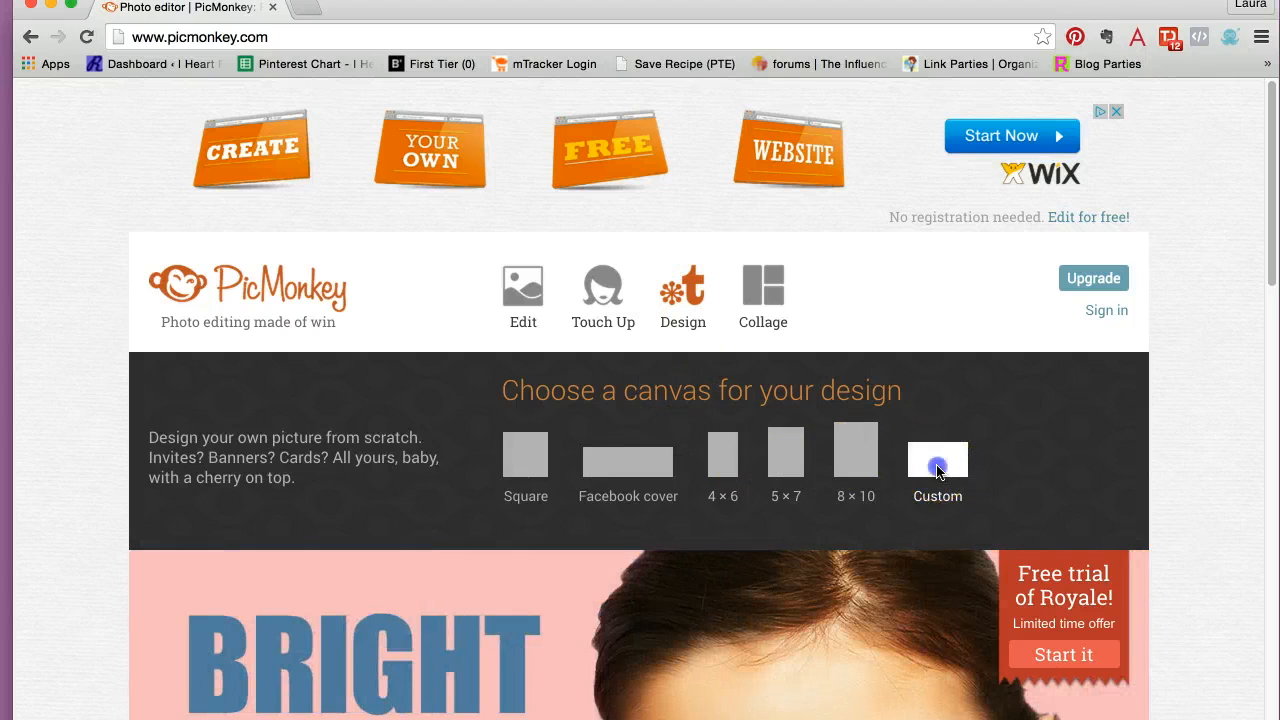
left_click(936, 448)
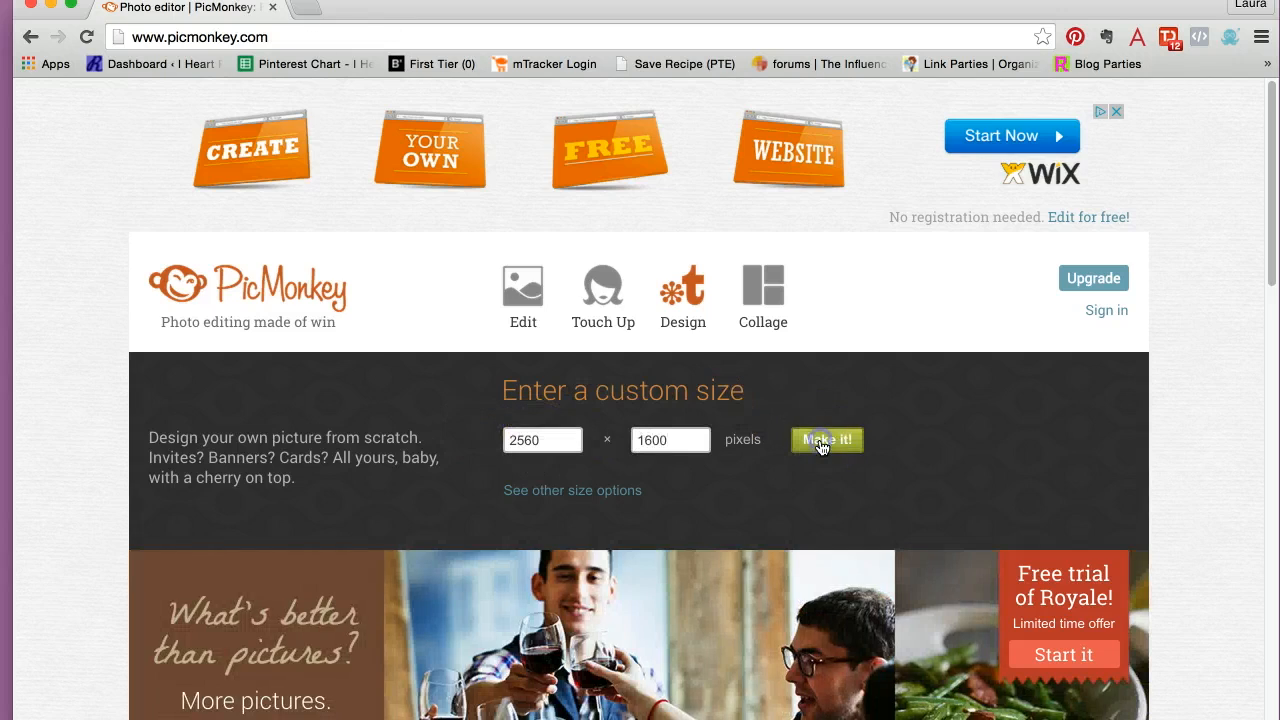
Create the blank 2560 × 1600 canvas and enter purple bb80b8 as its canvas colour
left_click(826, 440)
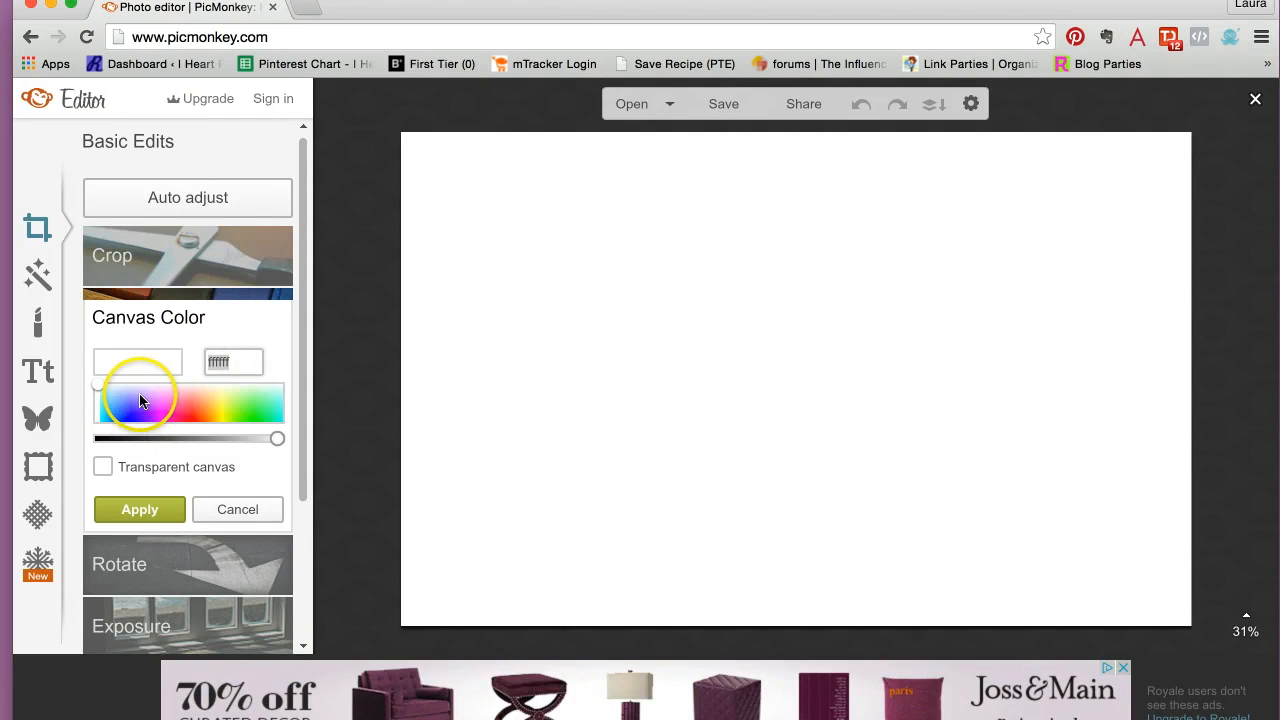
left_click(164, 414)
type("bb8")
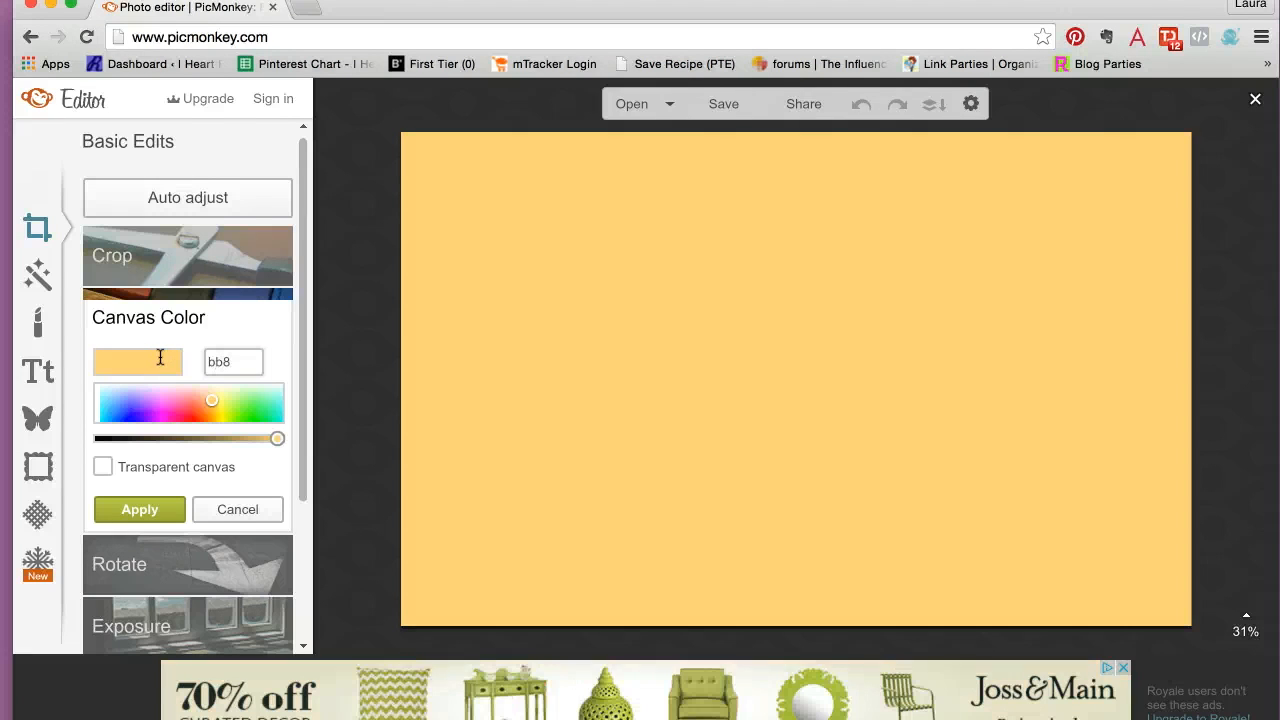
type("0")
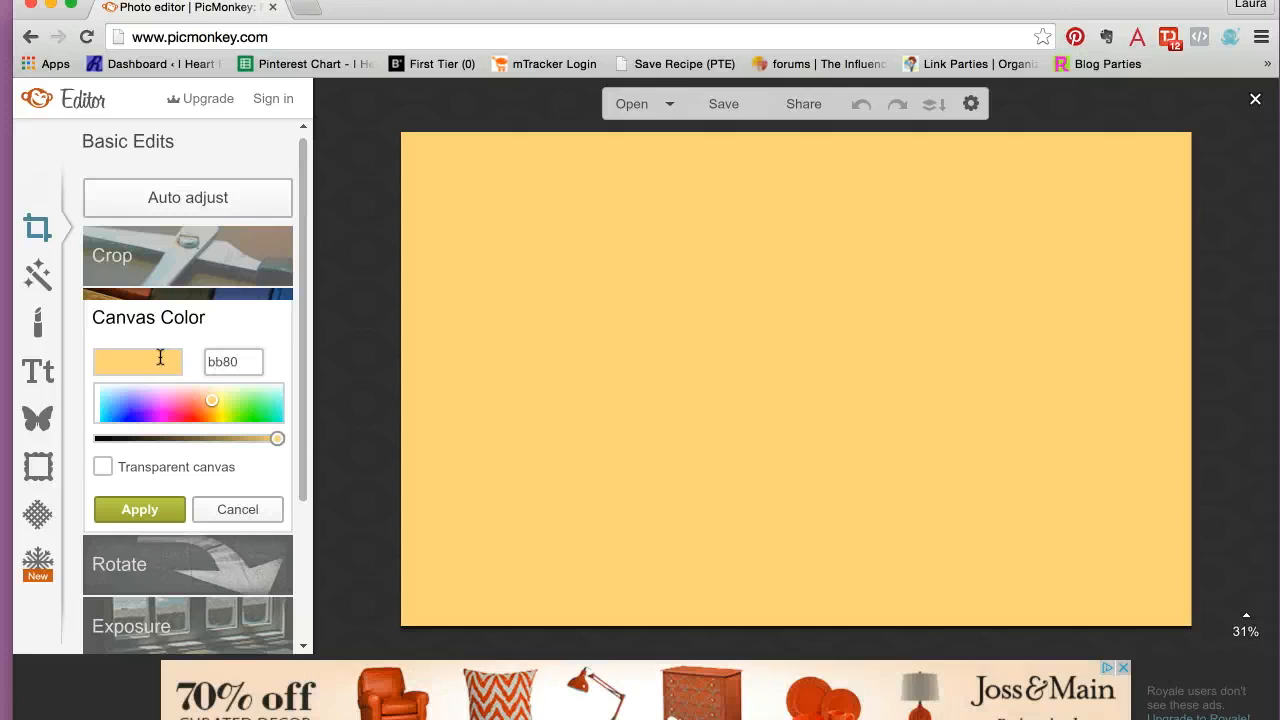
type("b8")
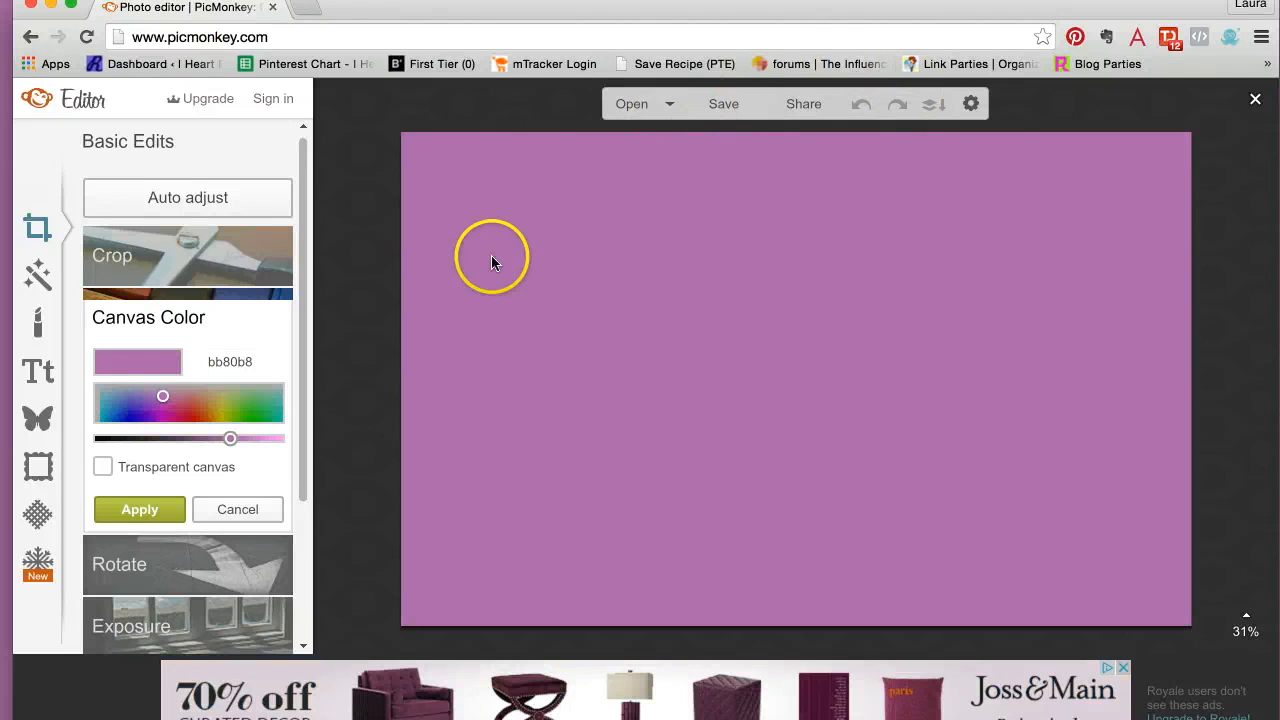
mouse_move(472, 280)
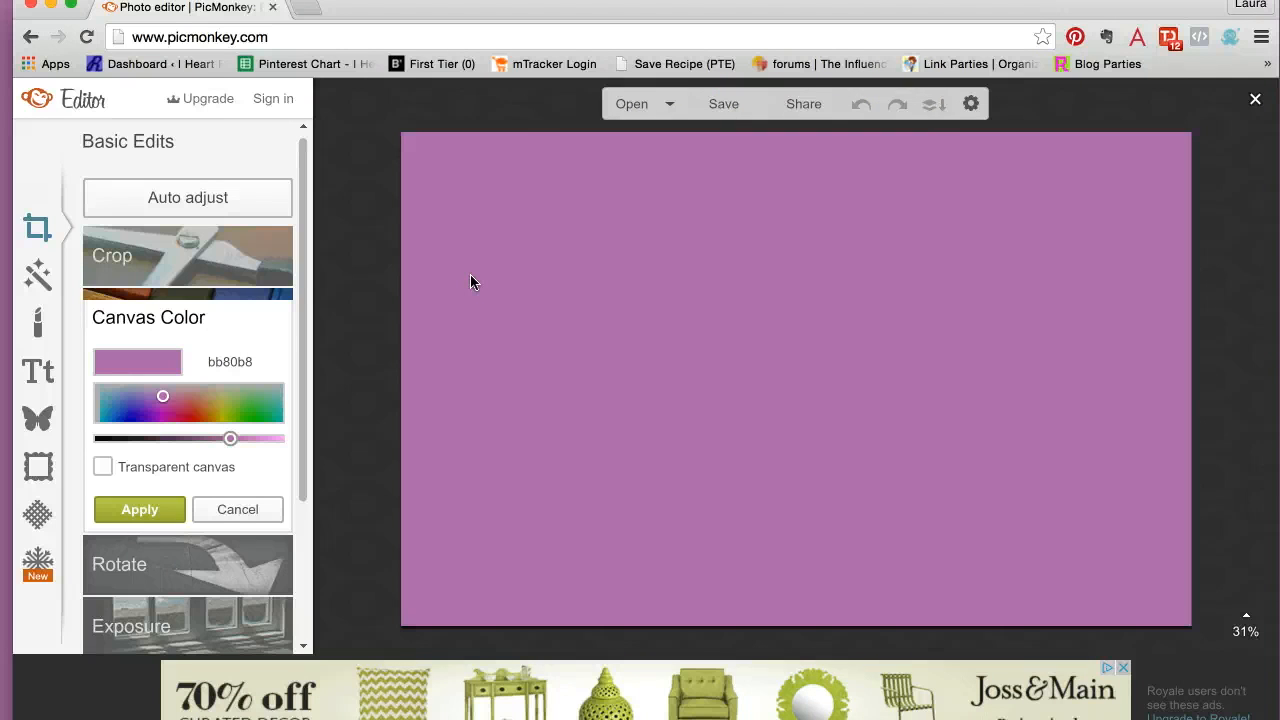
mouse_move(36, 418)
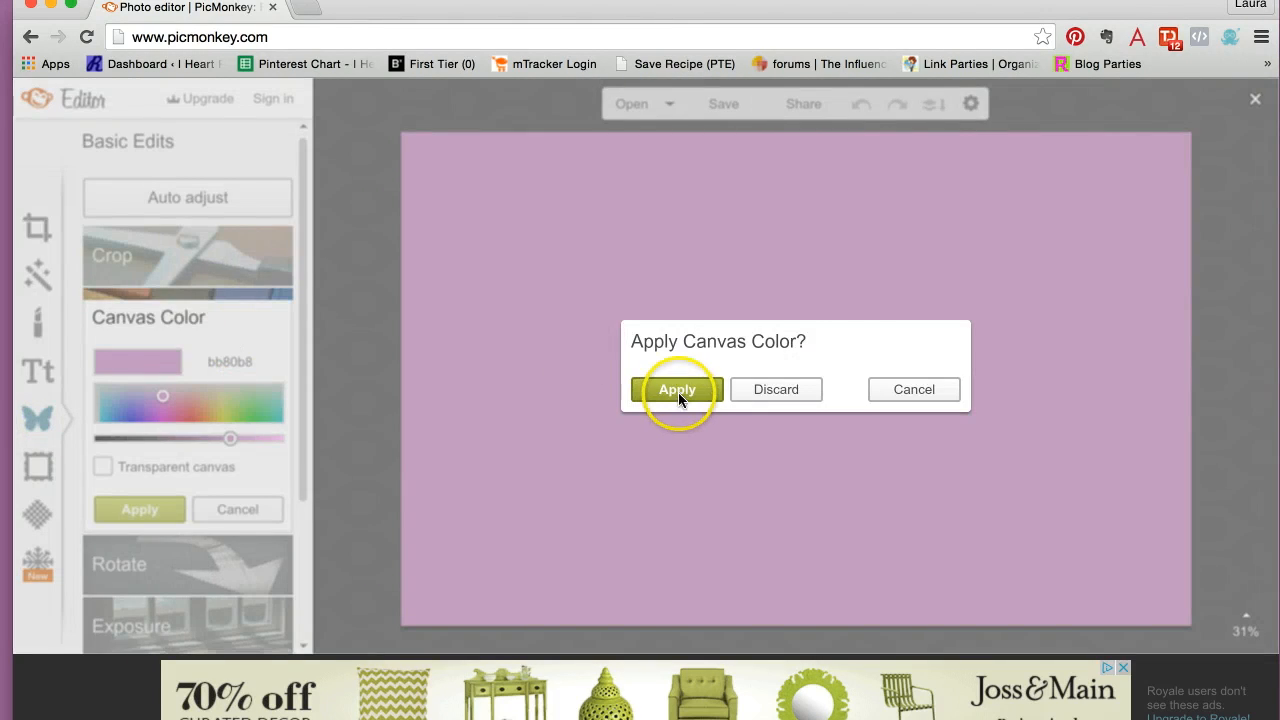
Apply the purple canvas colour and add a geometric rectangle overlay
left_click(676, 388)
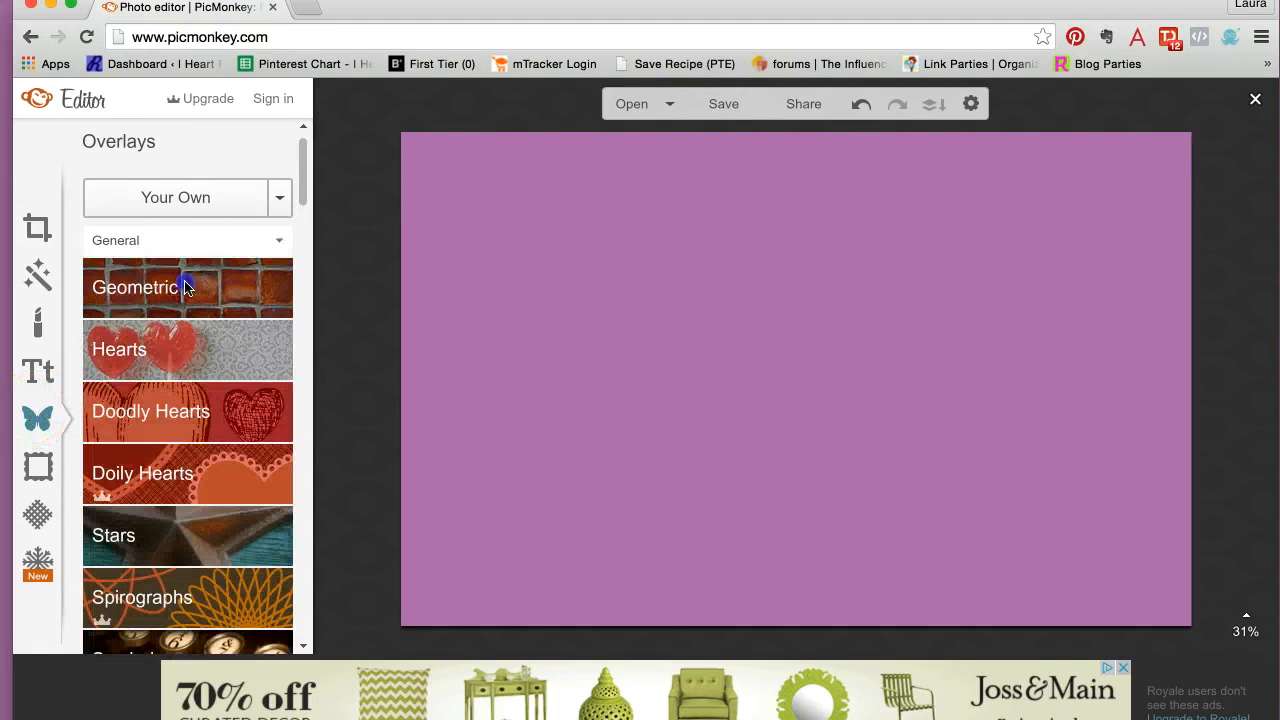
left_click(188, 288)
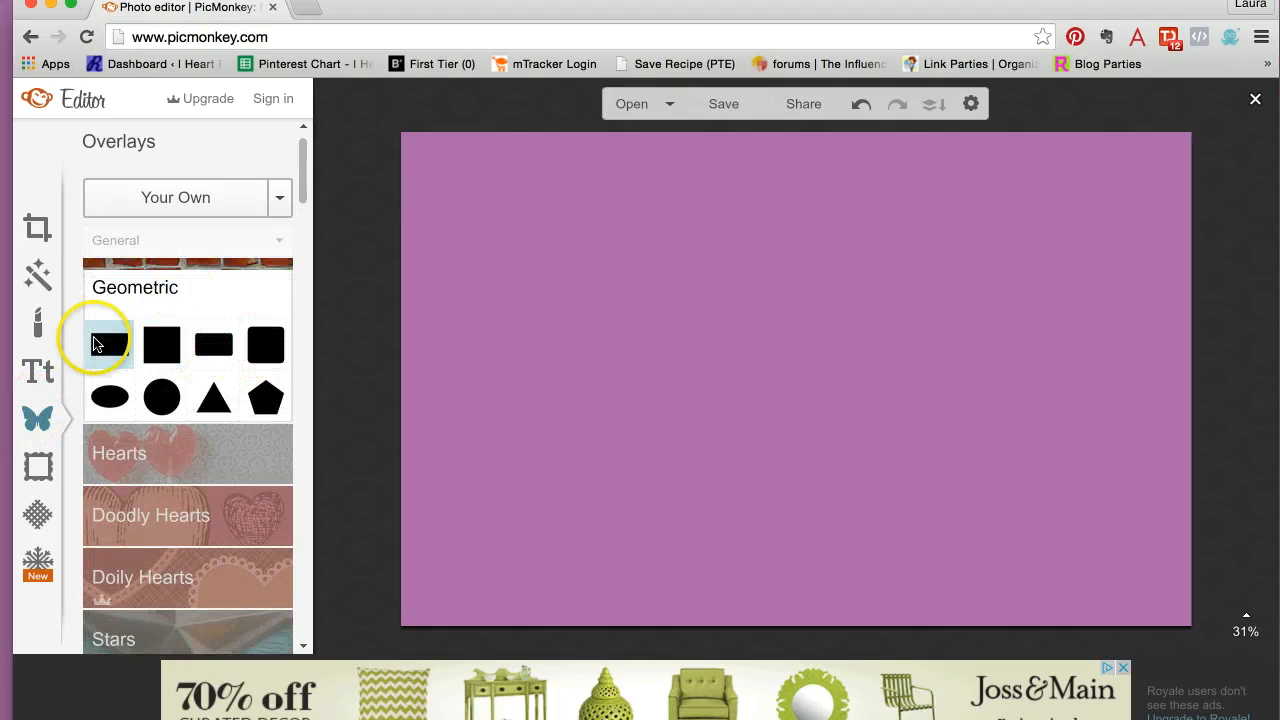
left_click(110, 344)
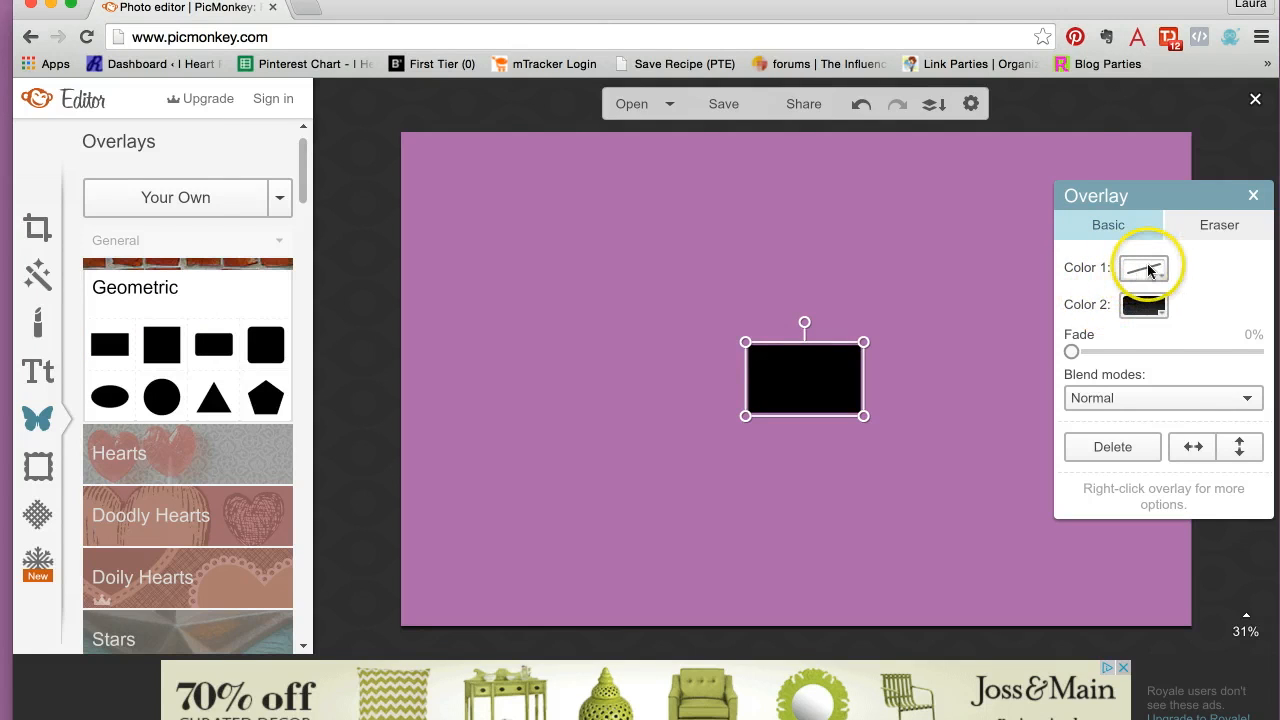
Make the rectangle white and stretch it into a tall panel
left_click(1144, 268)
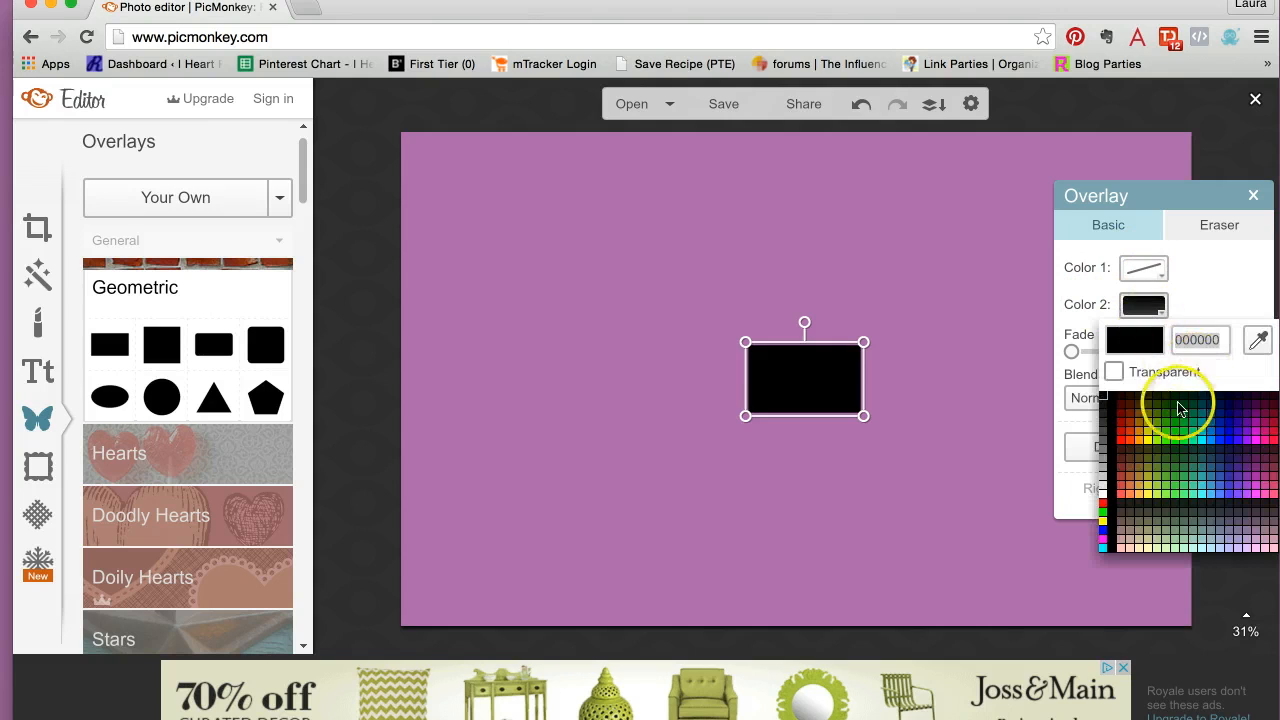
left_click(1104, 498)
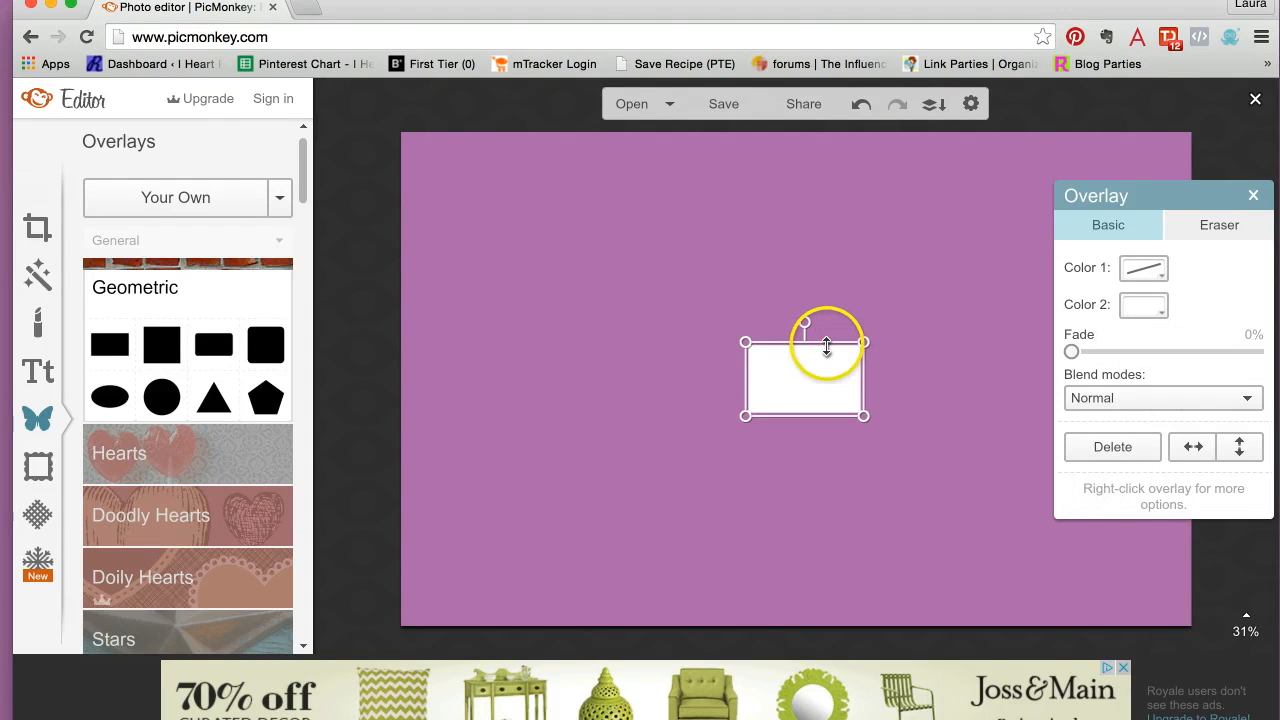
left_click_drag(804, 324, 864, 176)
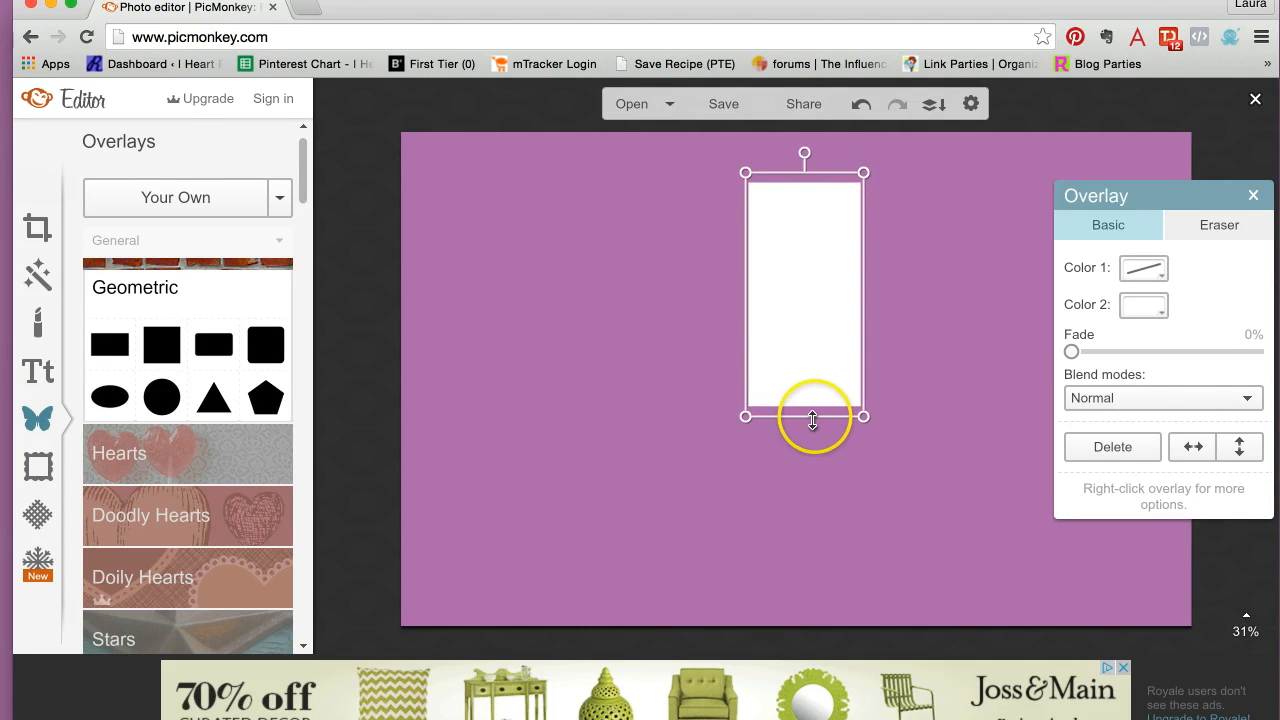
left_click_drag(812, 420, 812, 600)
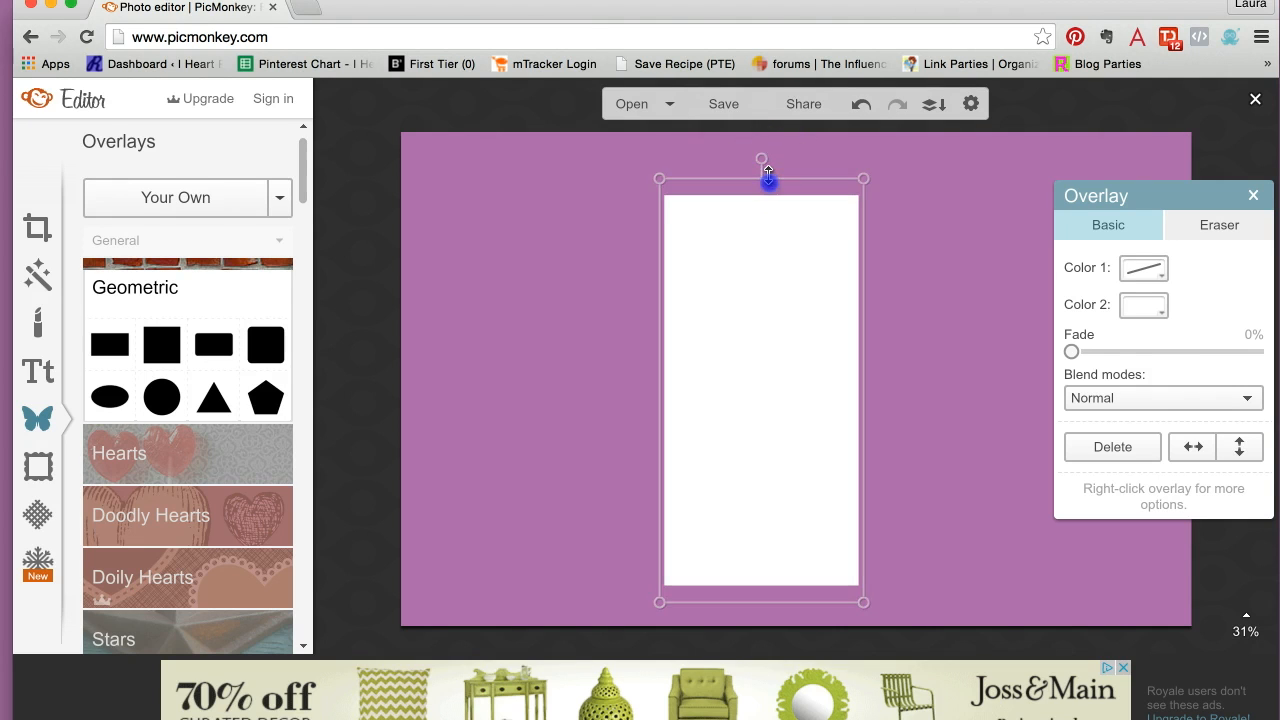
Move the white panel to the right edge of the canvas and select it
left_click(162, 396)
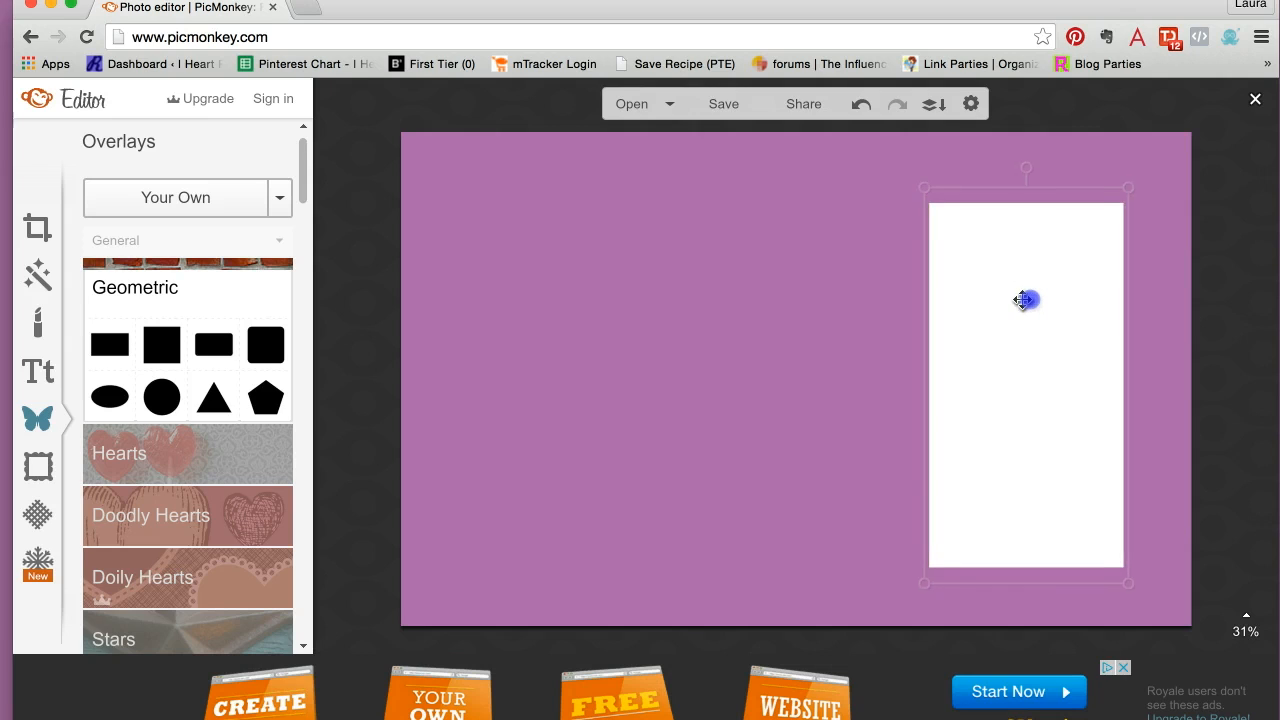
left_click_drag(1024, 300, 1064, 318)
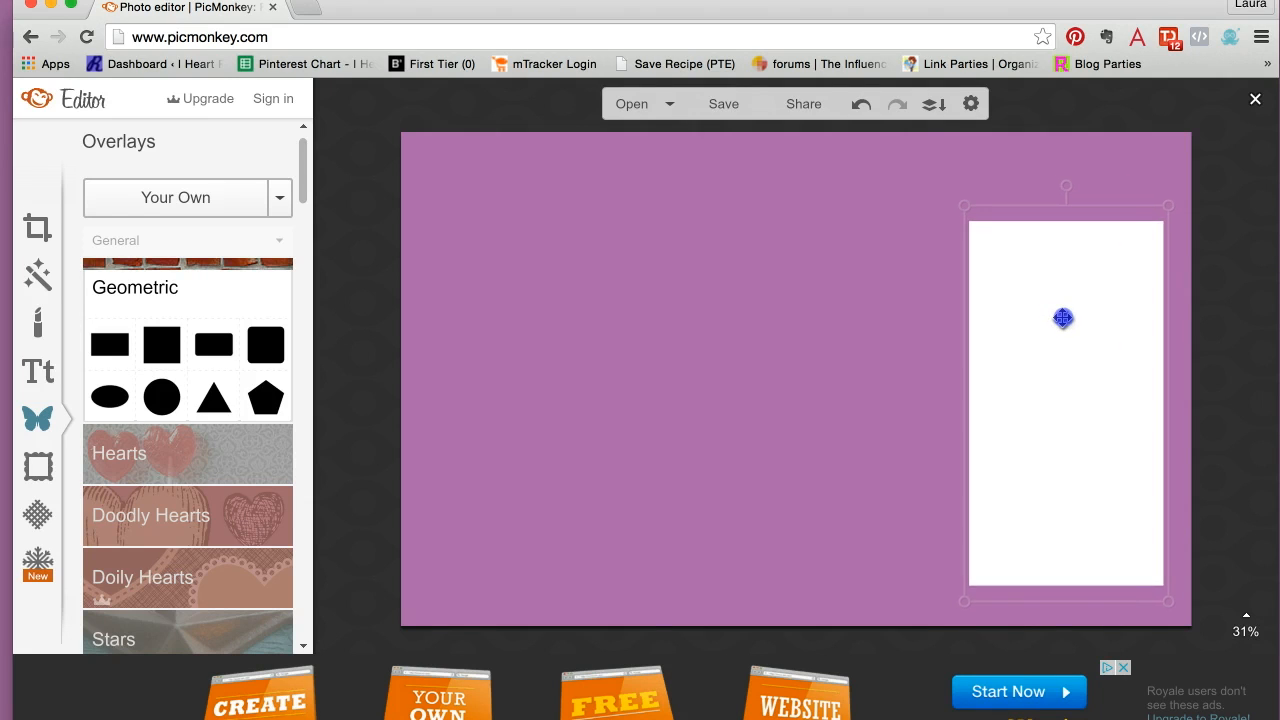
left_click_drag(1064, 318, 1066, 300)
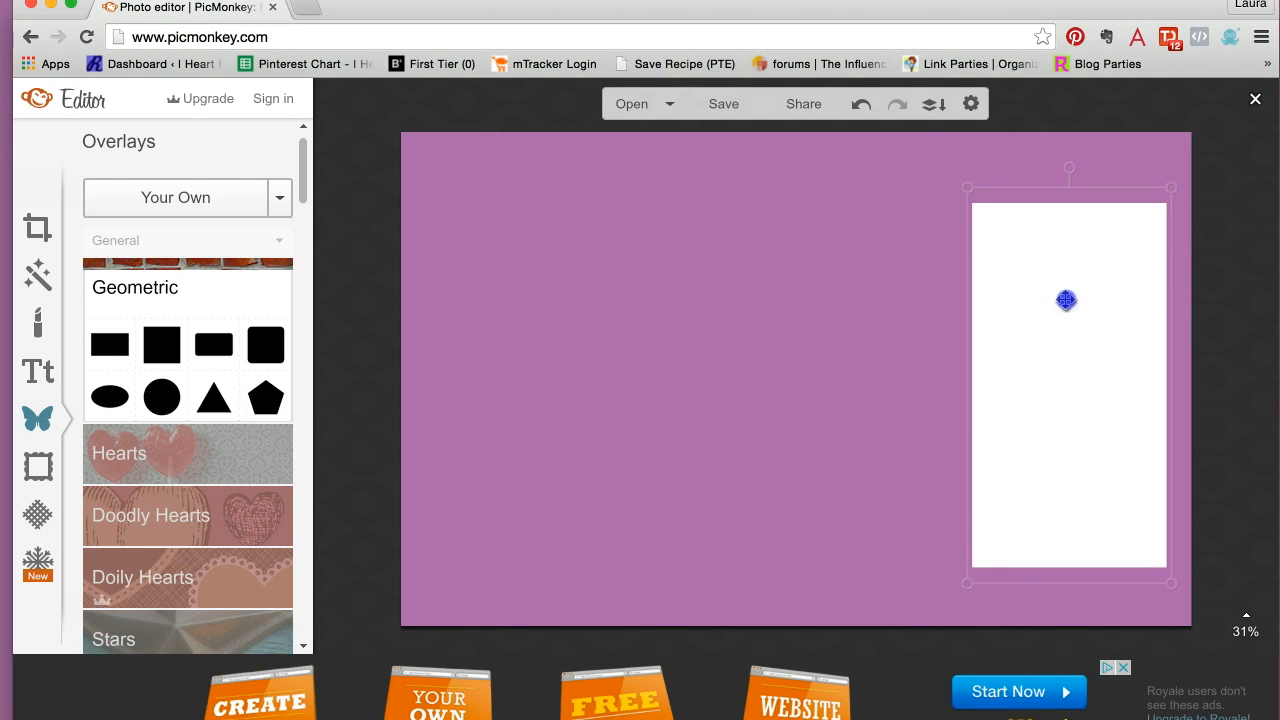
left_click(1068, 300)
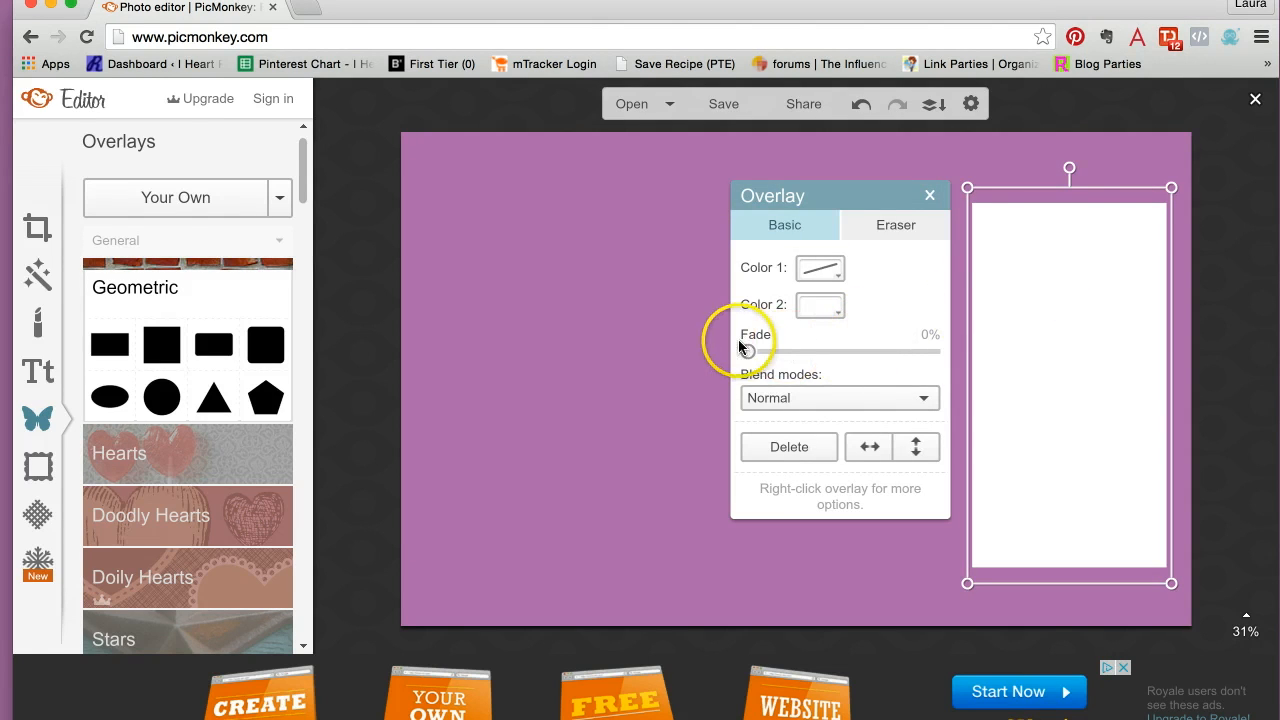
mouse_move(776, 404)
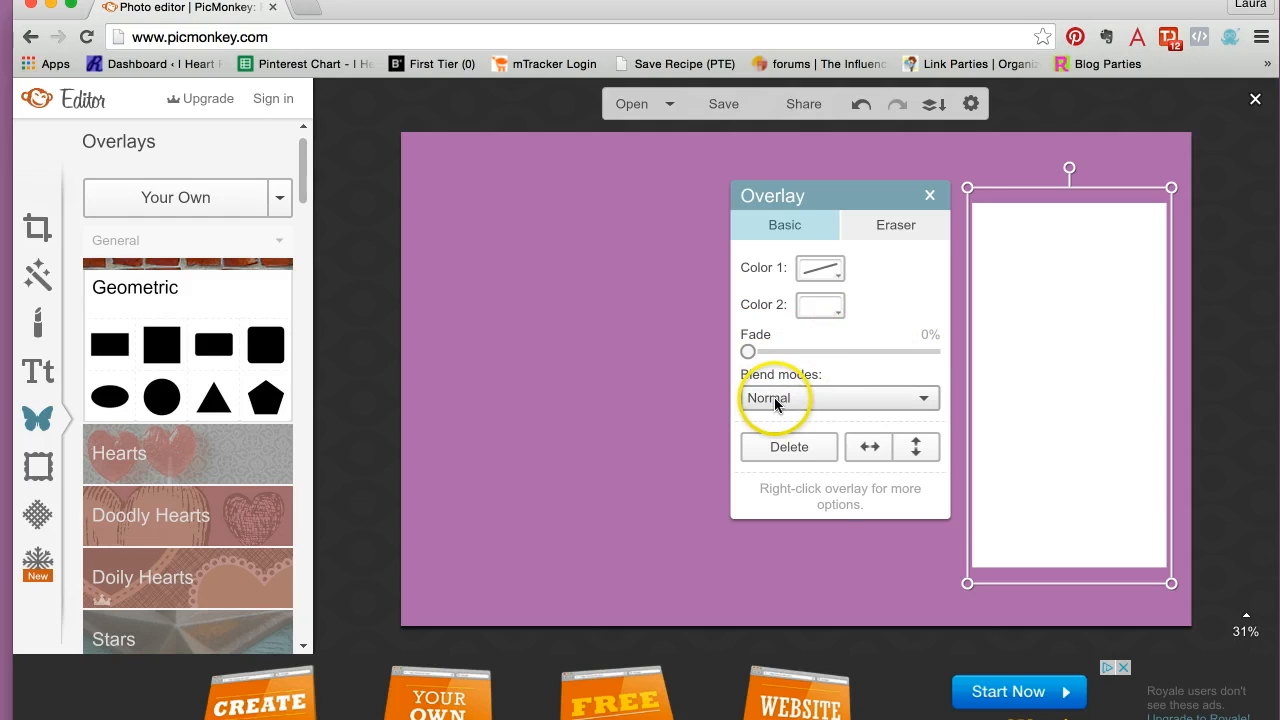
Set the rectangle's blend mode to Lighten with Fade at 33% so the purple shows through
left_click(838, 396)
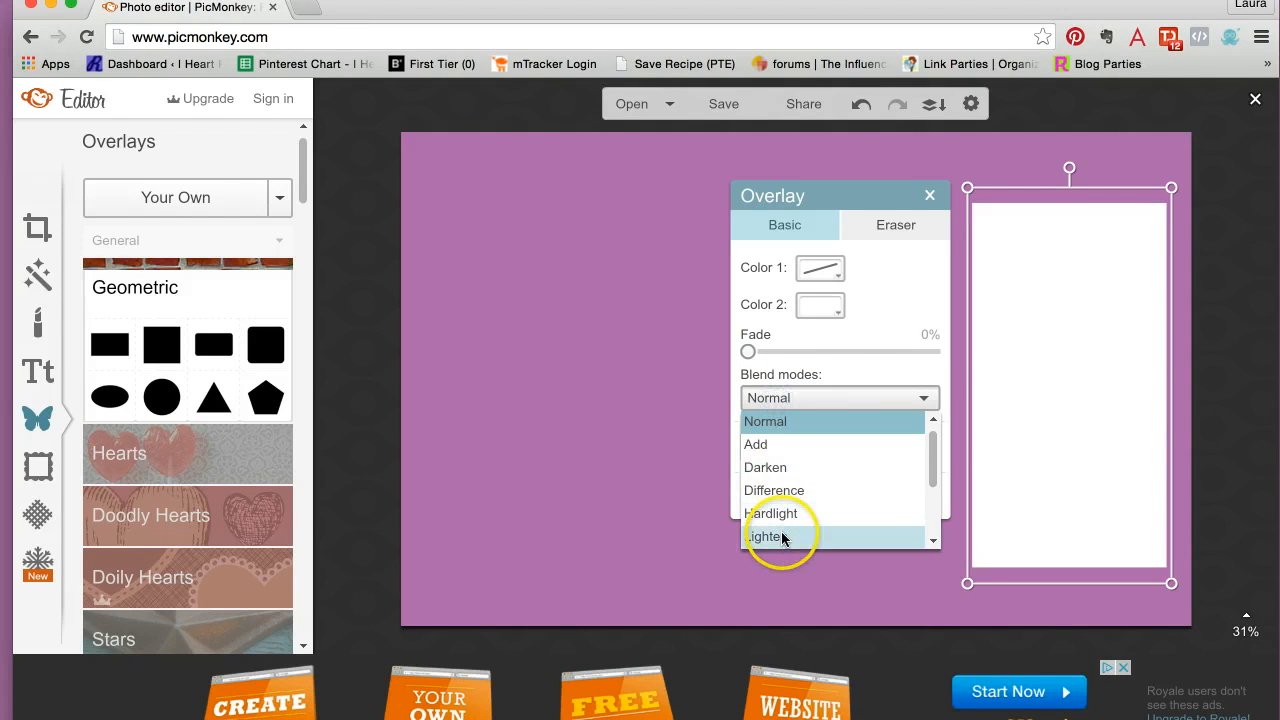
left_click(766, 536)
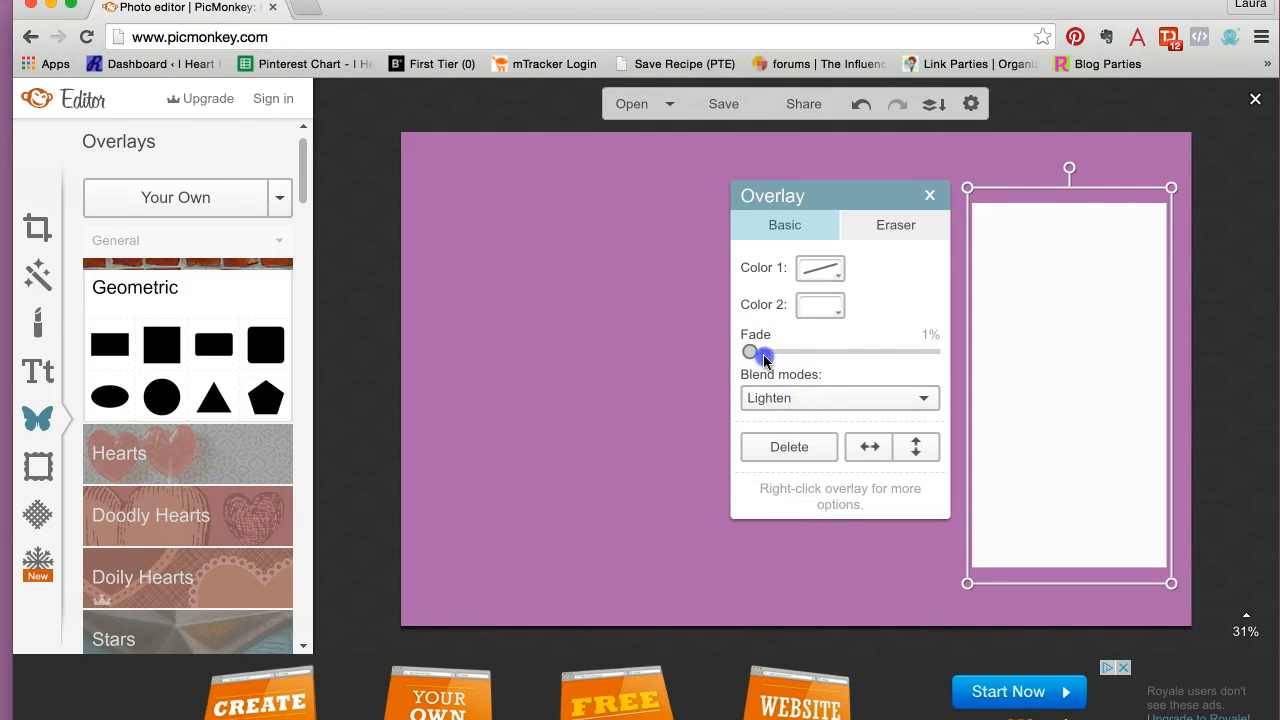
left_click_drag(750, 352, 808, 352)
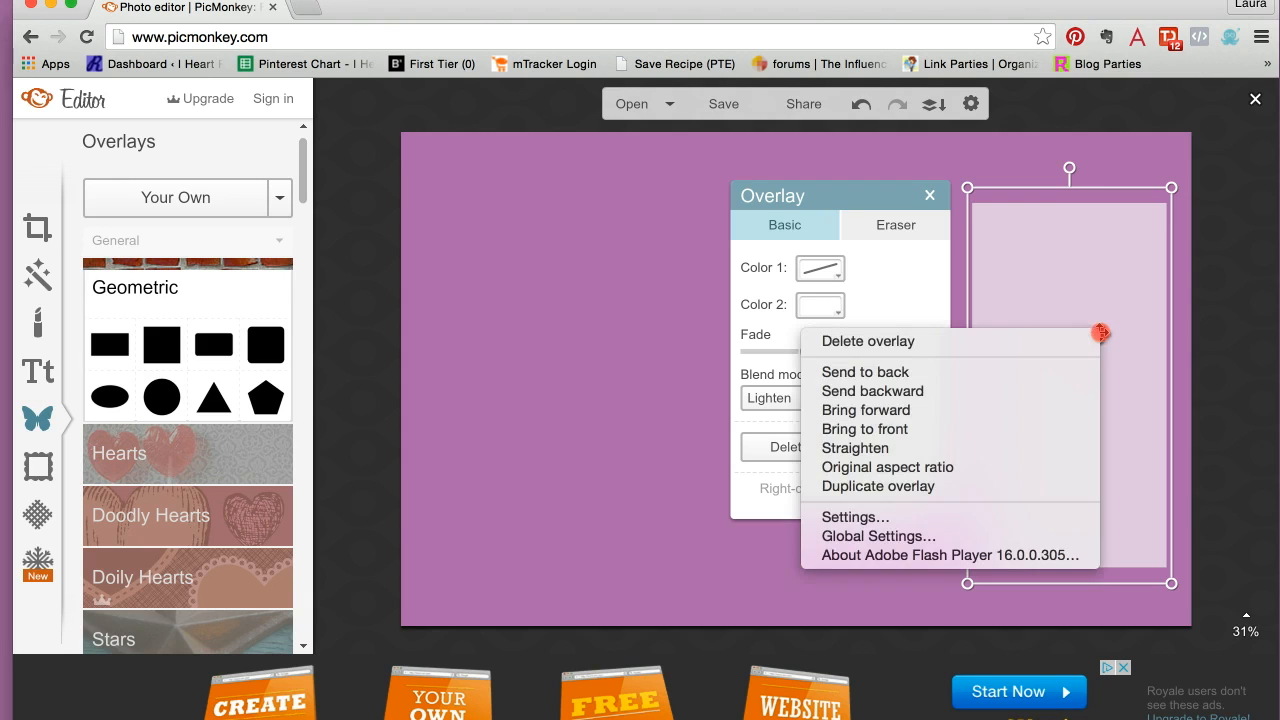
mouse_move(956, 390)
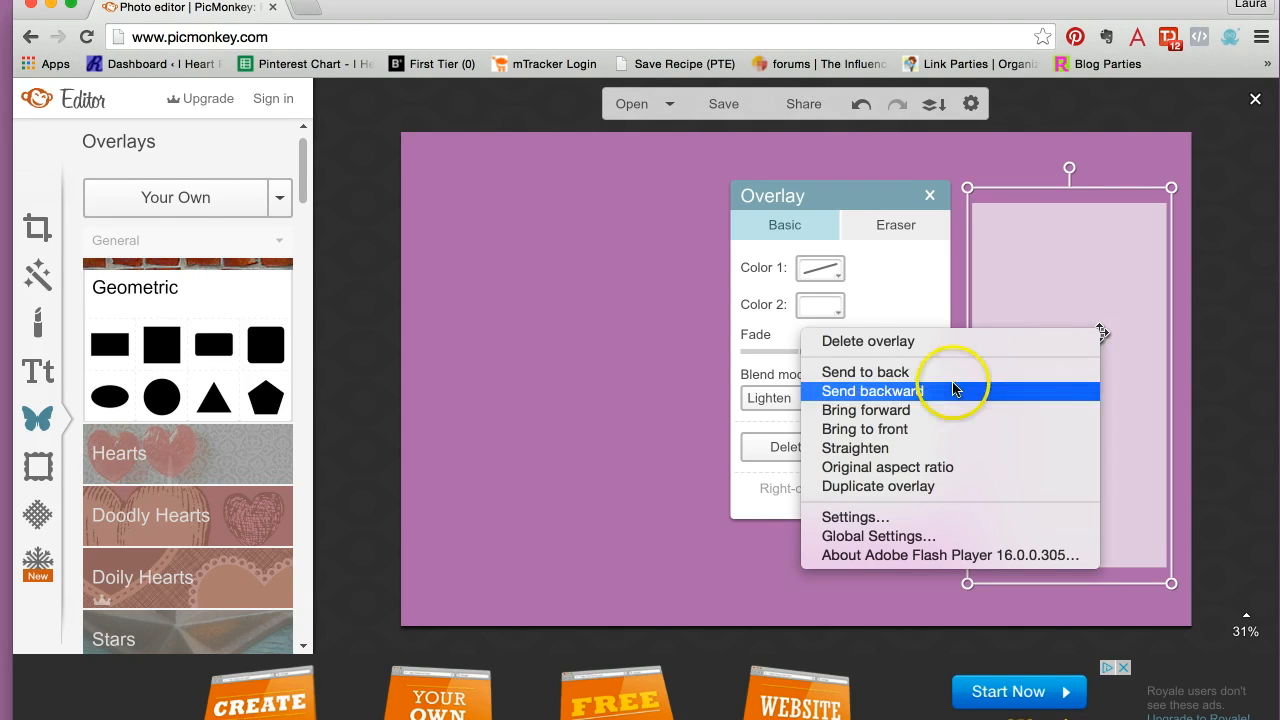
Duplicate the translucent panel to the left side and again into the canvas centre
left_click(870, 390)
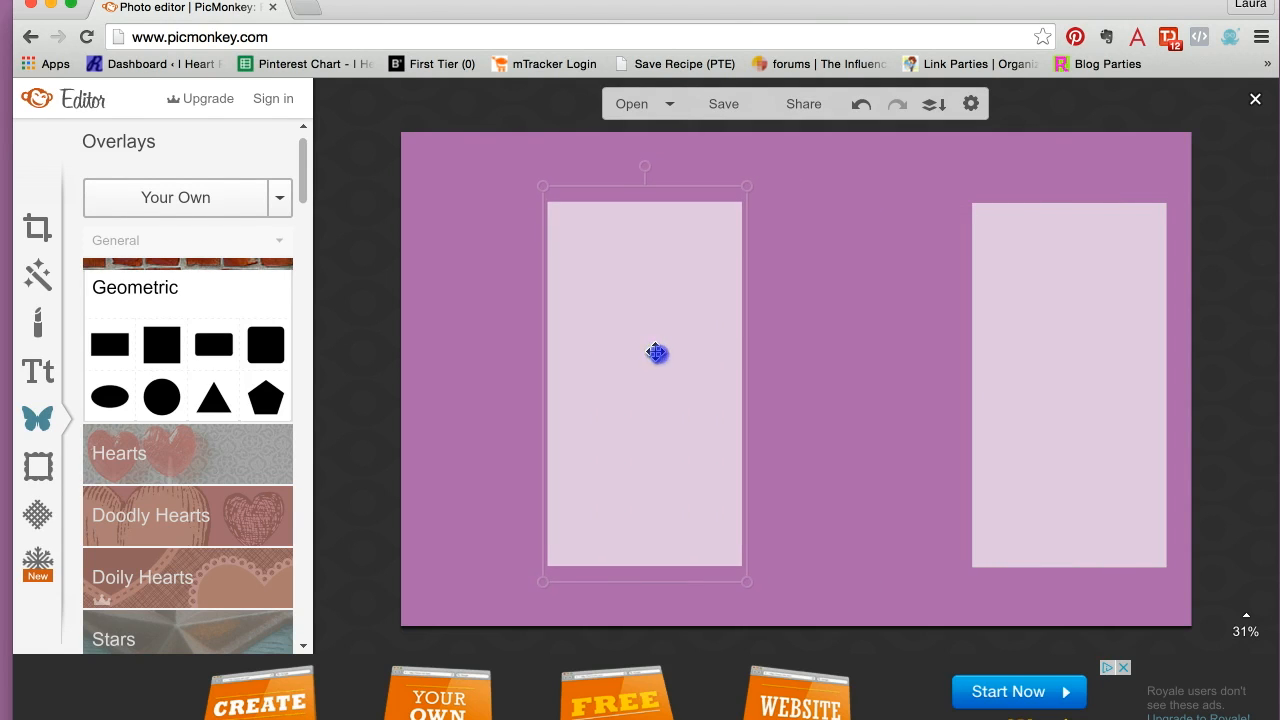
left_click_drag(656, 352, 536, 352)
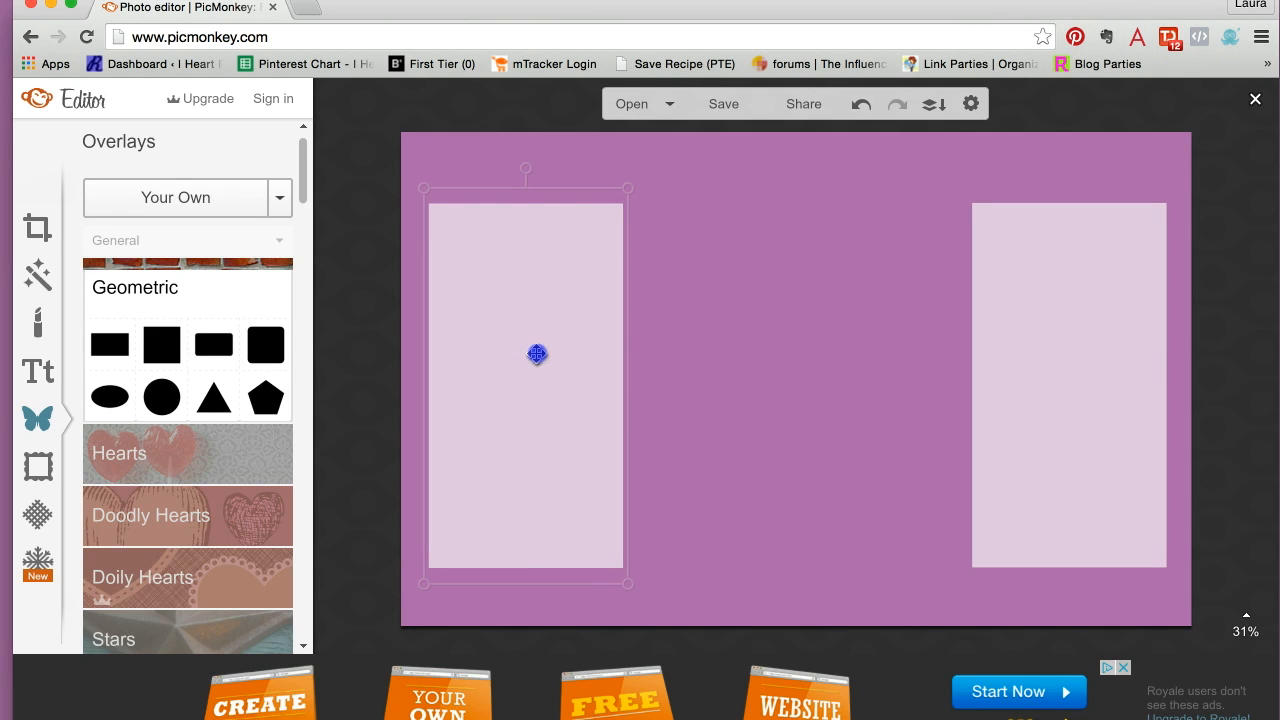
right_click(536, 354)
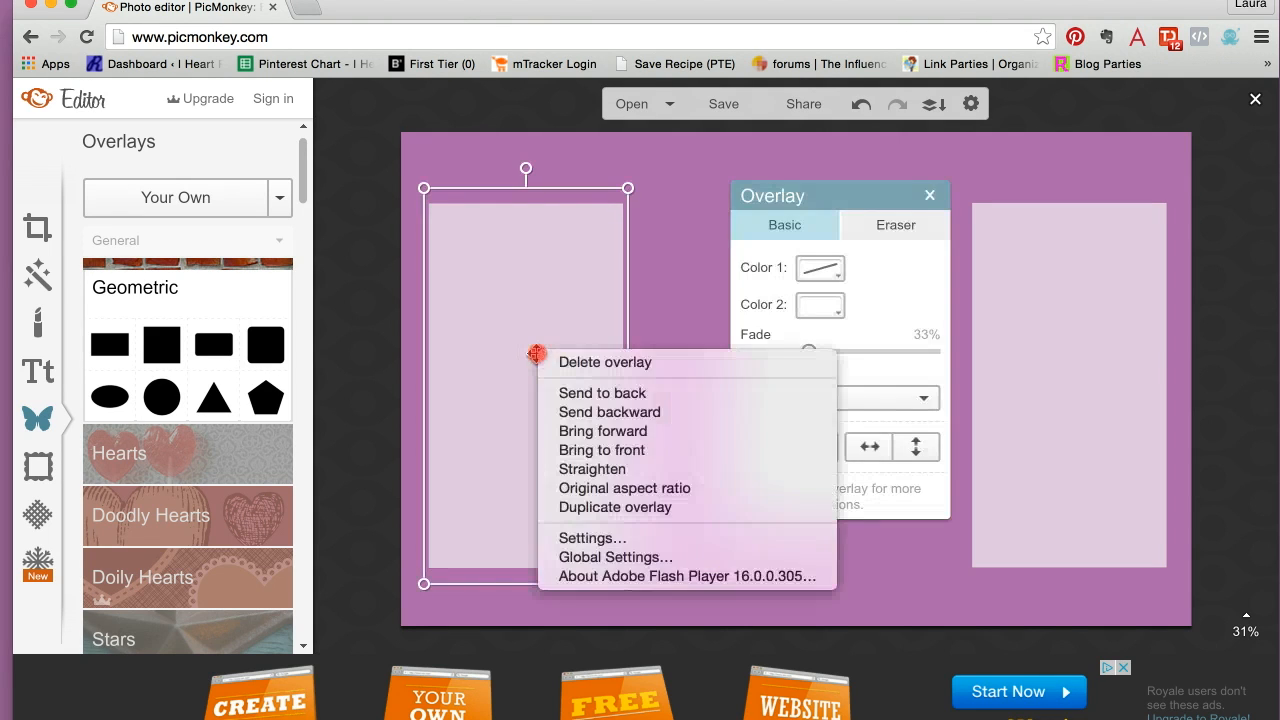
mouse_move(640, 508)
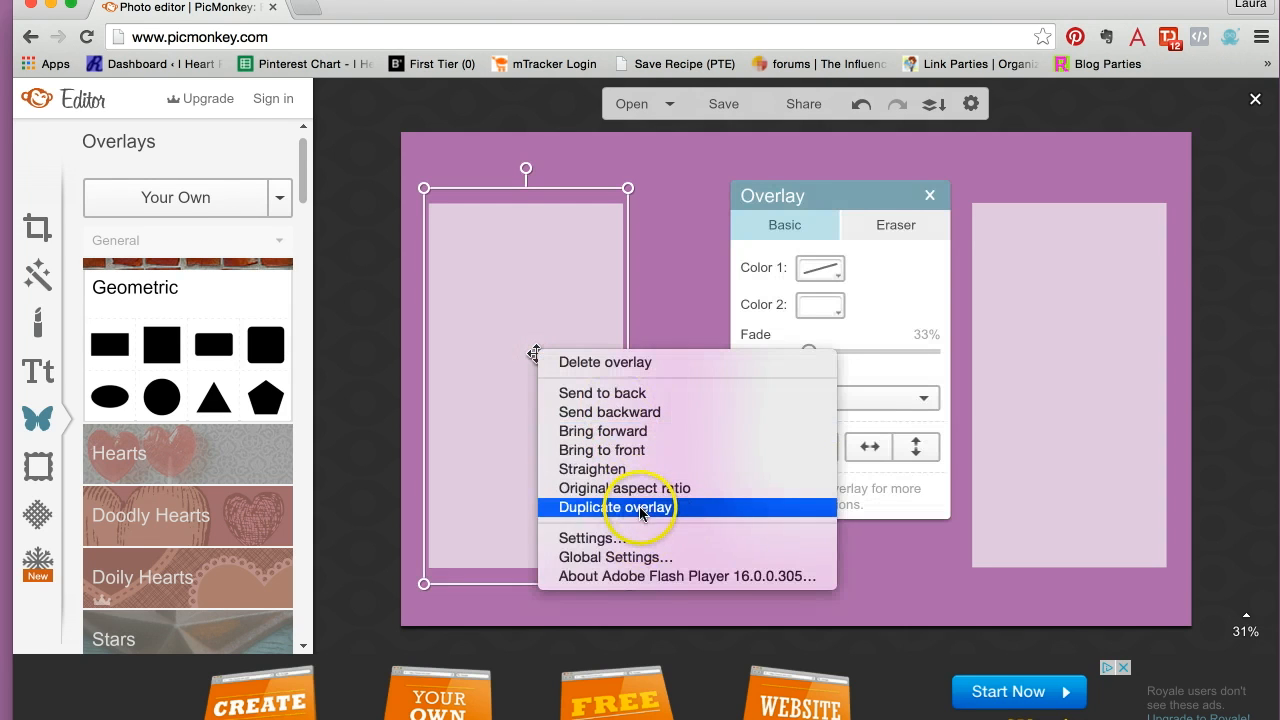
left_click(616, 508)
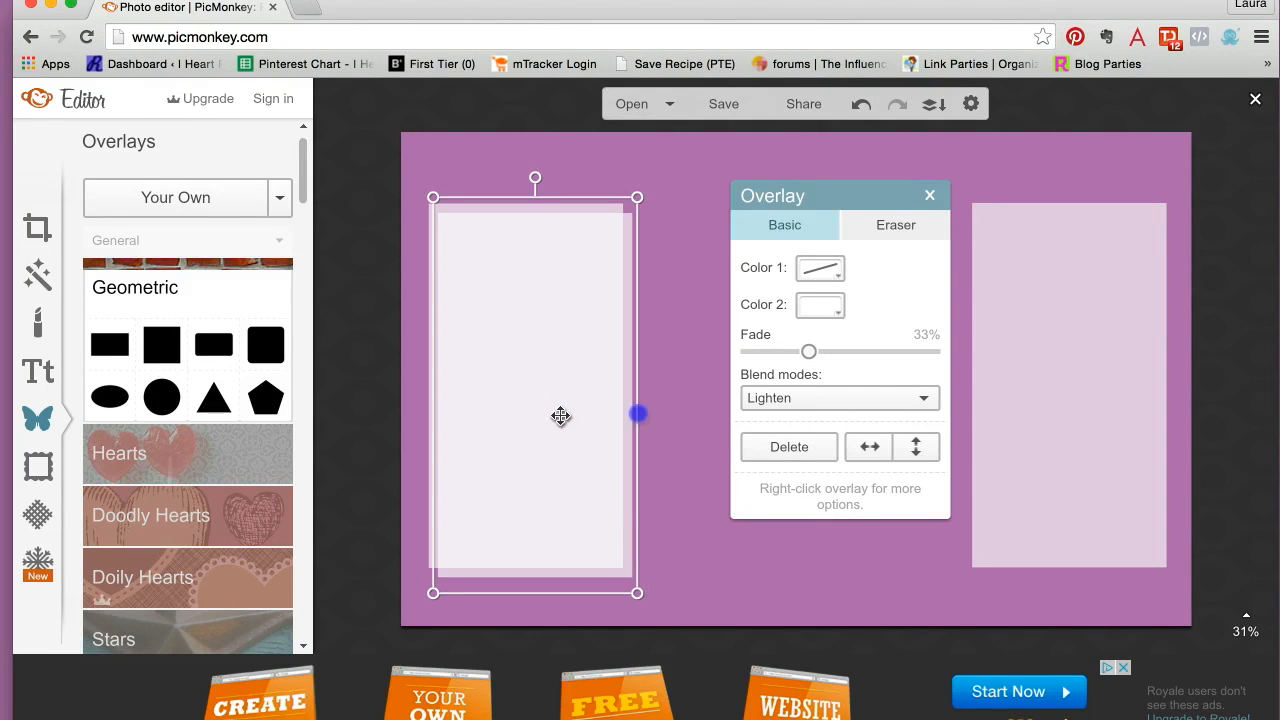
left_click_drag(560, 414, 790, 404)
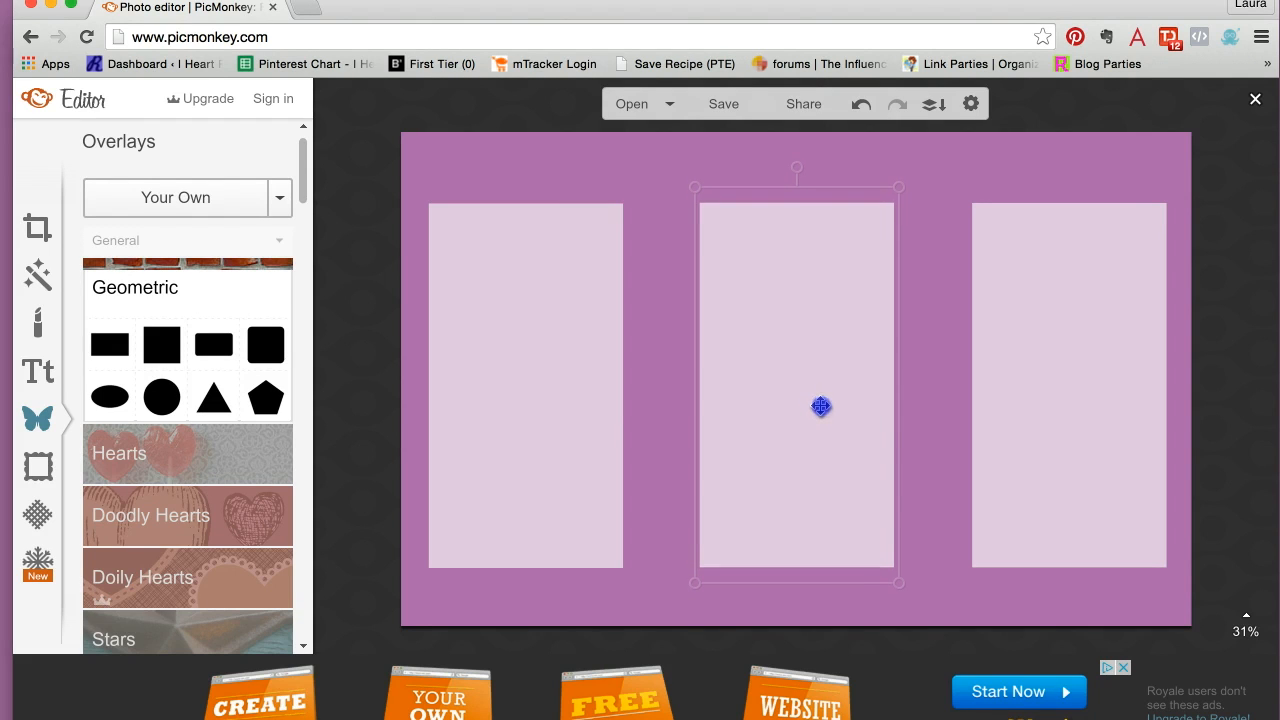
Shorten the middle panel and duplicate it into two stacked short boxes
left_click(820, 406)
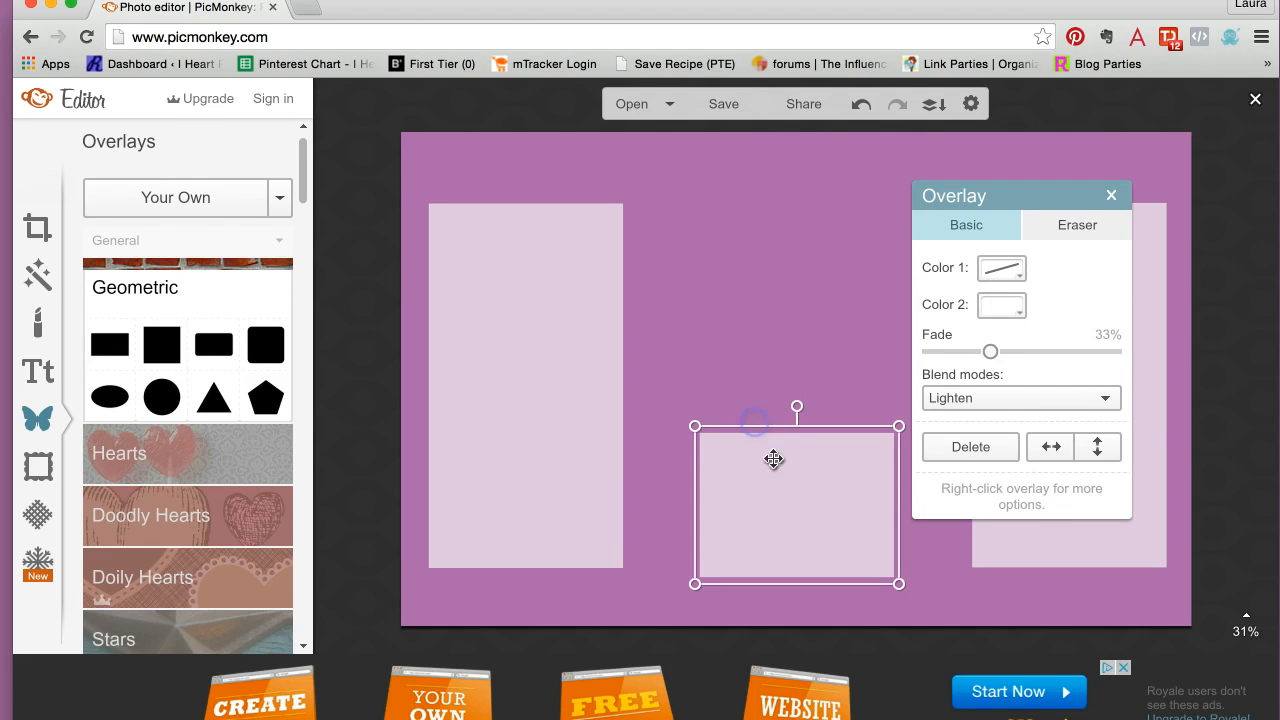
mouse_move(780, 480)
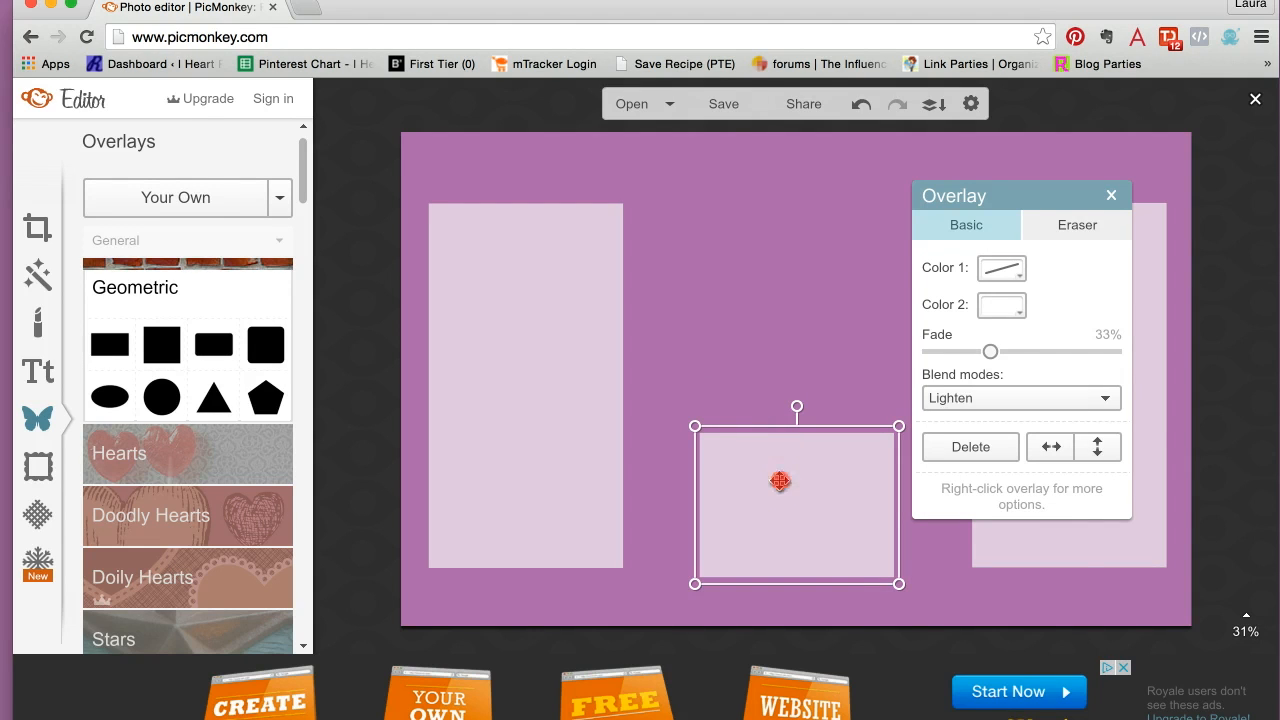
right_click(780, 480)
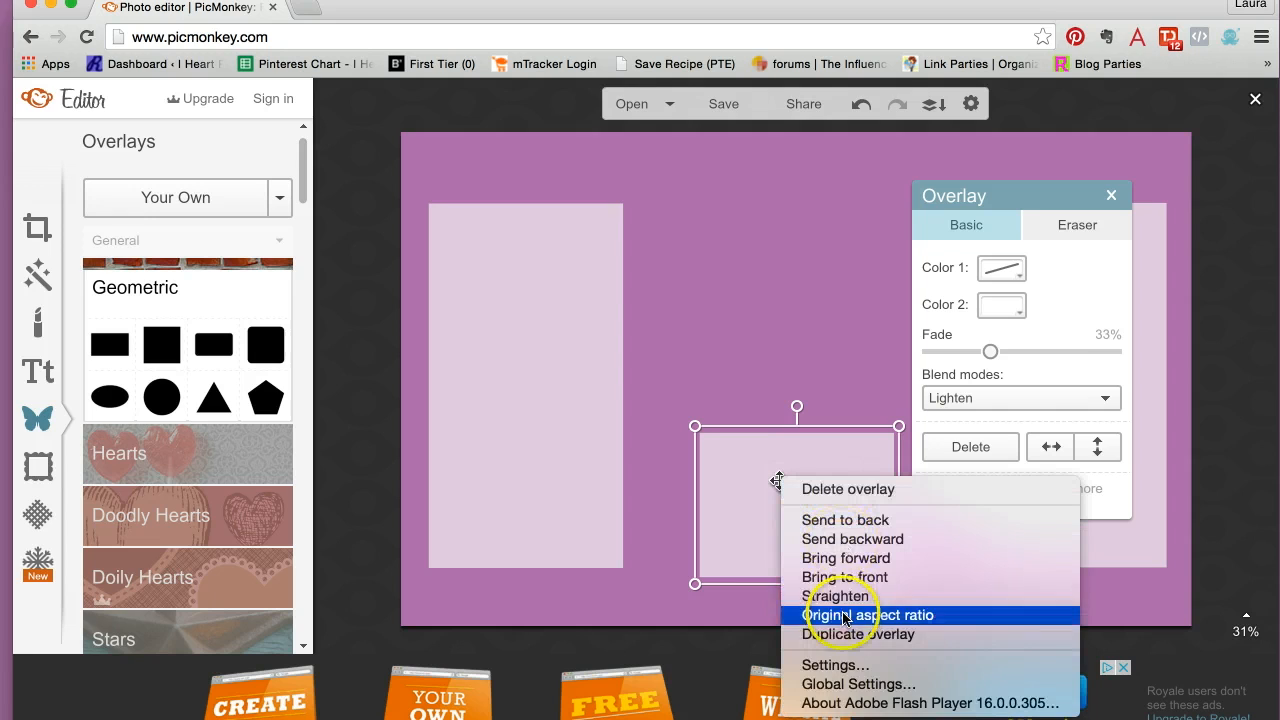
left_click(868, 616)
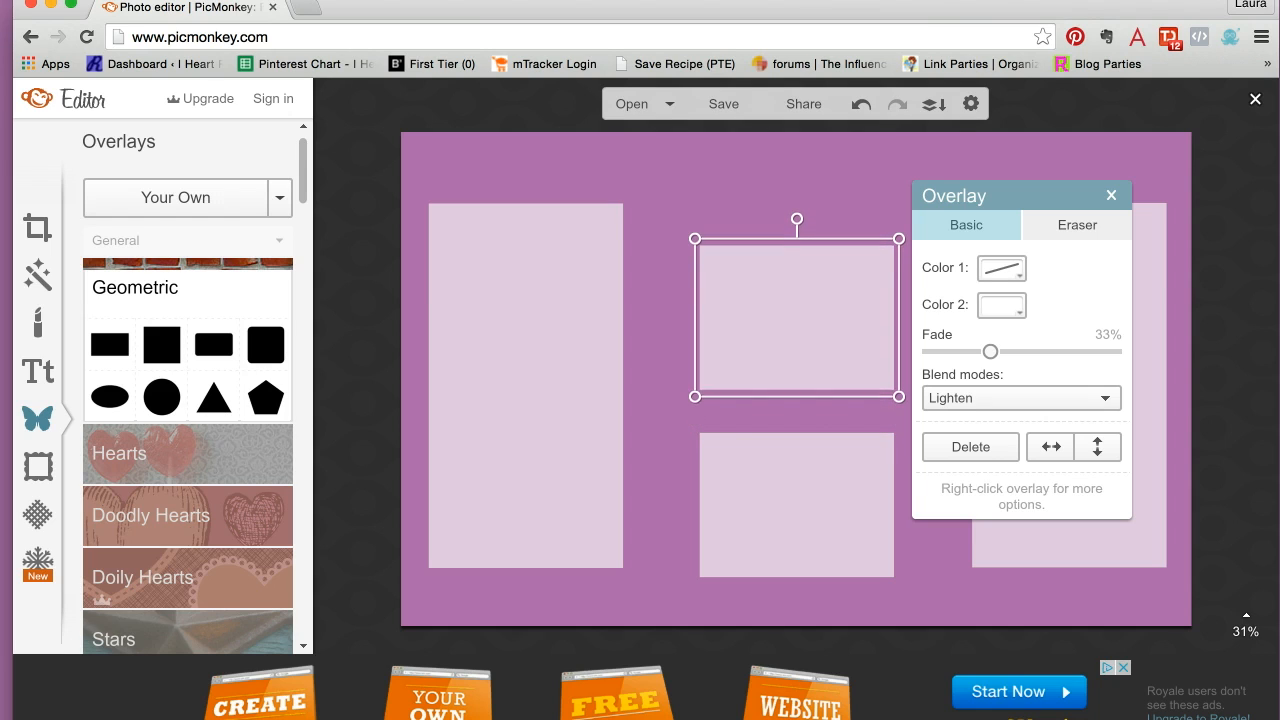
left_click_drag(796, 316, 796, 290)
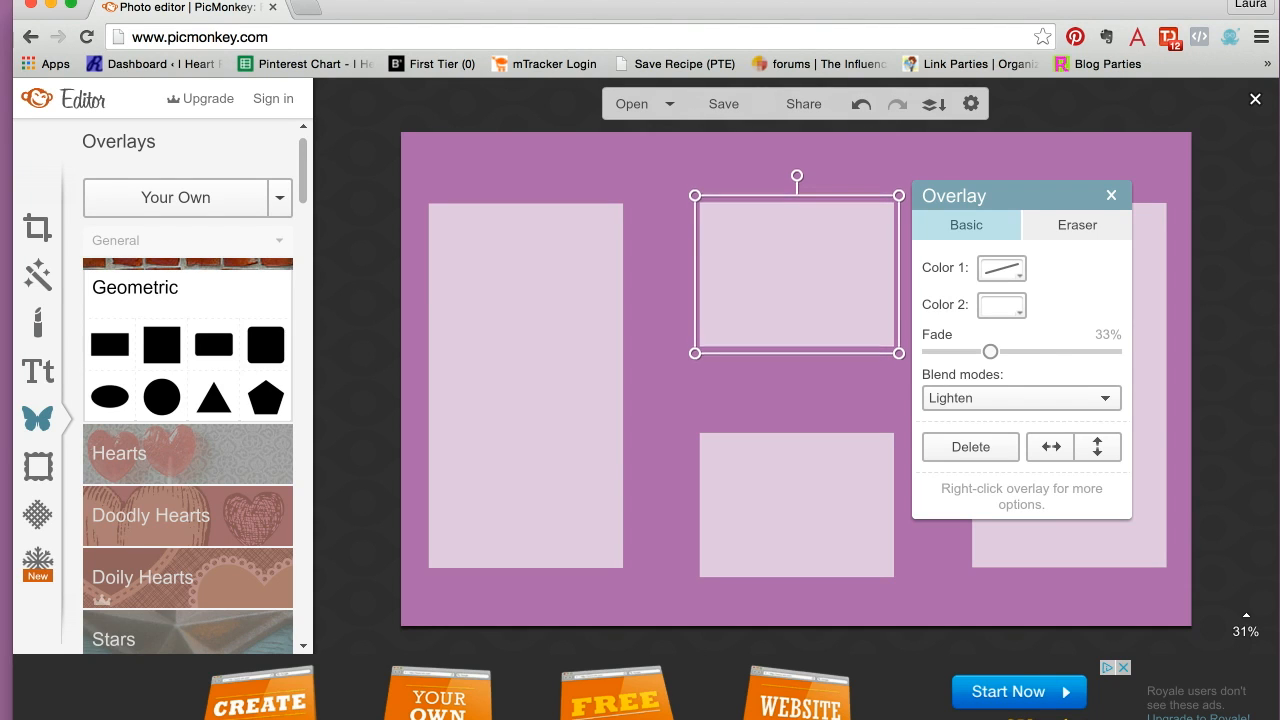
mouse_move(1112, 196)
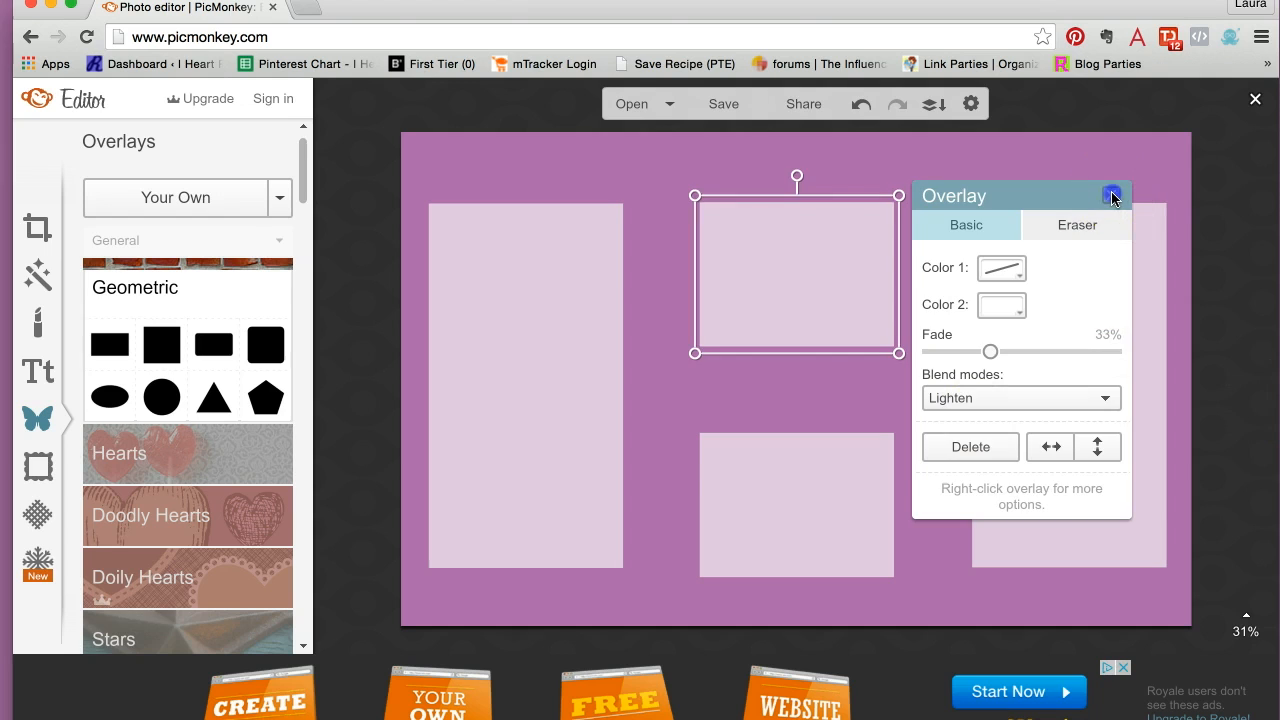
left_click(1112, 196)
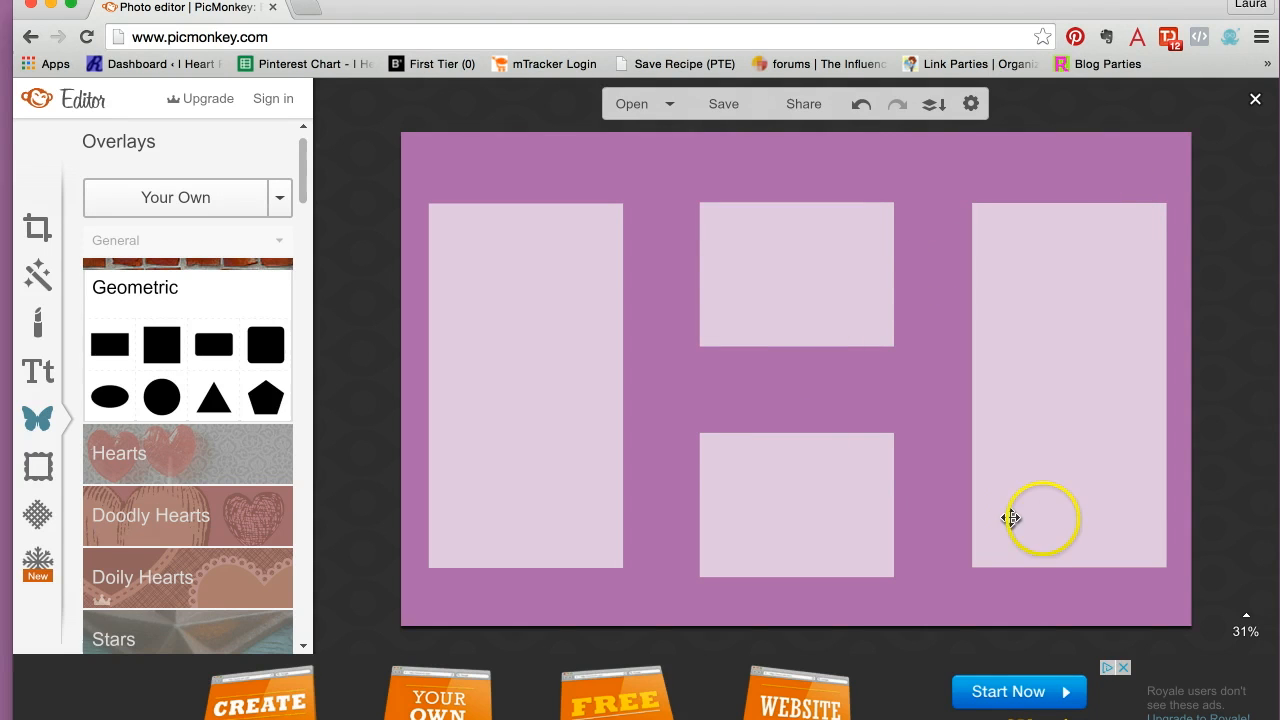
Browse the Hearts overlay category down to the Doodly Hearts collection
left_click(796, 504)
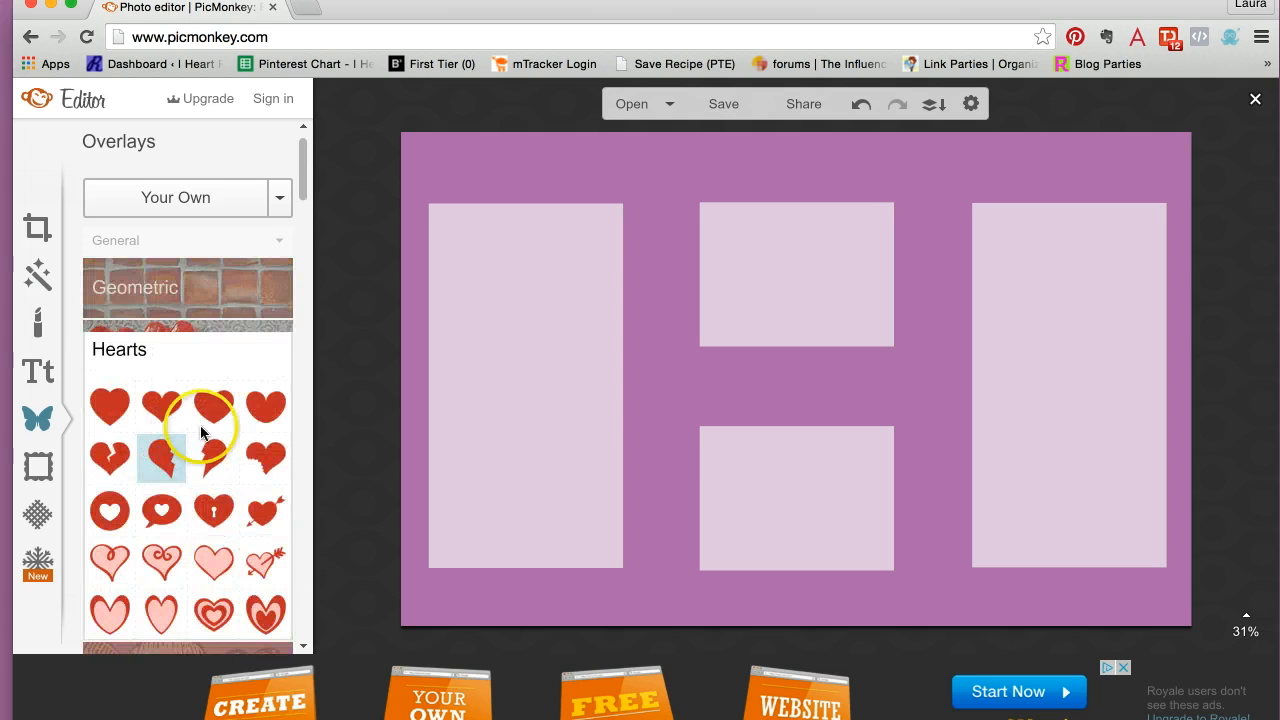
mouse_move(244, 352)
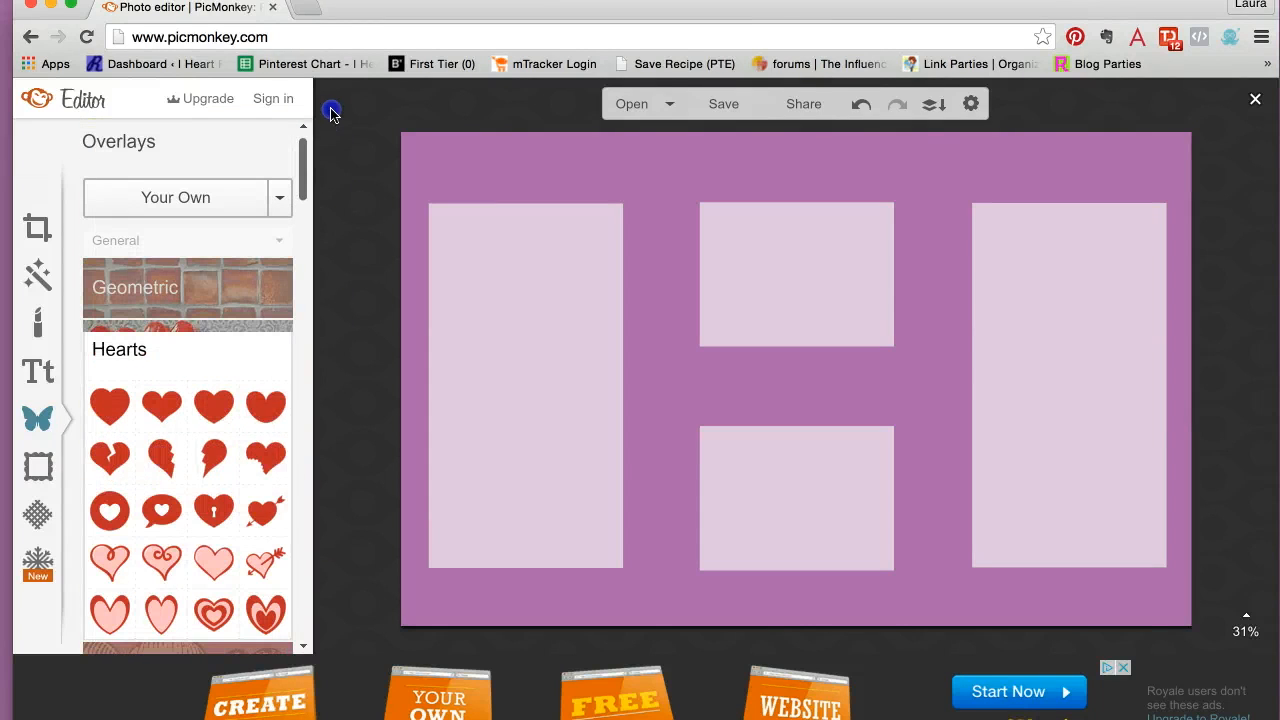
scroll("down", 3)
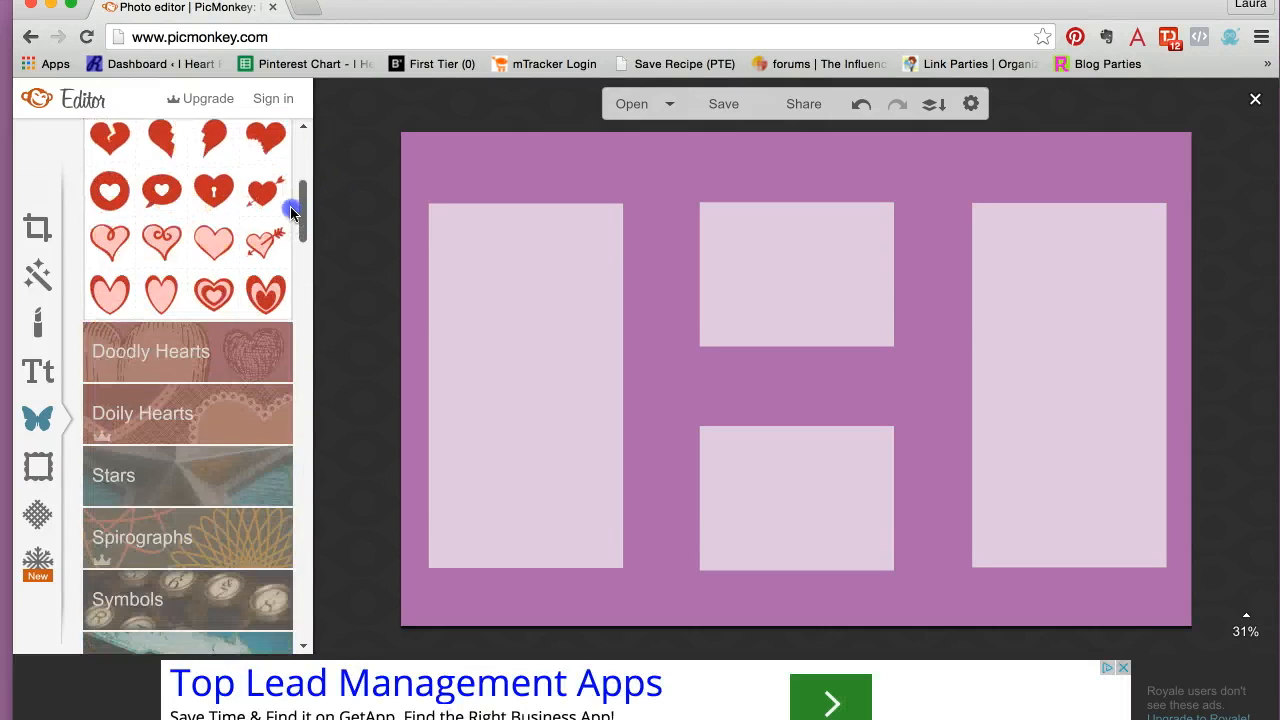
scroll("down", 3)
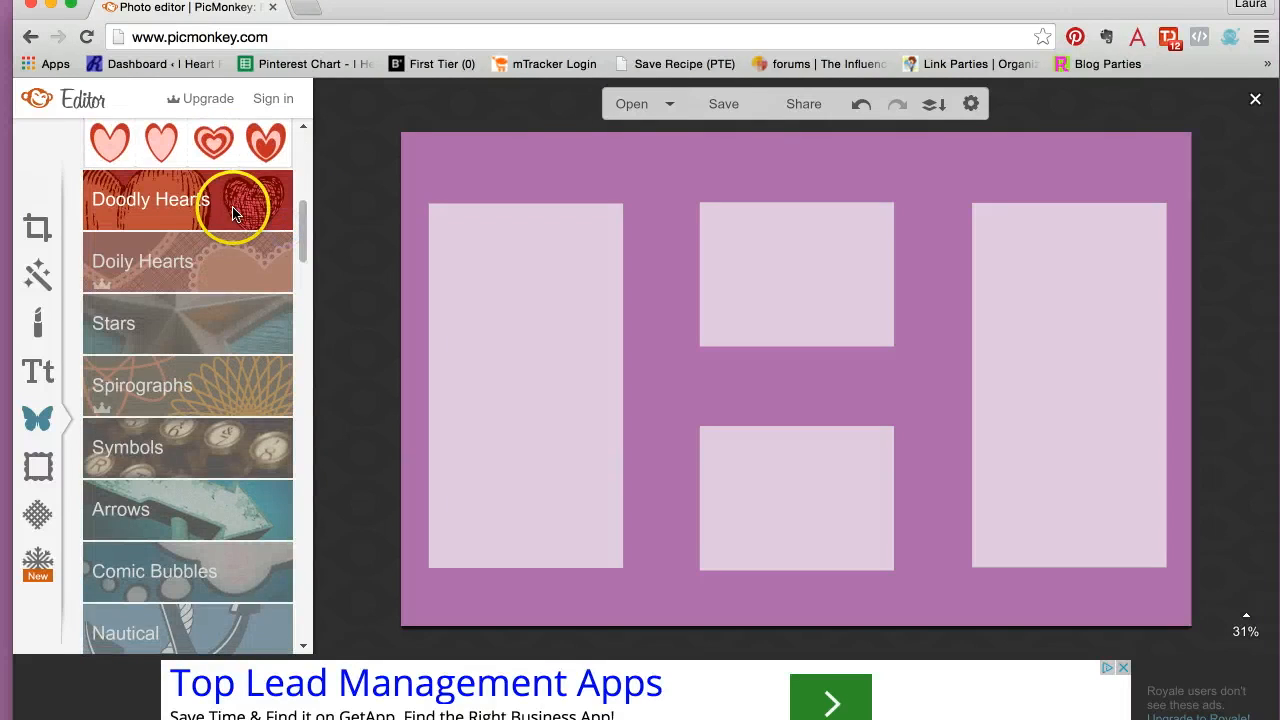
Add a doodle heart in the left box's bottom corner and colour it purple
left_click(150, 200)
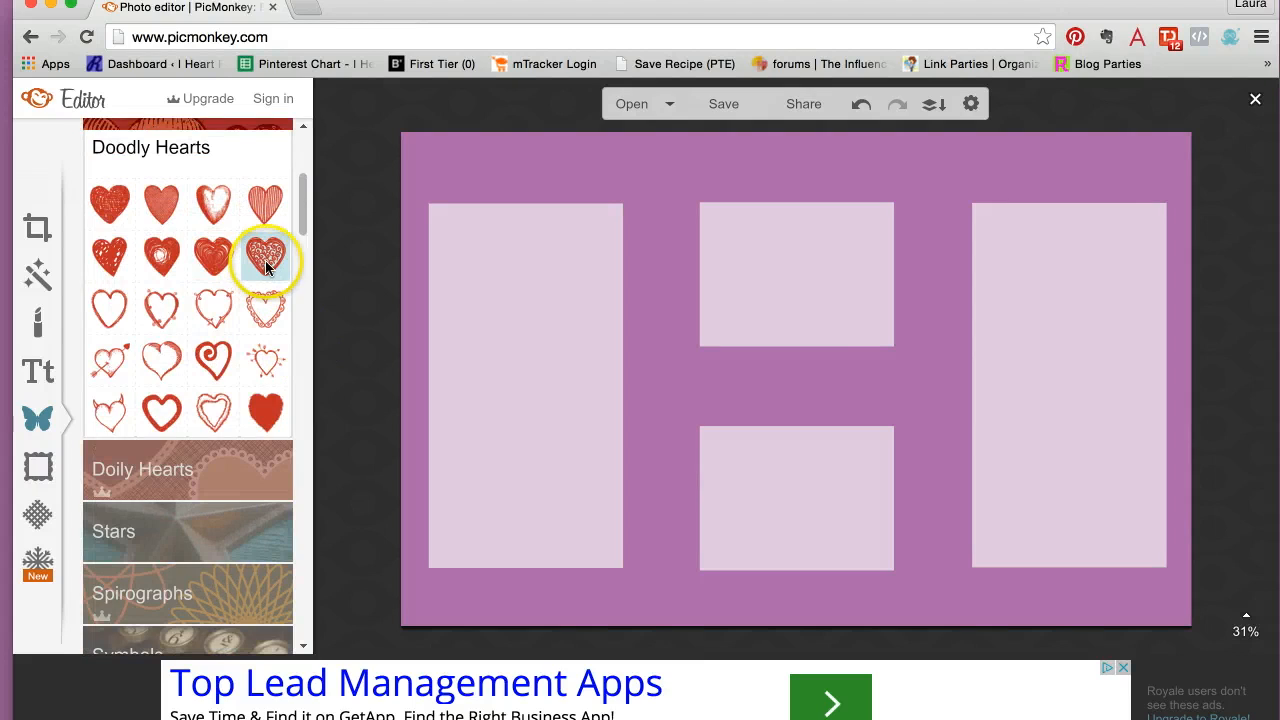
left_click(264, 256)
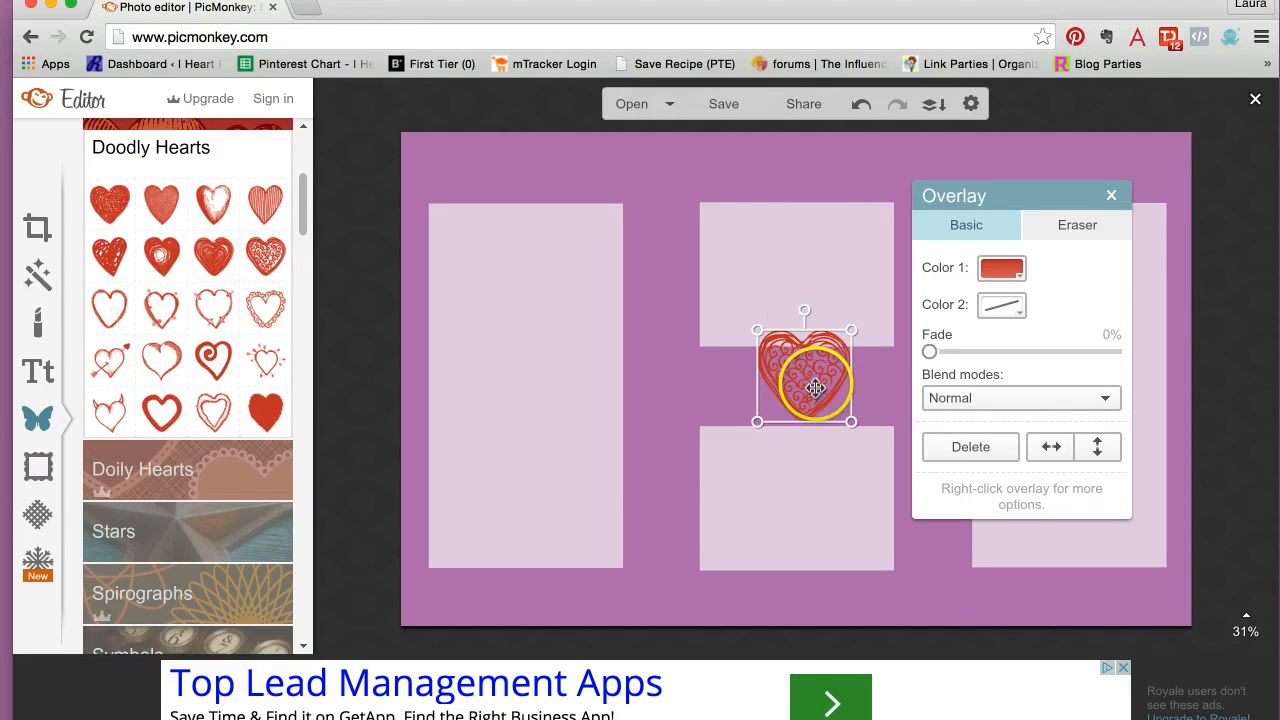
left_click_drag(804, 364, 588, 512)
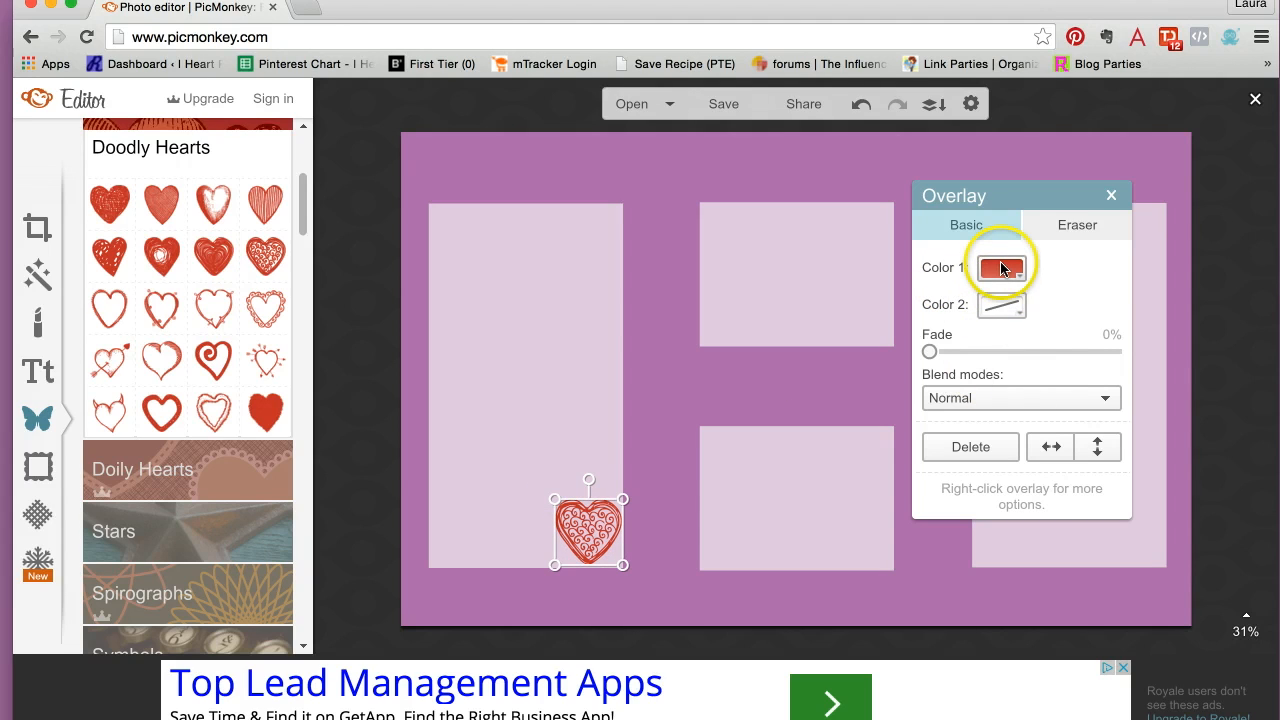
left_click(1000, 304)
type("9")
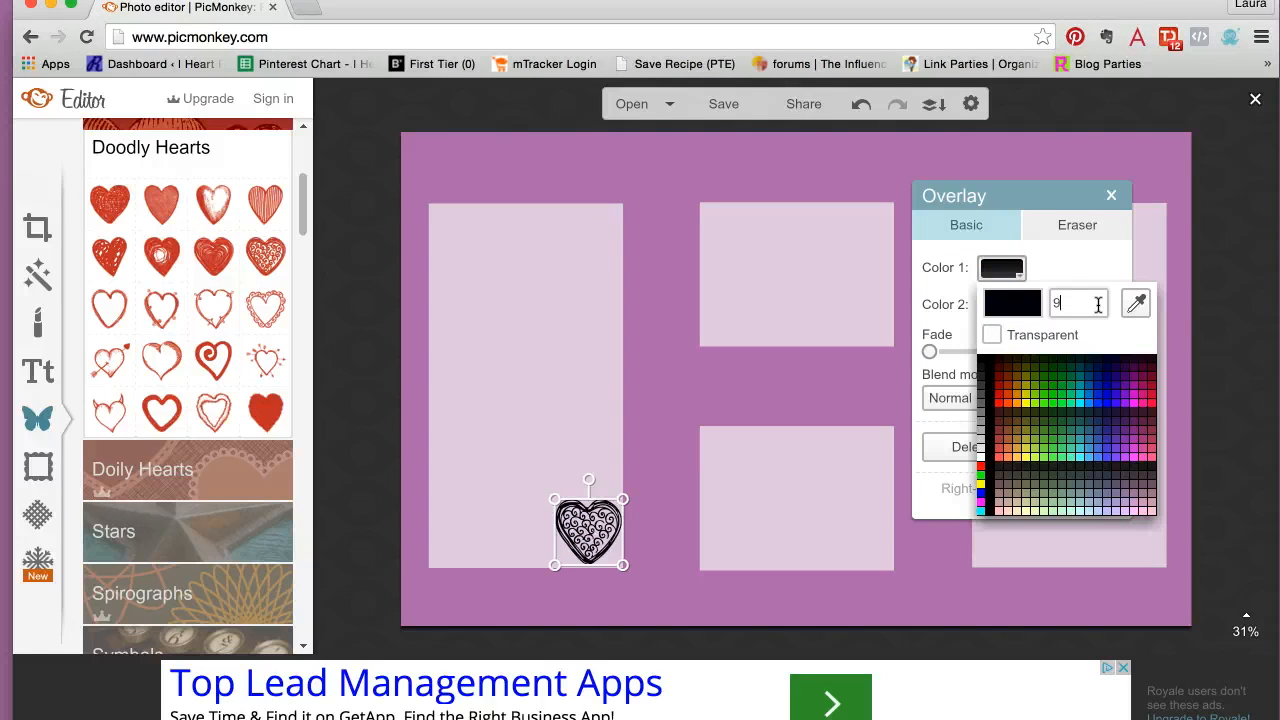
type("85")
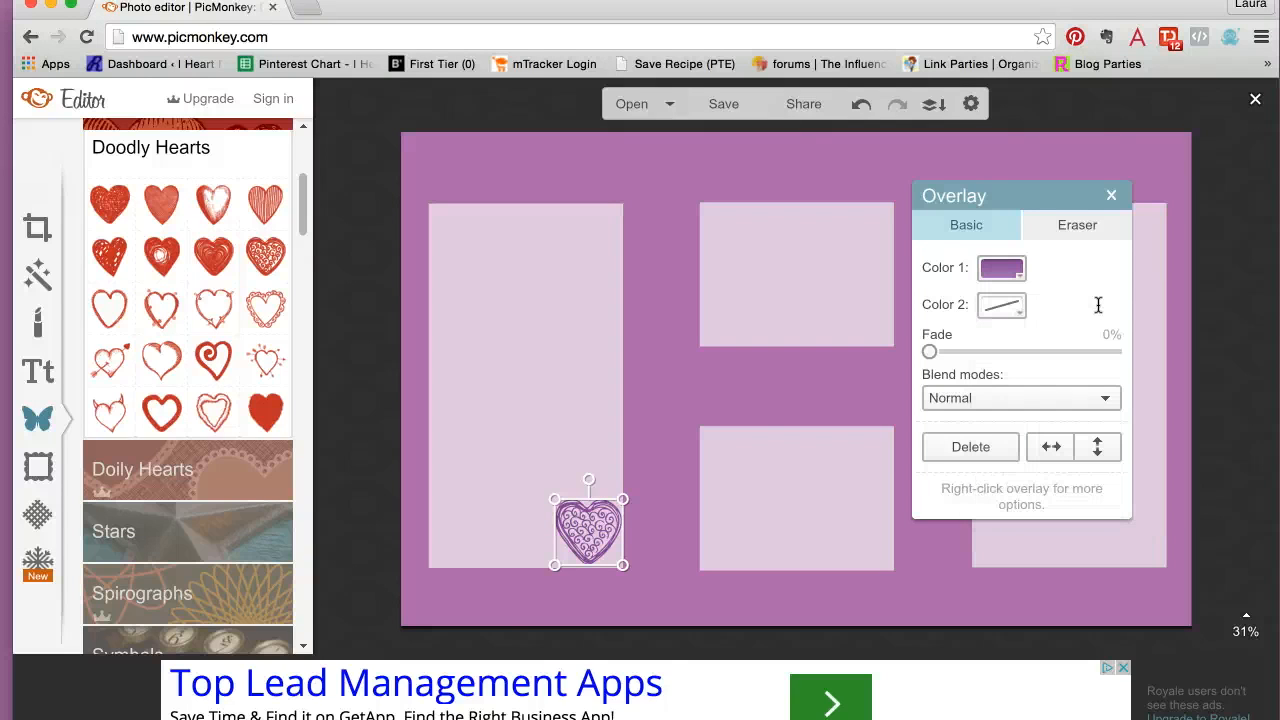
mouse_move(824, 320)
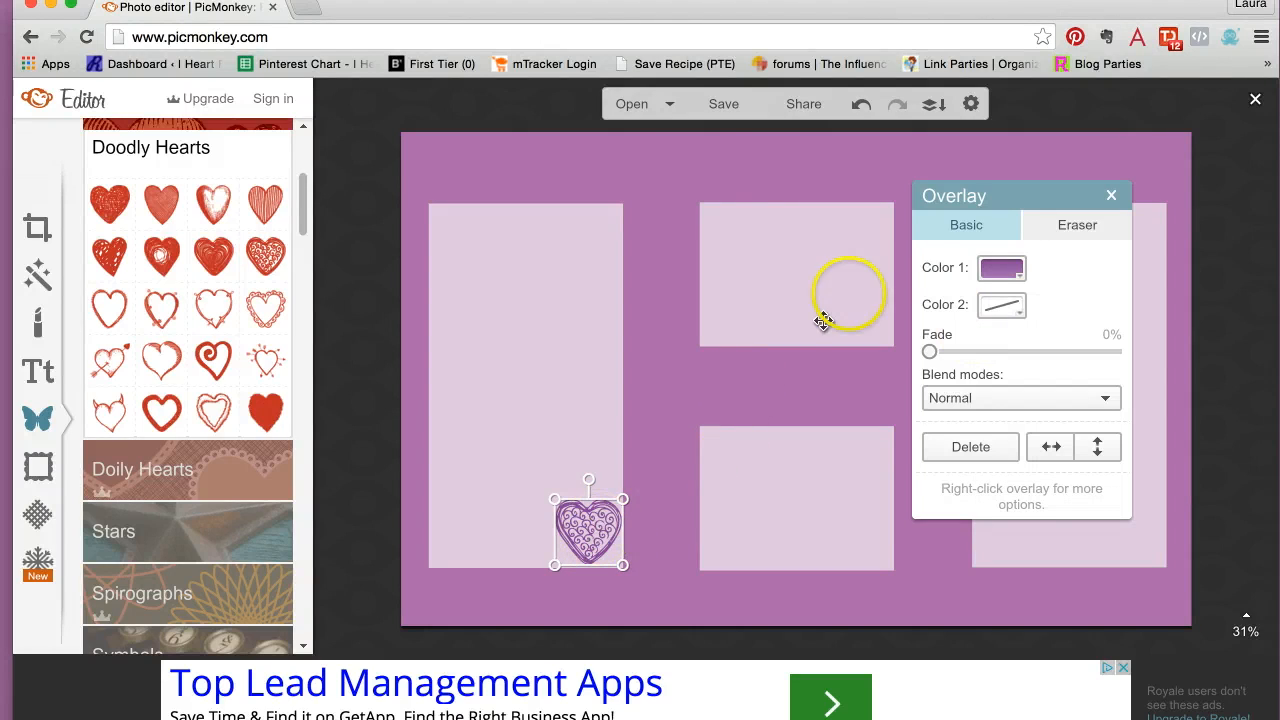
Duplicate the purple heart for the right tall box
right_click(588, 524)
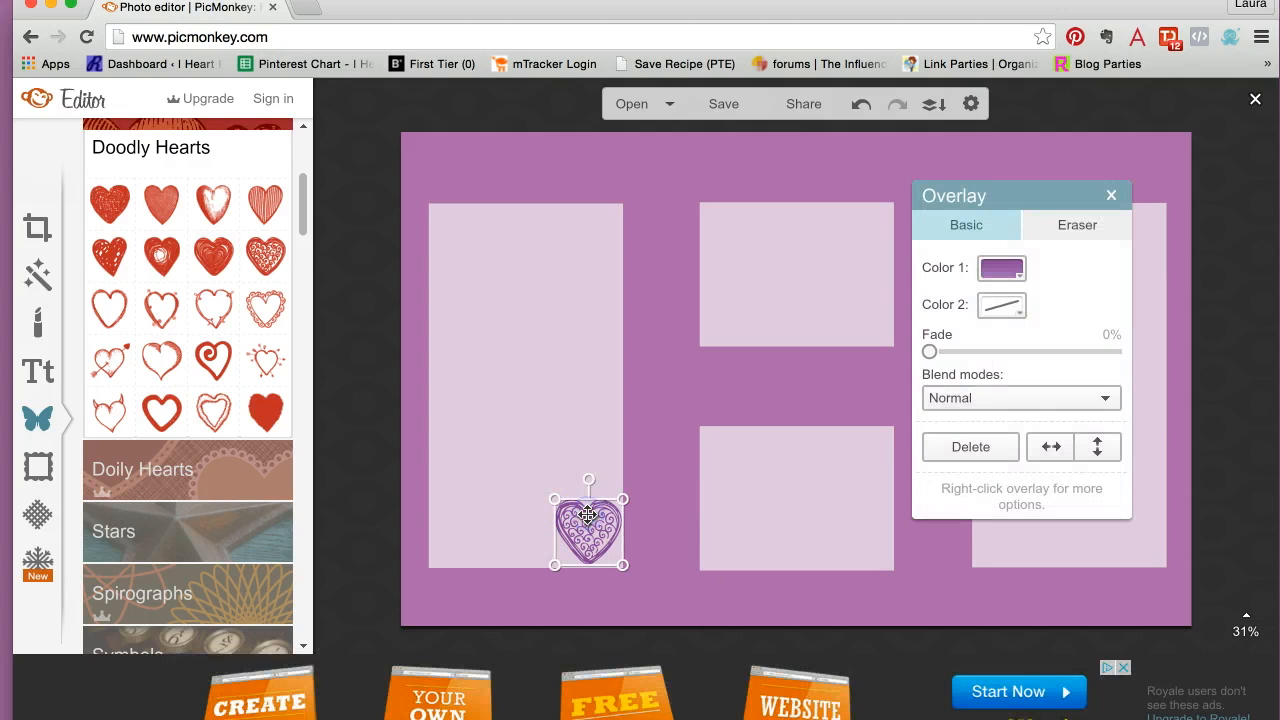
right_click(588, 516)
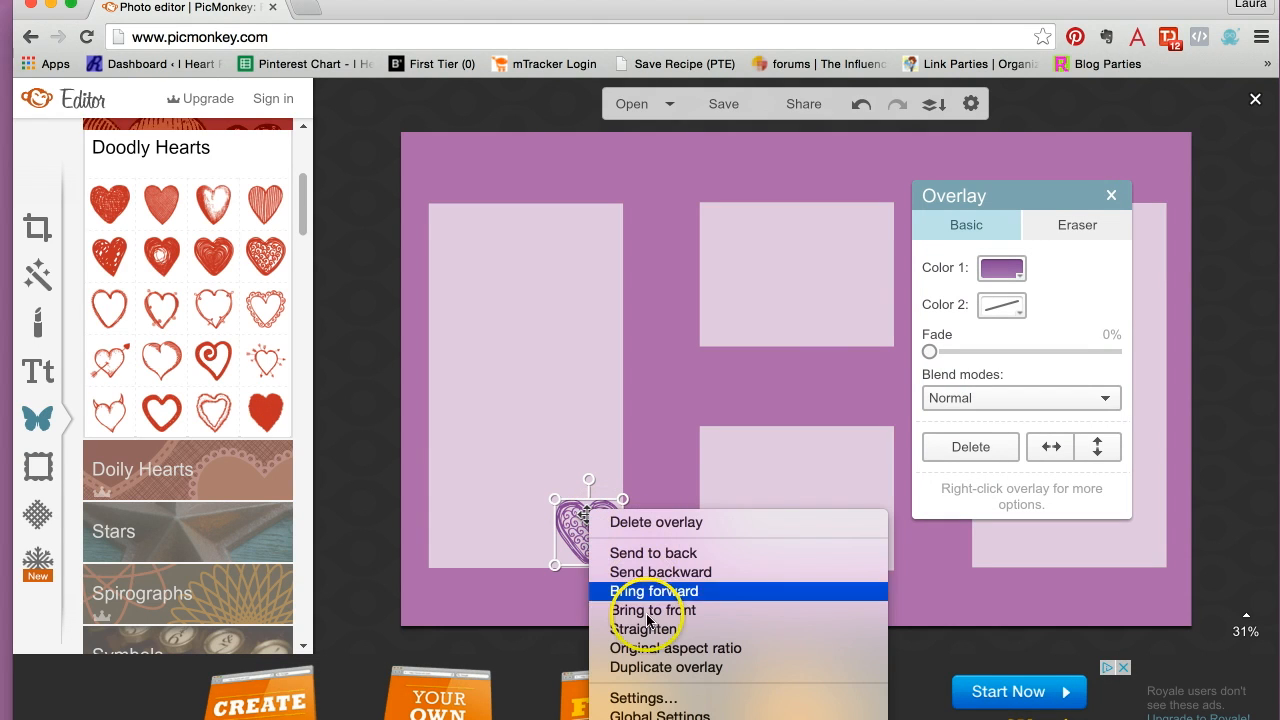
left_click(654, 592)
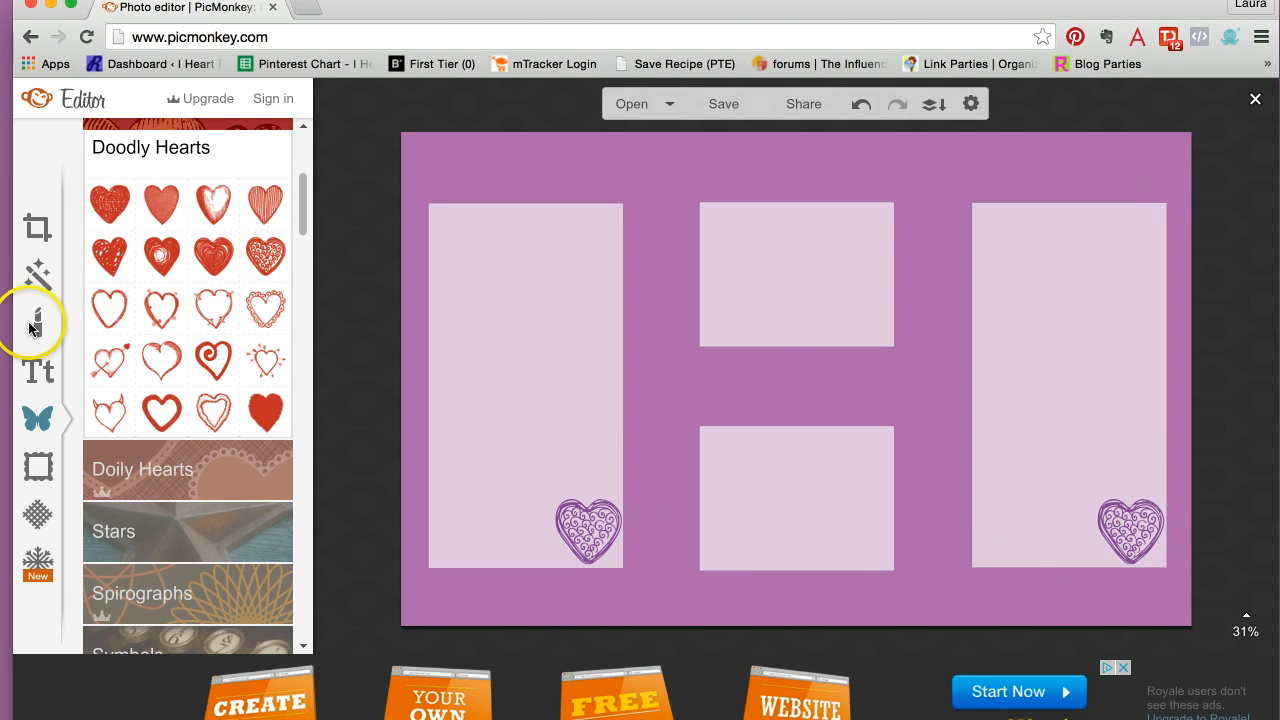
mouse_move(40, 374)
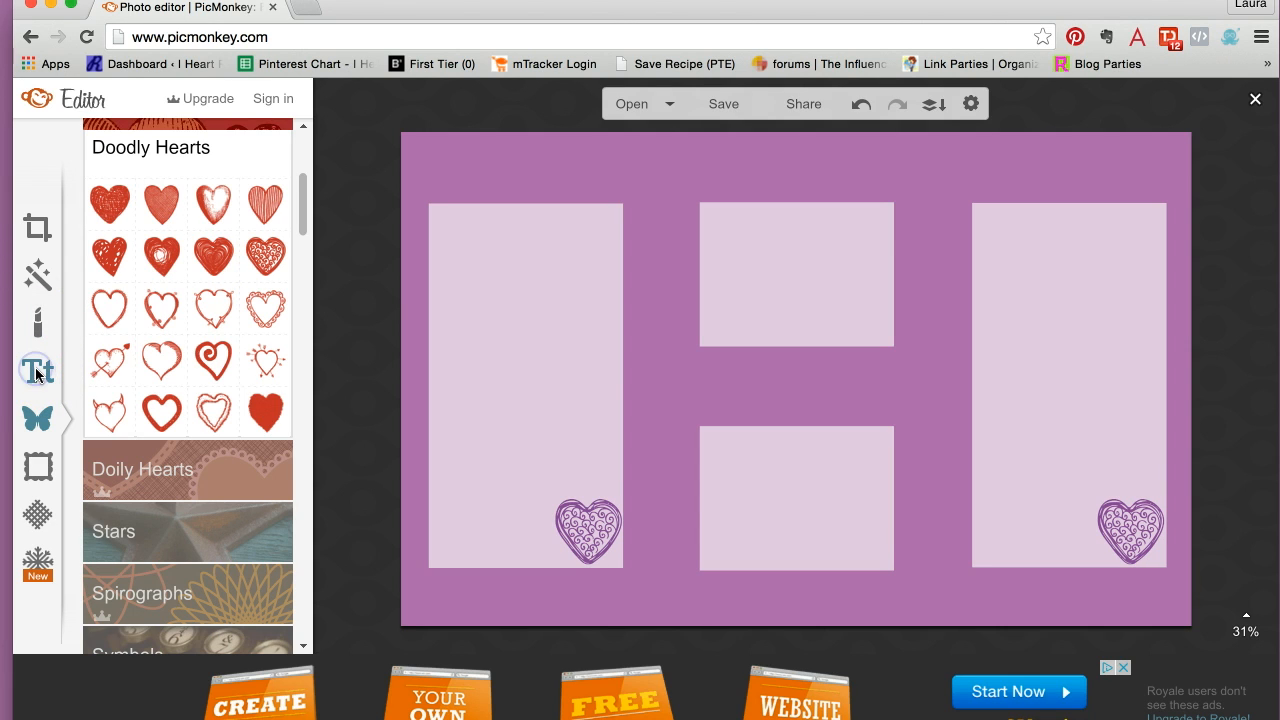
Choose the Salamander Script font under Yours and add a new text box
left_click(36, 370)
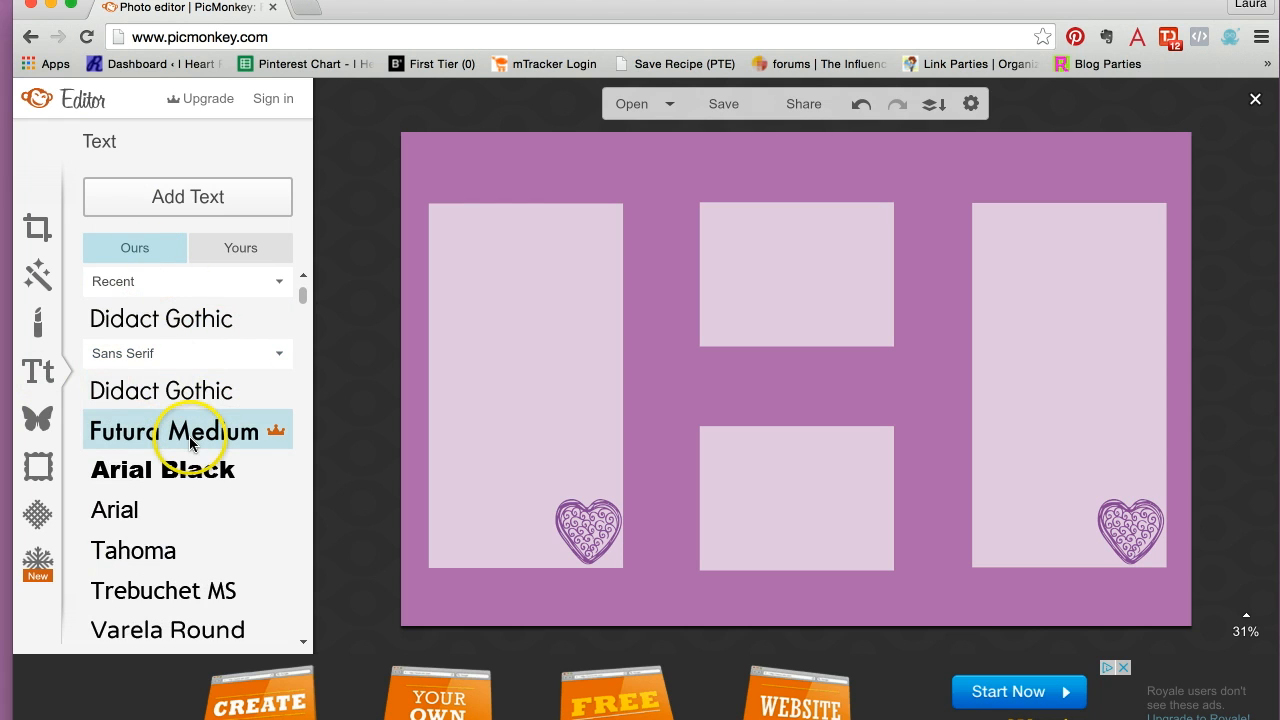
scroll("down", 3)
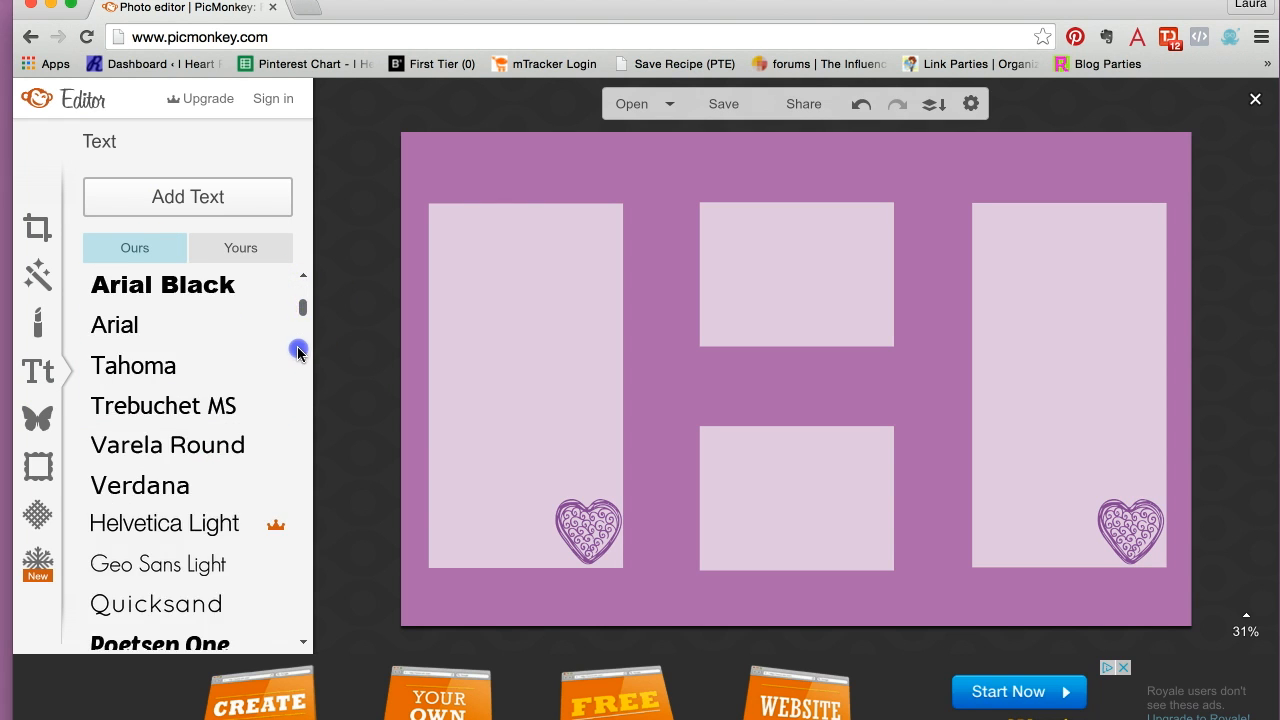
scroll("down", 3)
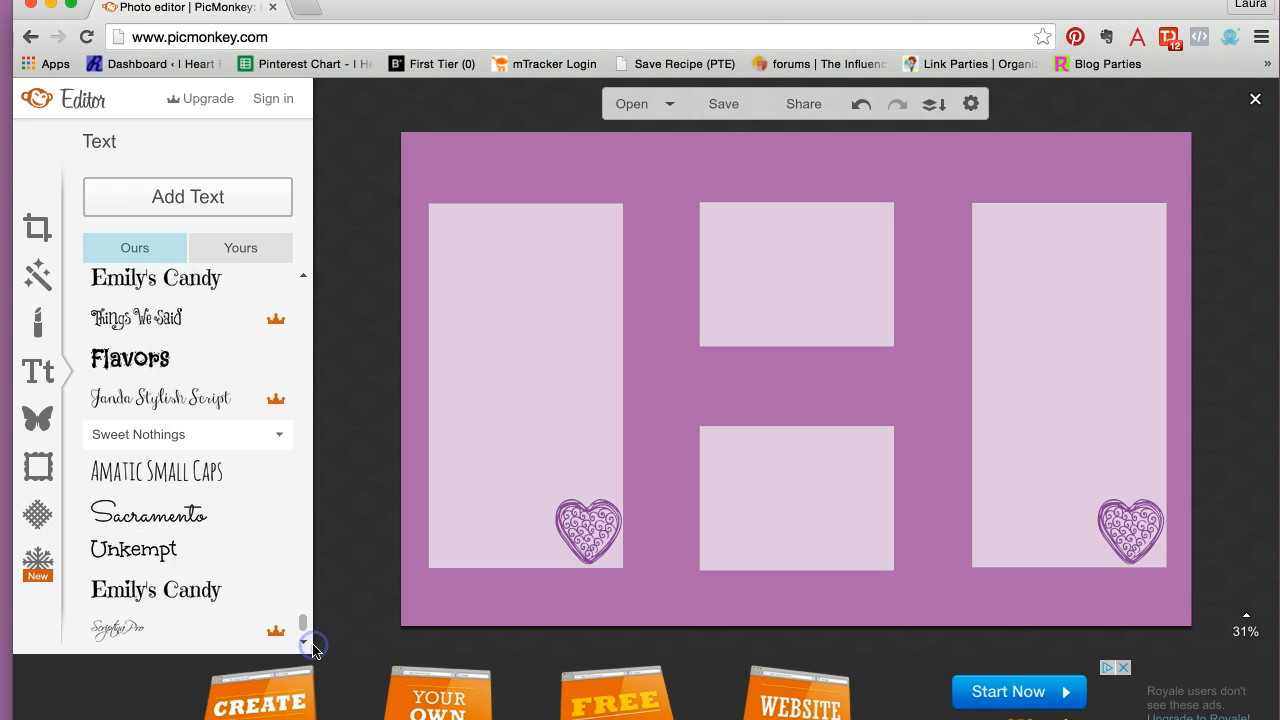
left_click(240, 248)
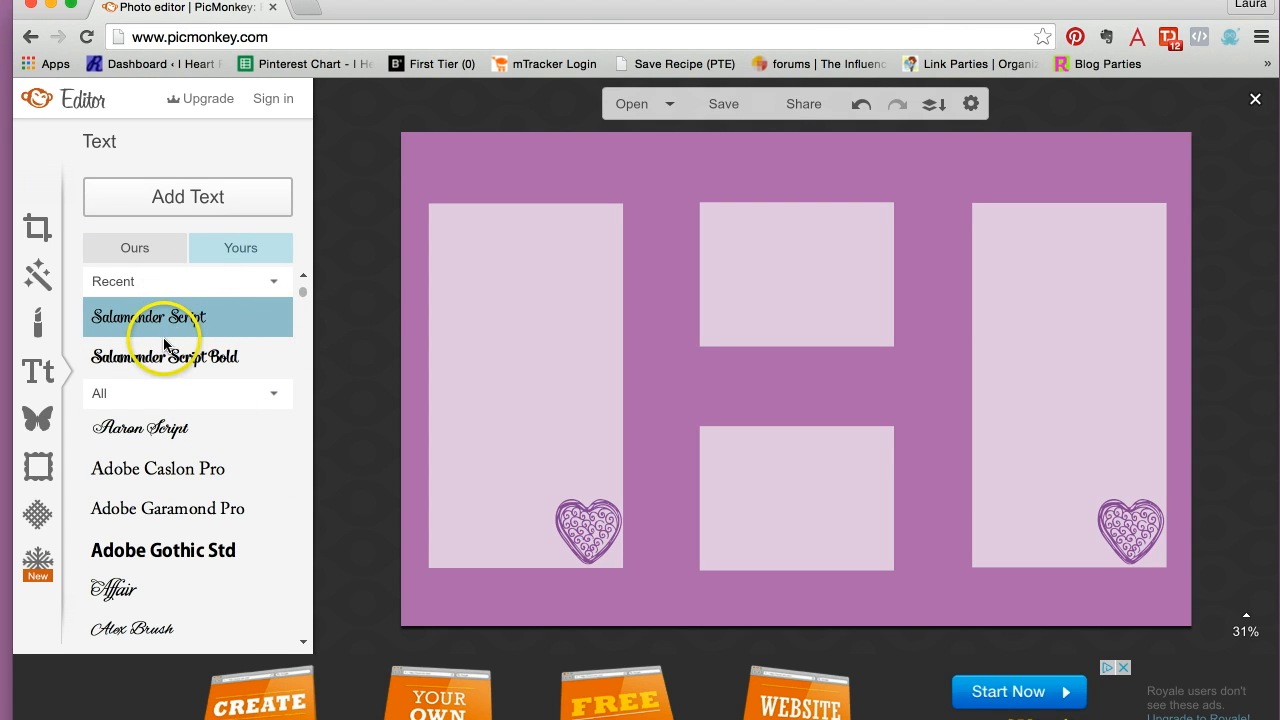
mouse_move(424, 196)
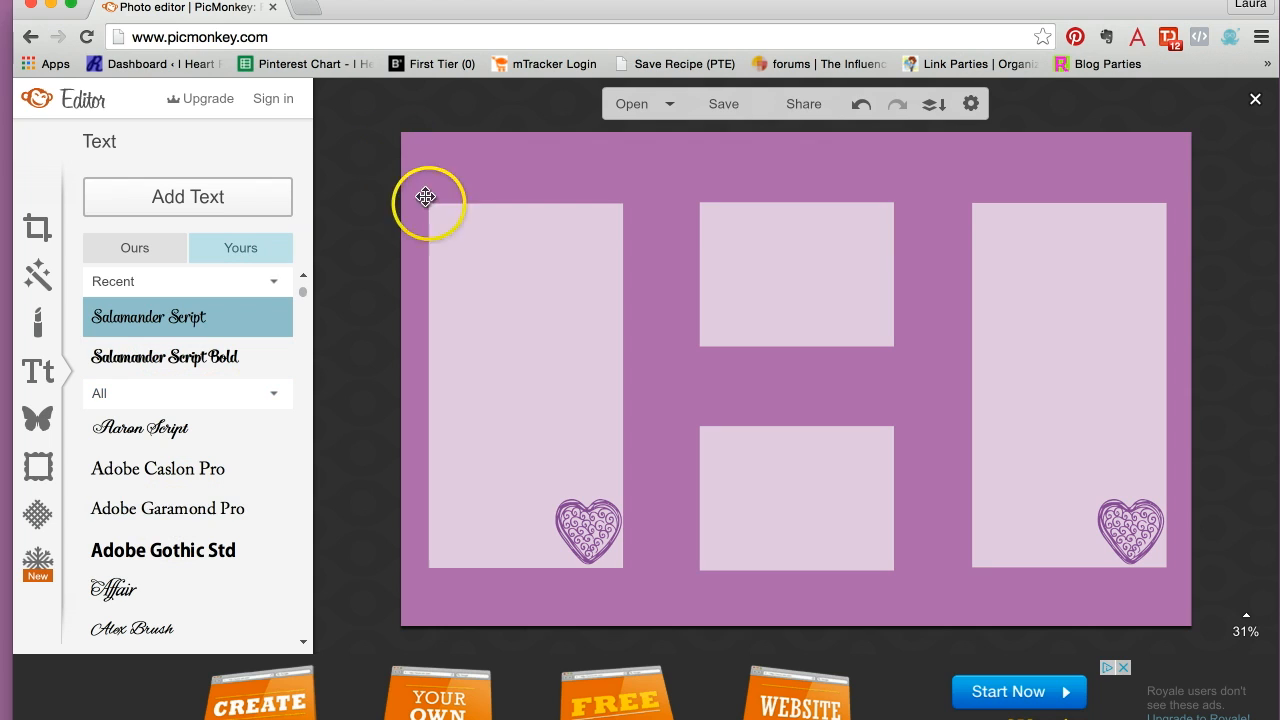
mouse_move(510, 184)
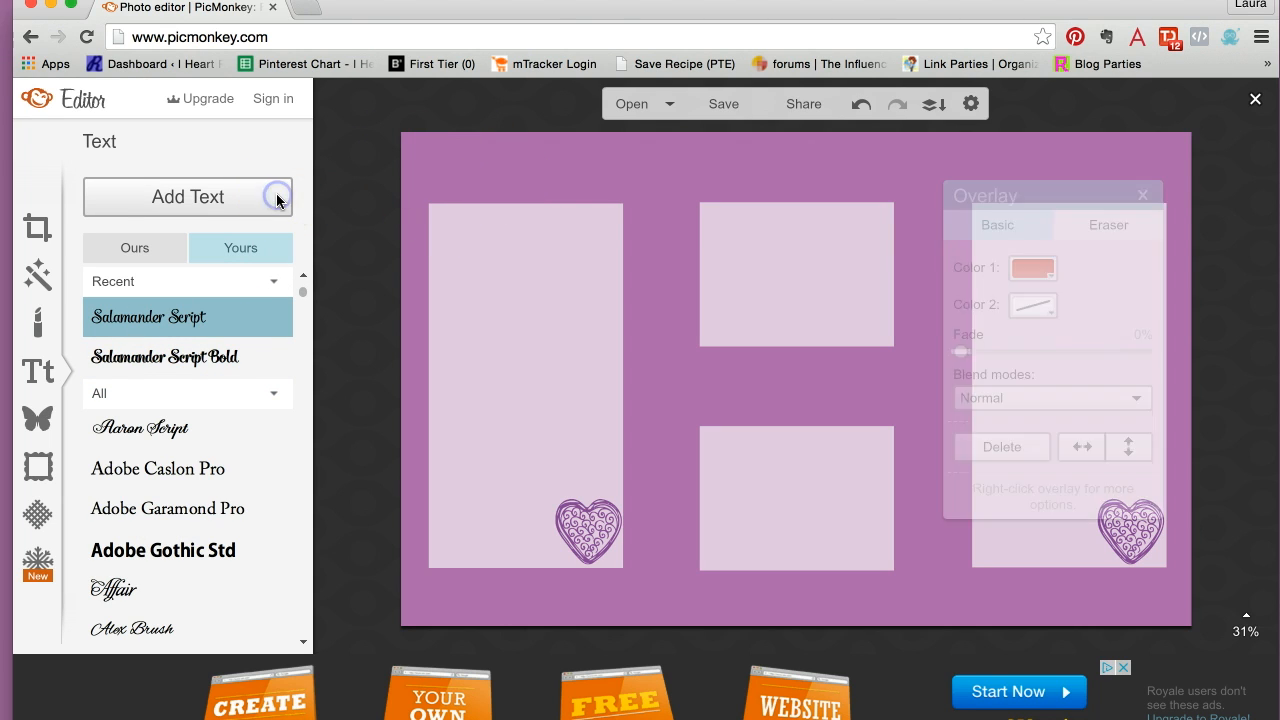
left_click(188, 196)
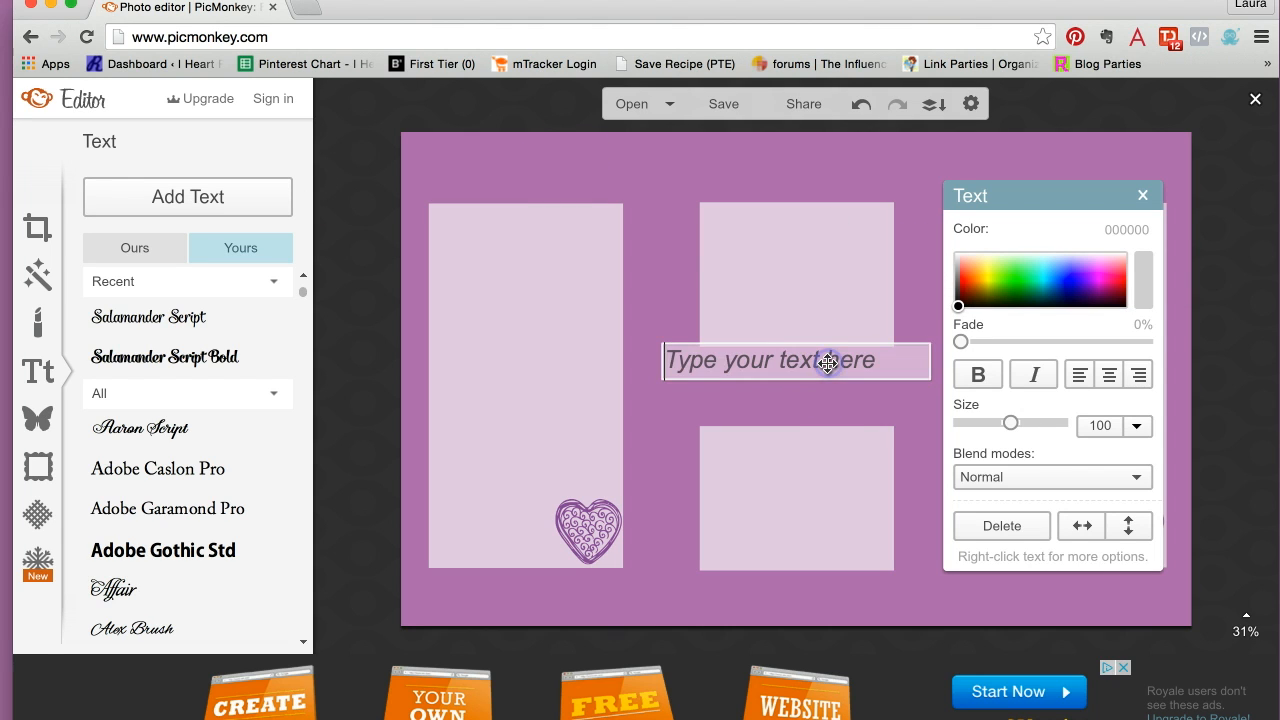
Enter 'Work Projects' and fit the label above the left tall box
type("W")
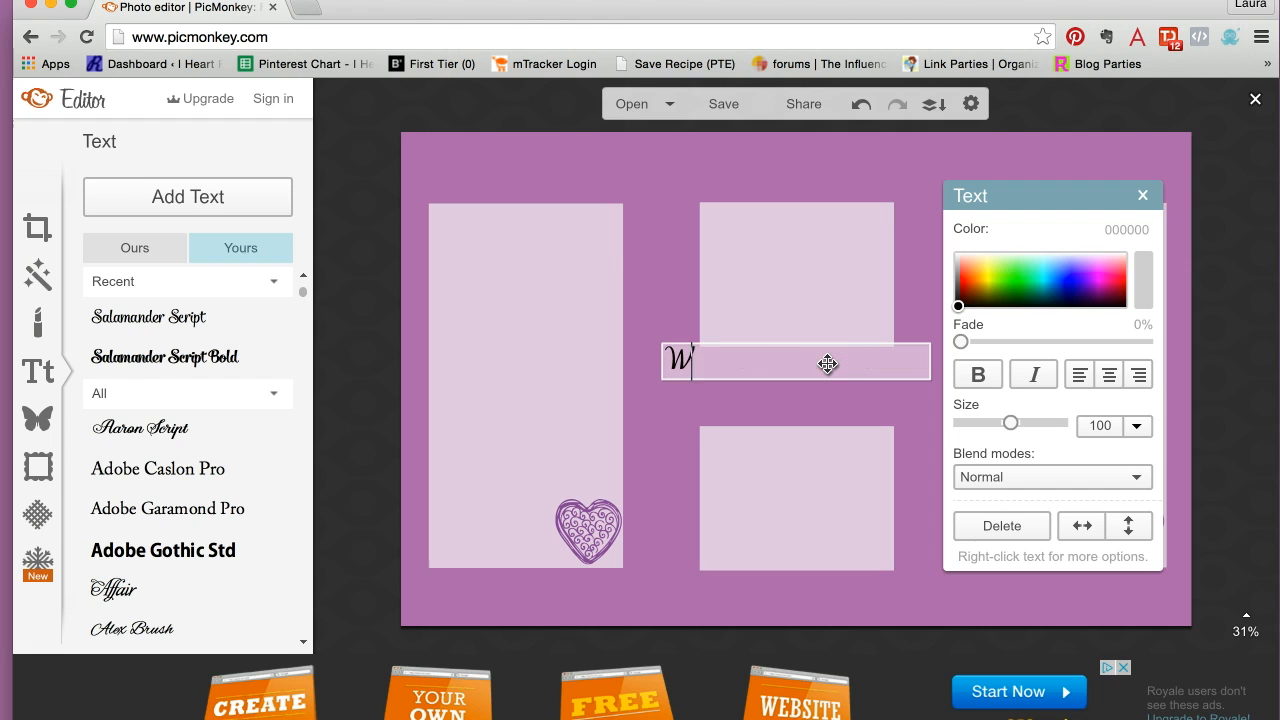
type("ork Projects")
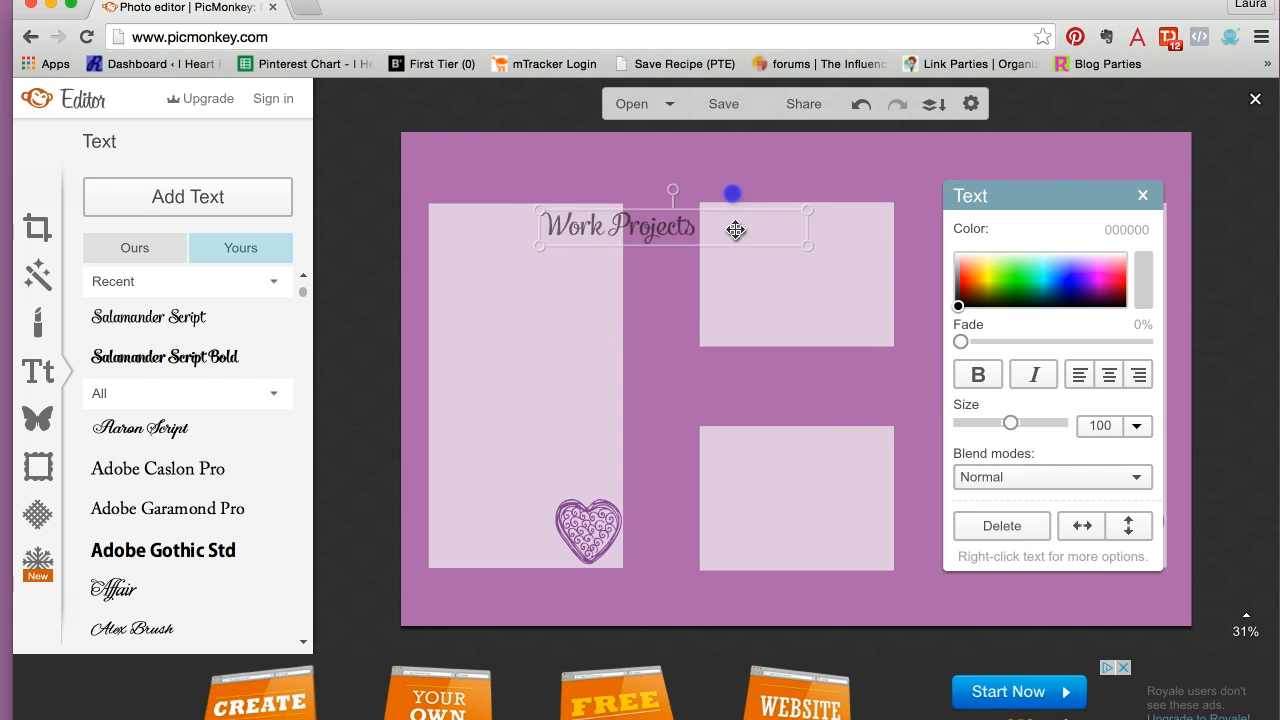
left_click_drag(736, 230, 624, 188)
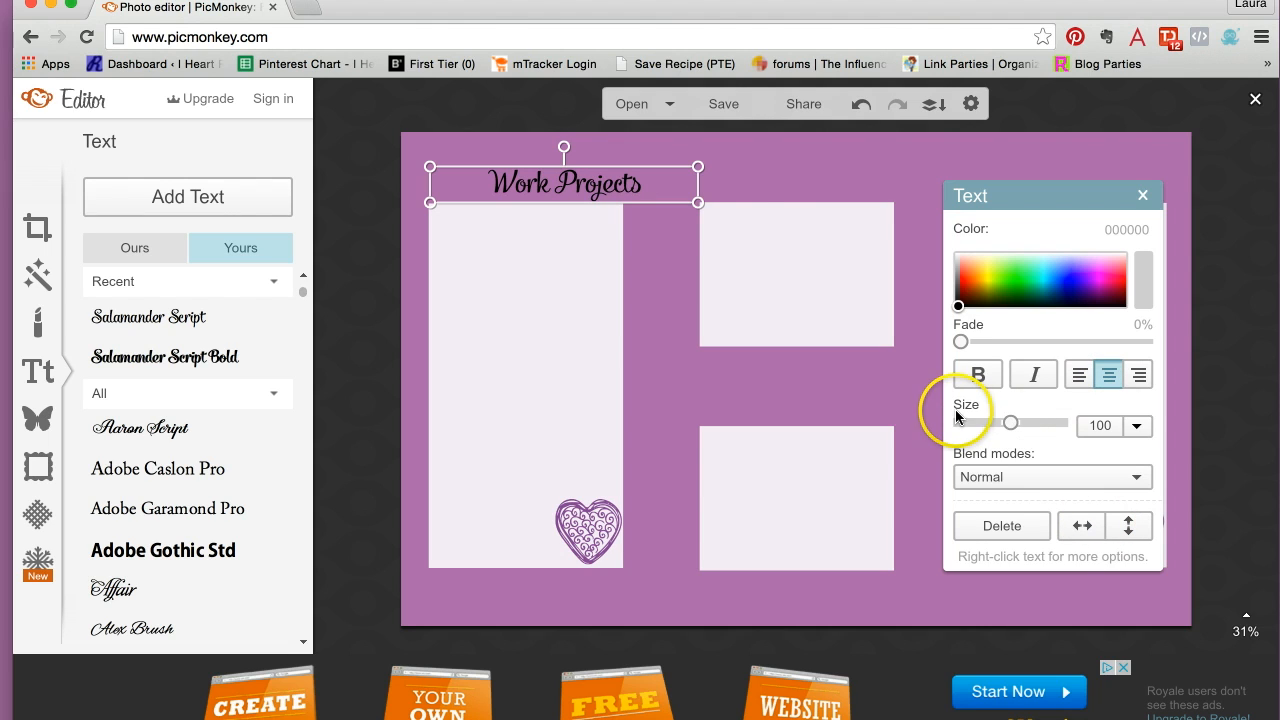
mouse_move(696, 184)
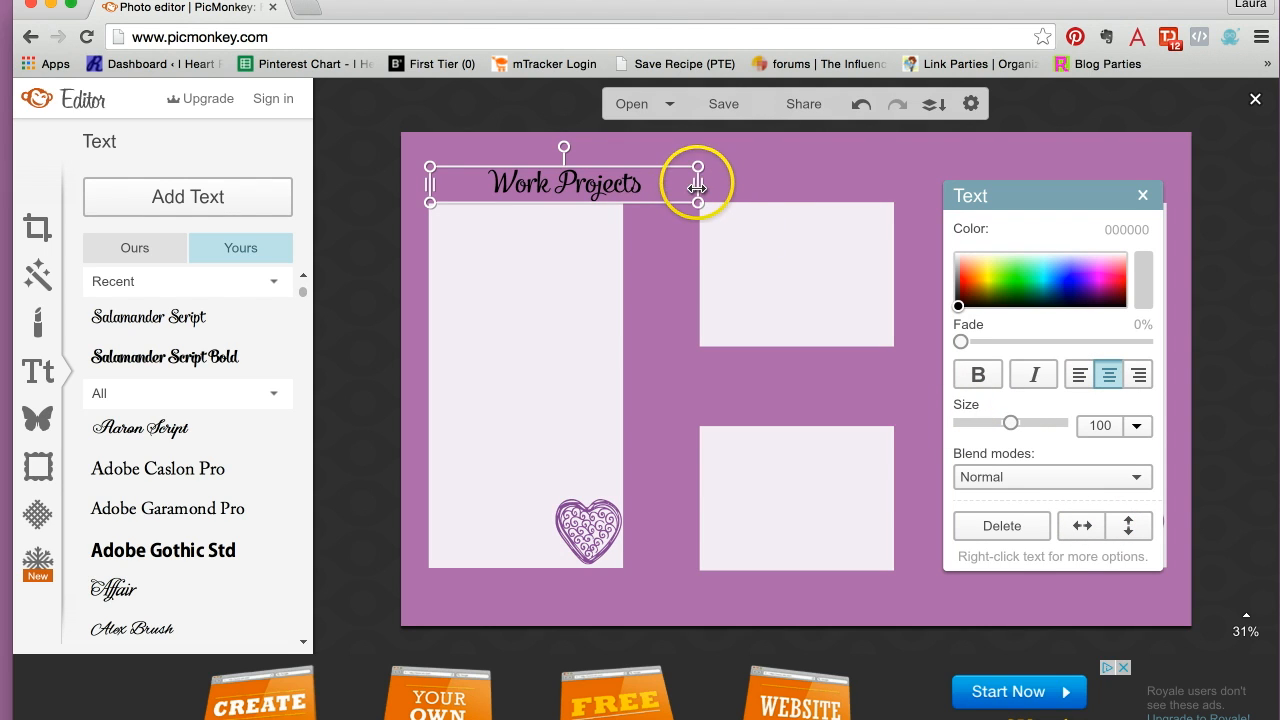
left_click_drag(696, 184, 608, 184)
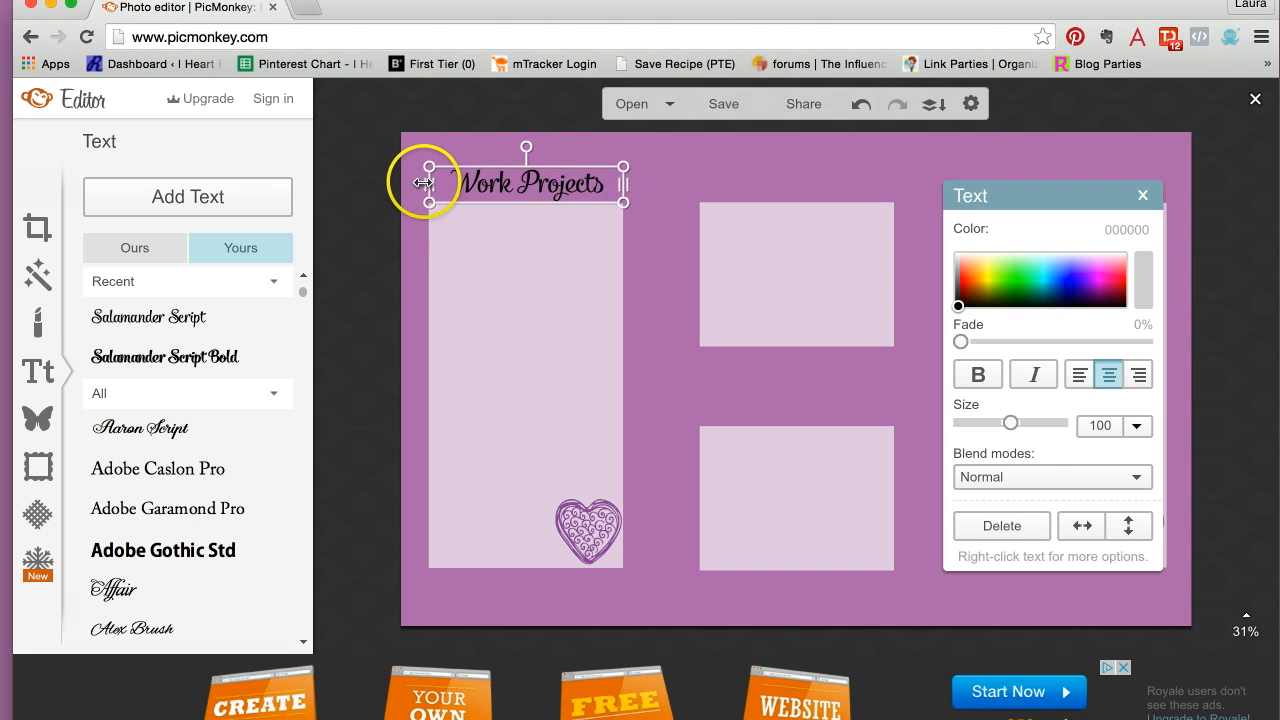
Duplicate the Work Projects label and place the copy above the middle boxes
right_click(560, 192)
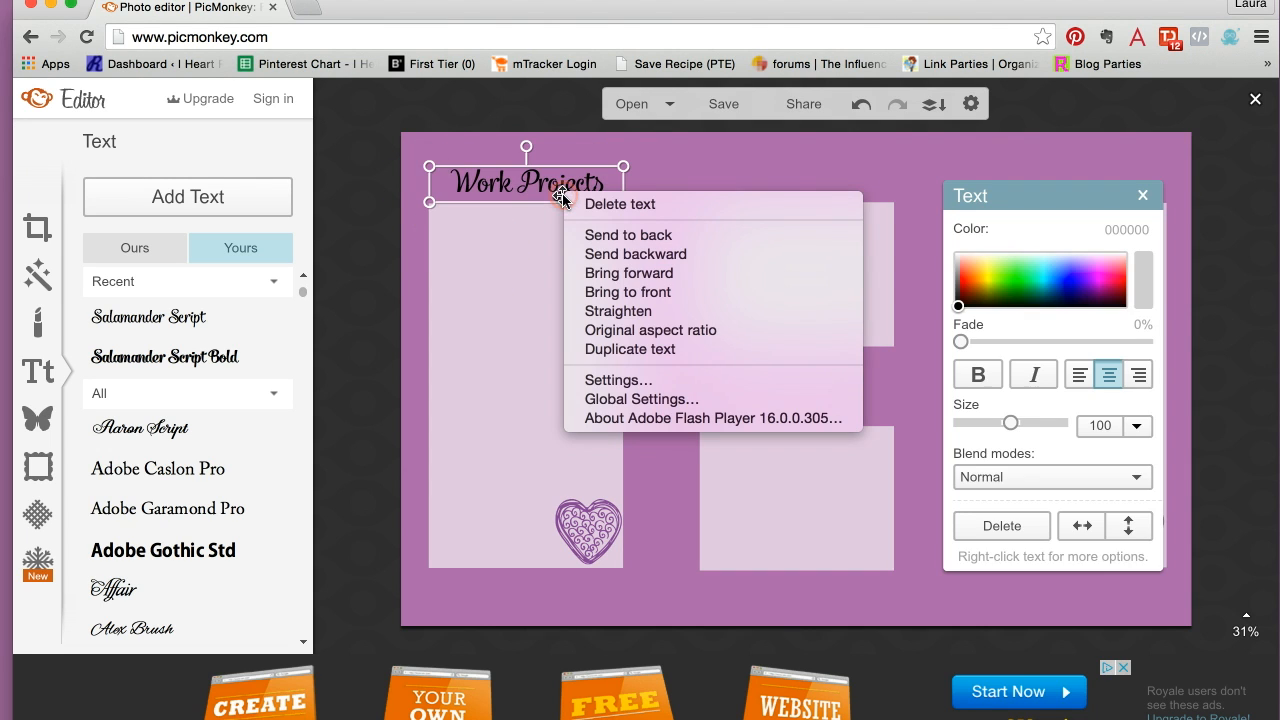
mouse_move(630, 348)
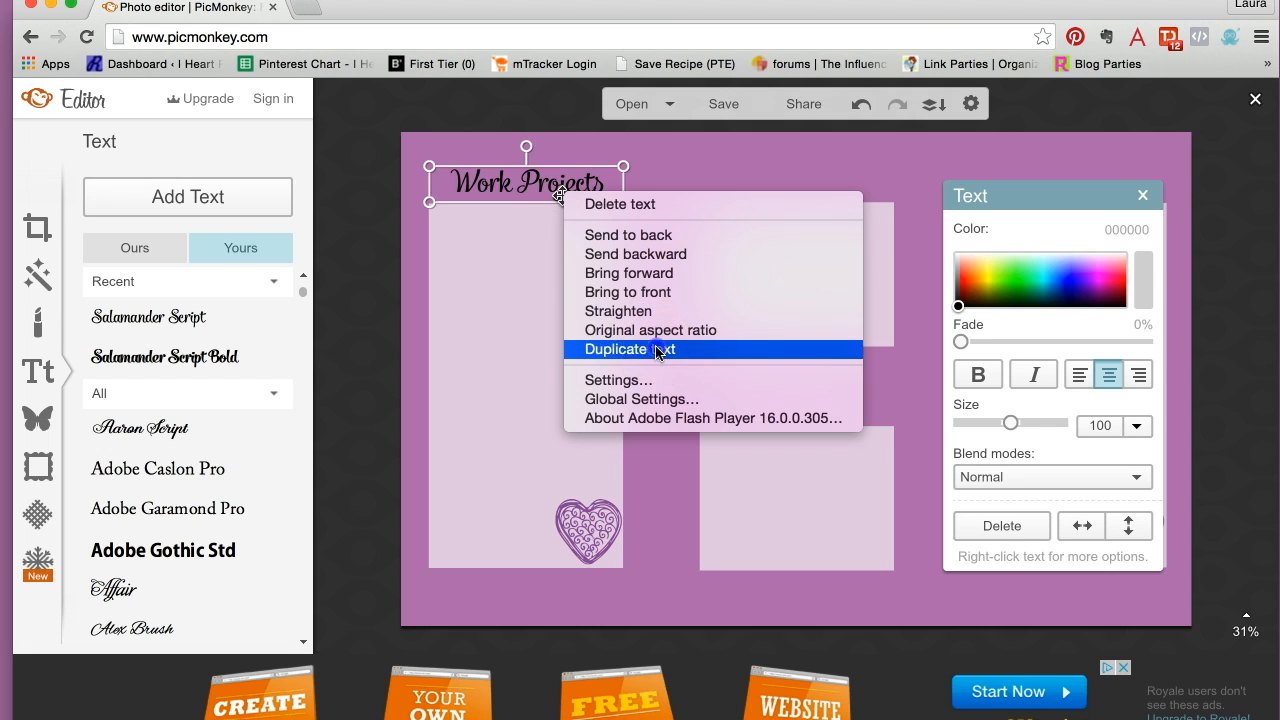
left_click(628, 348)
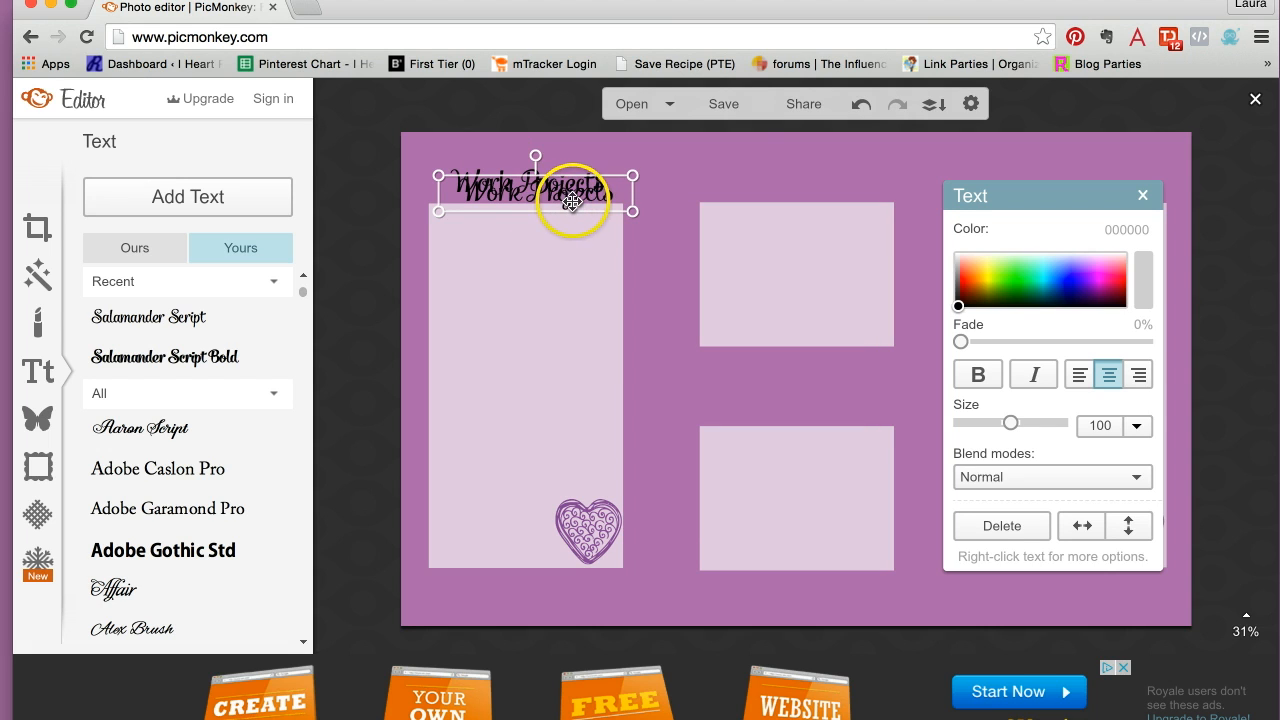
left_click_drag(572, 204, 844, 206)
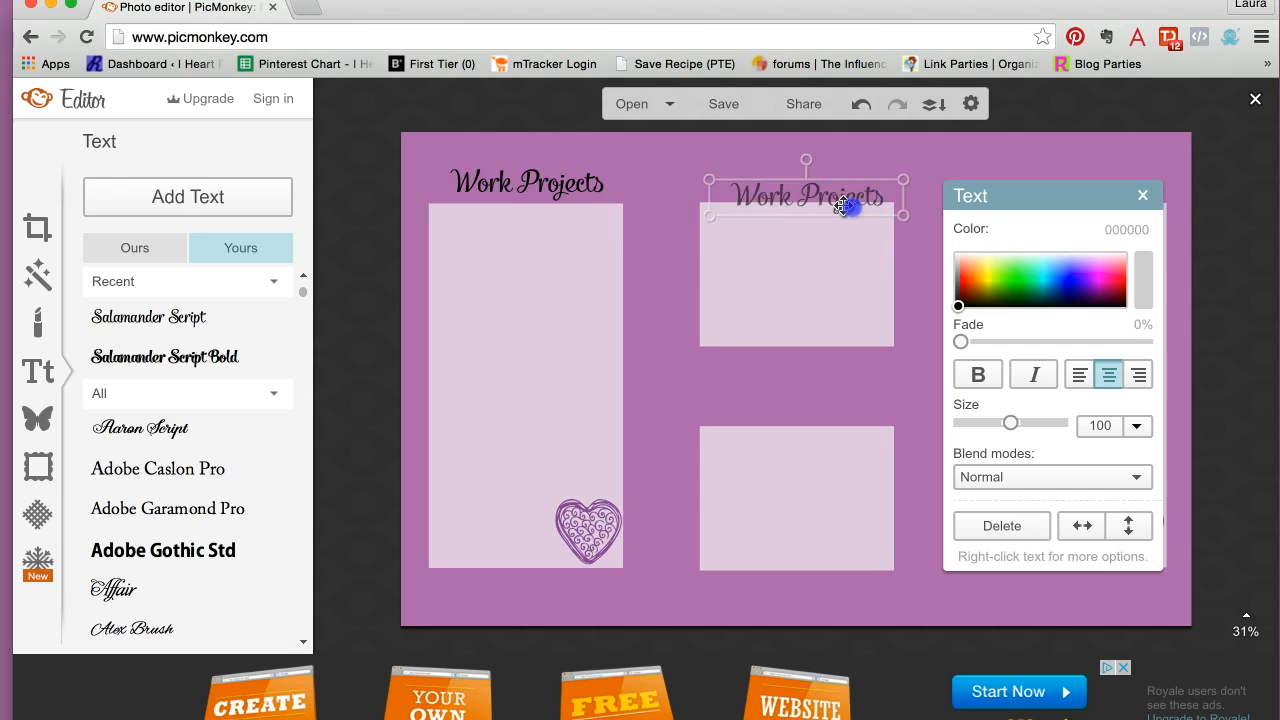
left_click_drag(840, 204, 834, 196)
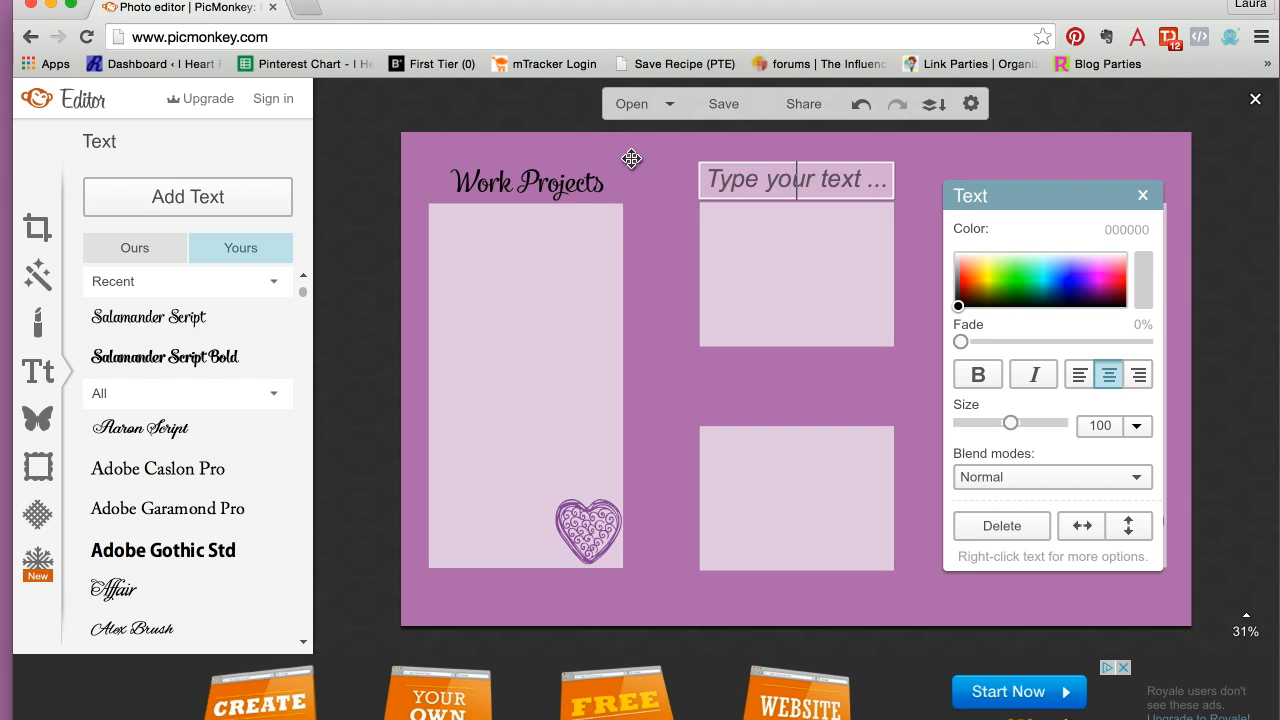
Change the copied label to read 'Programs' and deselect it
type("Programs")
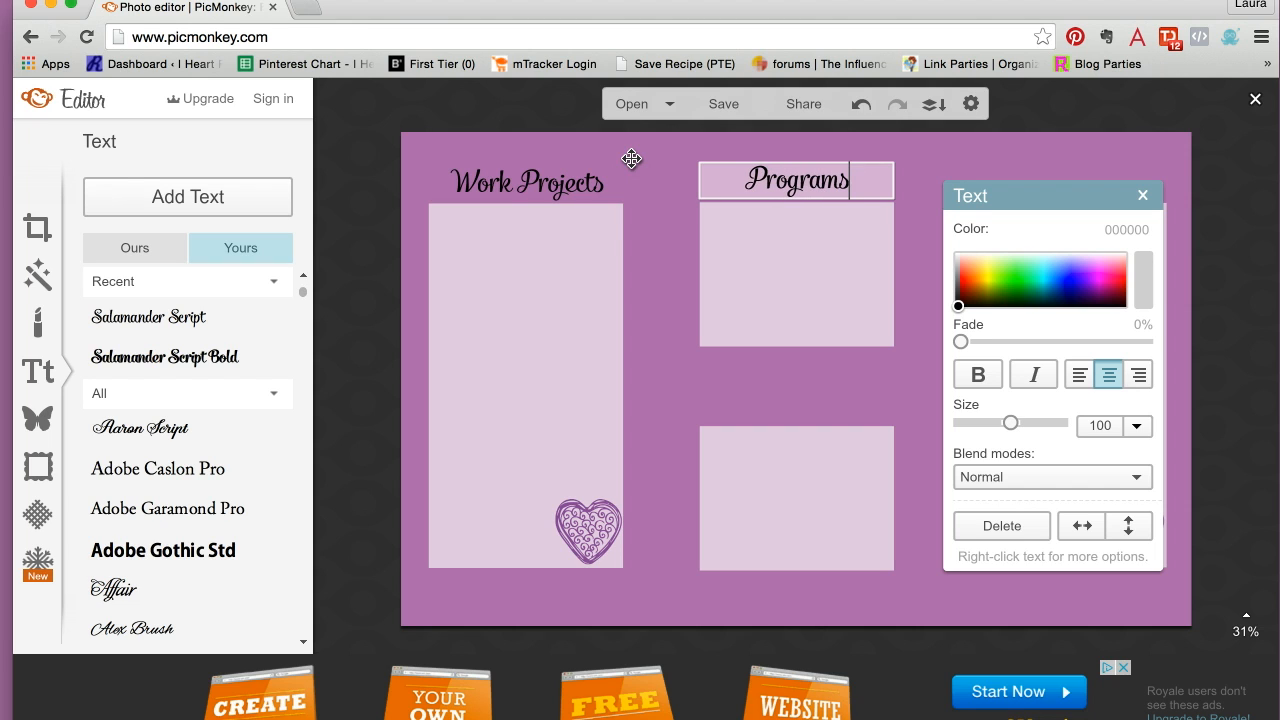
left_click(796, 180)
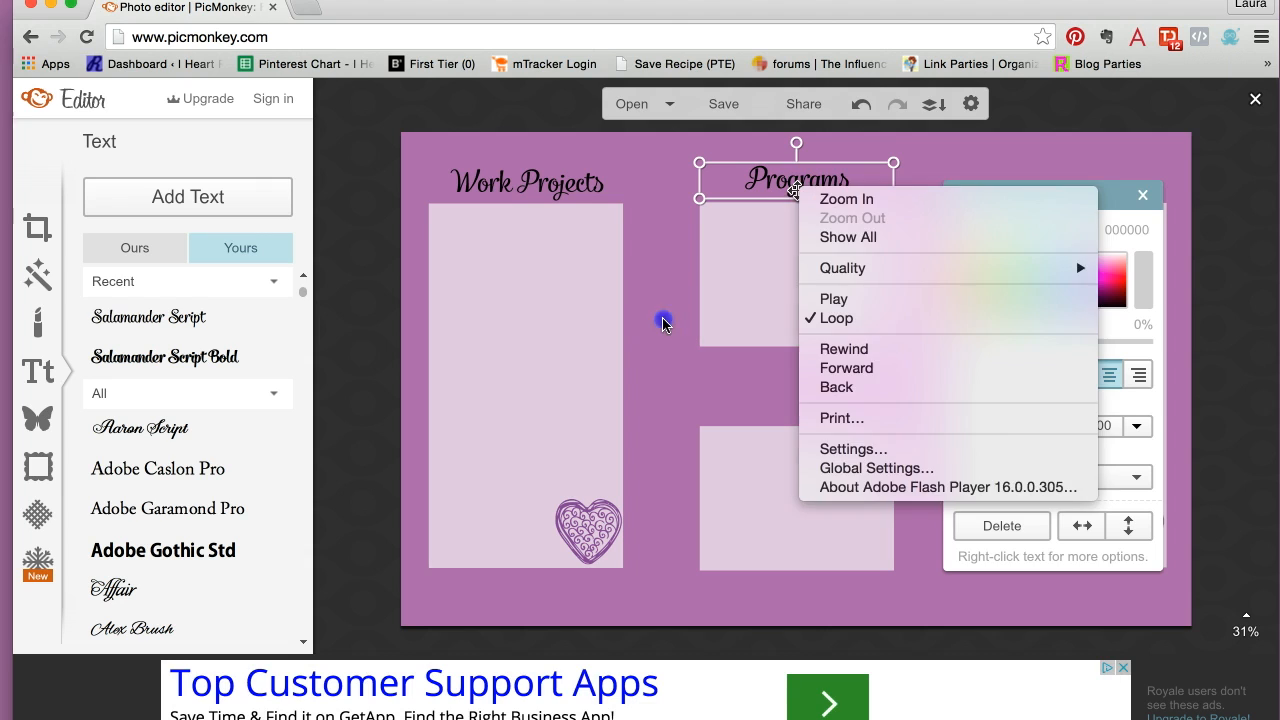
left_click(1136, 206)
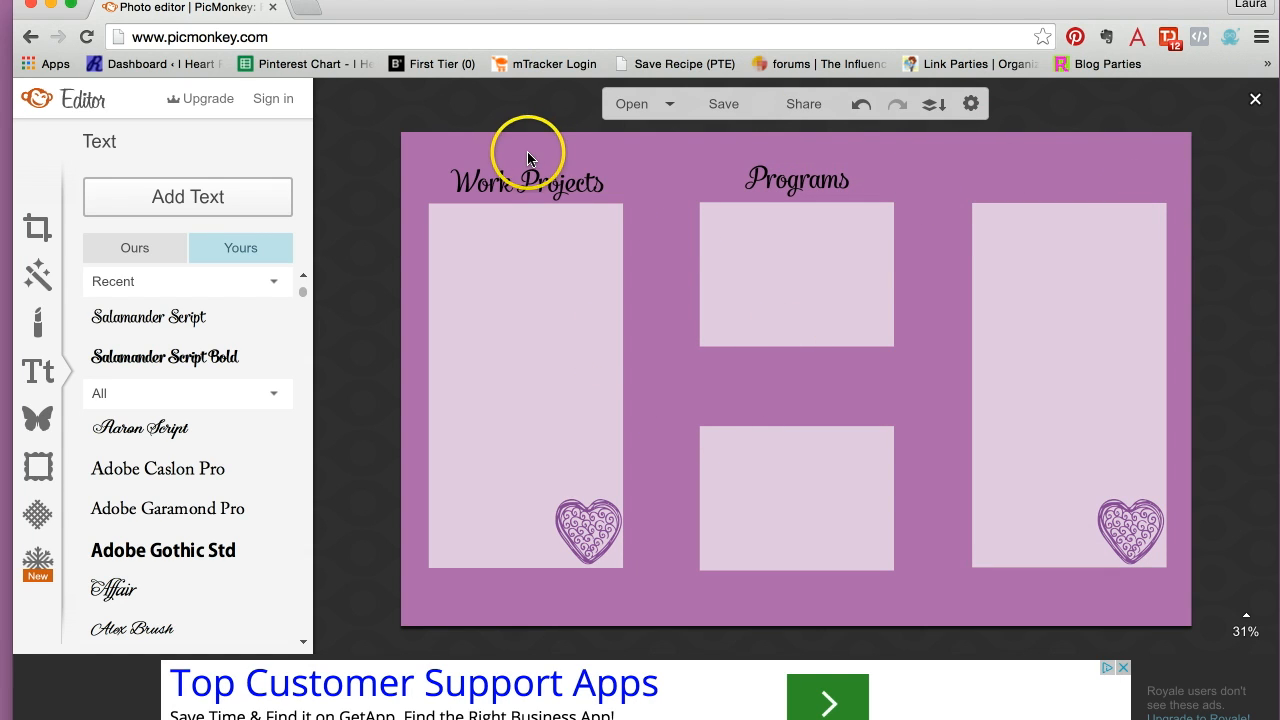
mouse_move(724, 104)
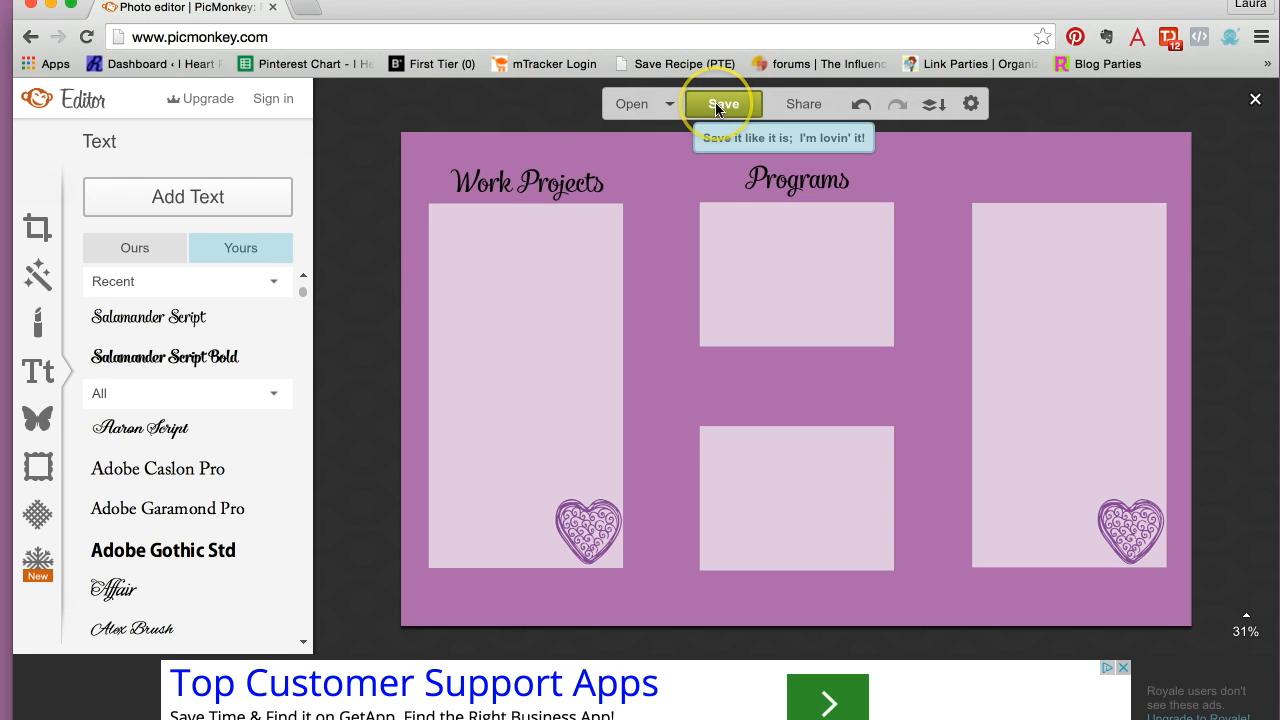
Name the save file 'Desktop March 4' at Sean (highest) JPG quality
left_click(722, 104)
type("Des")
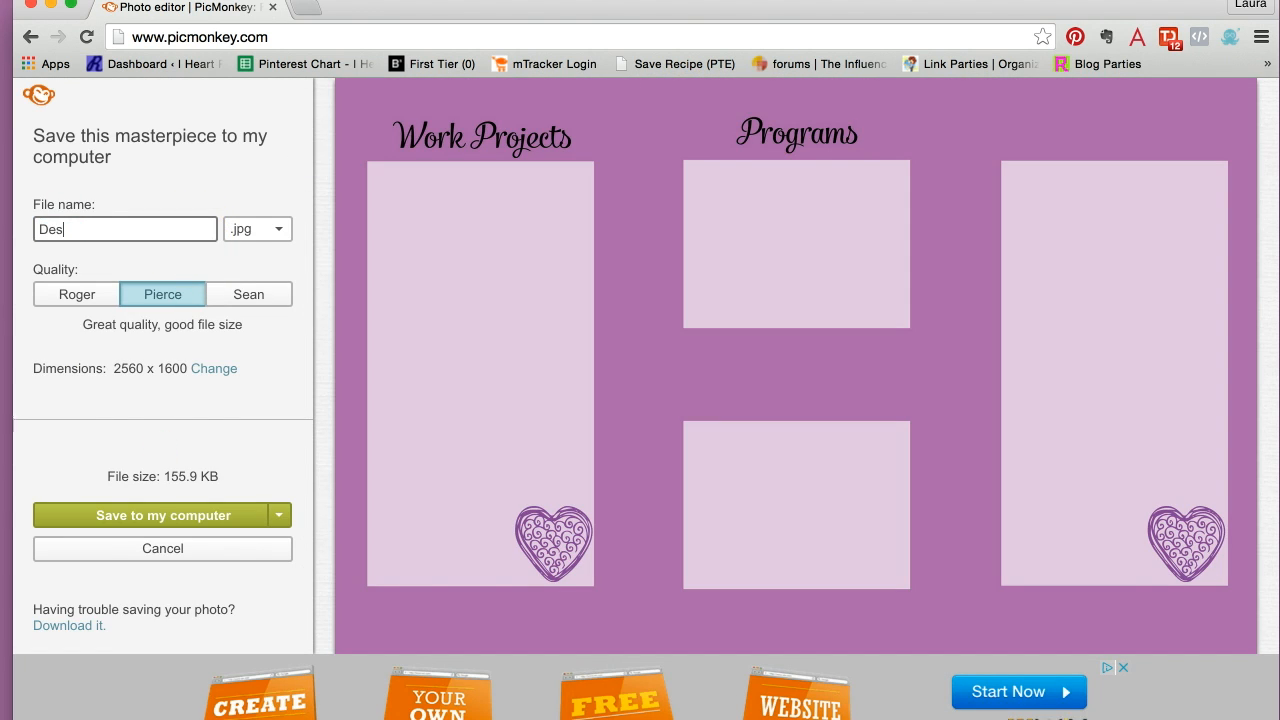
type("kto")
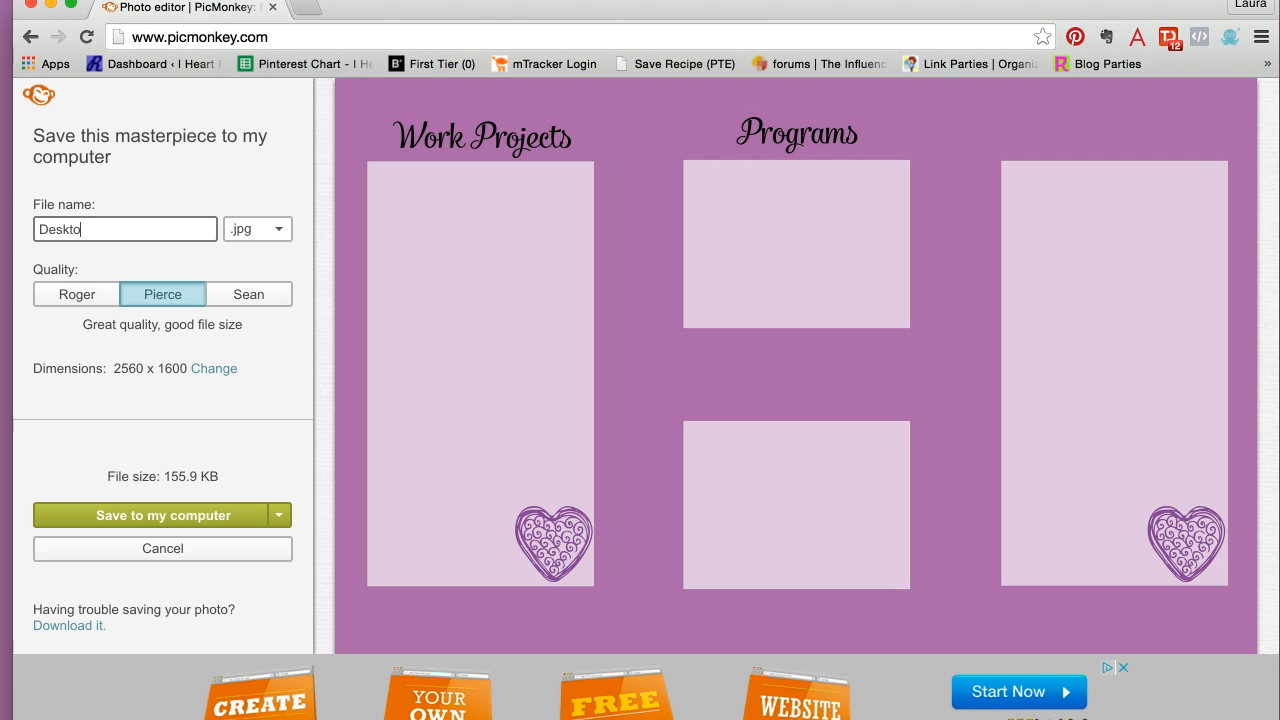
type("p March 4")
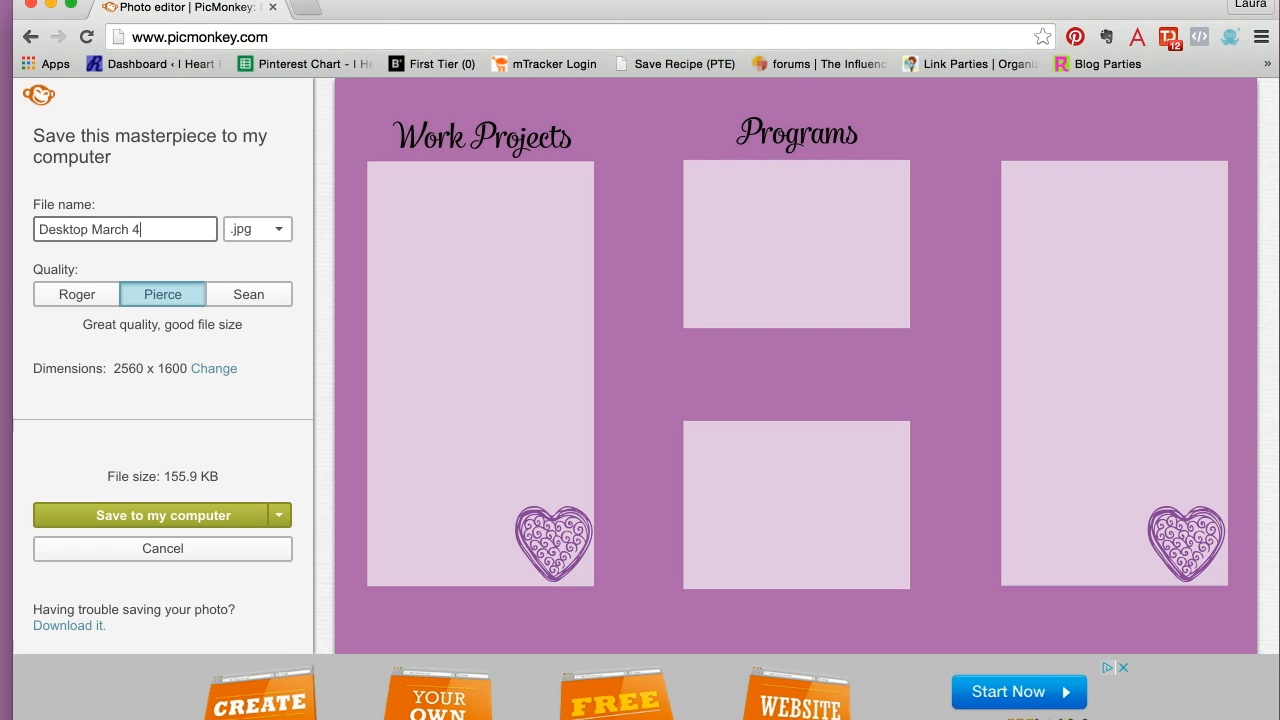
mouse_move(248, 294)
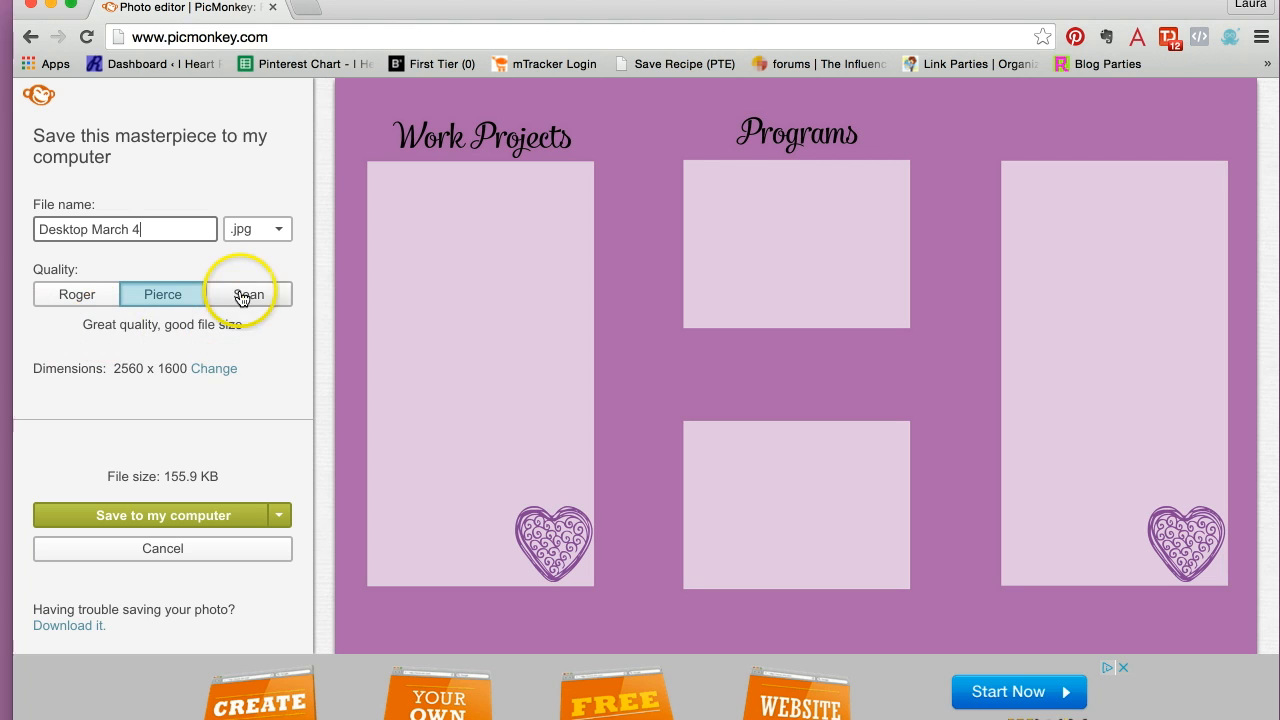
left_click(248, 294)
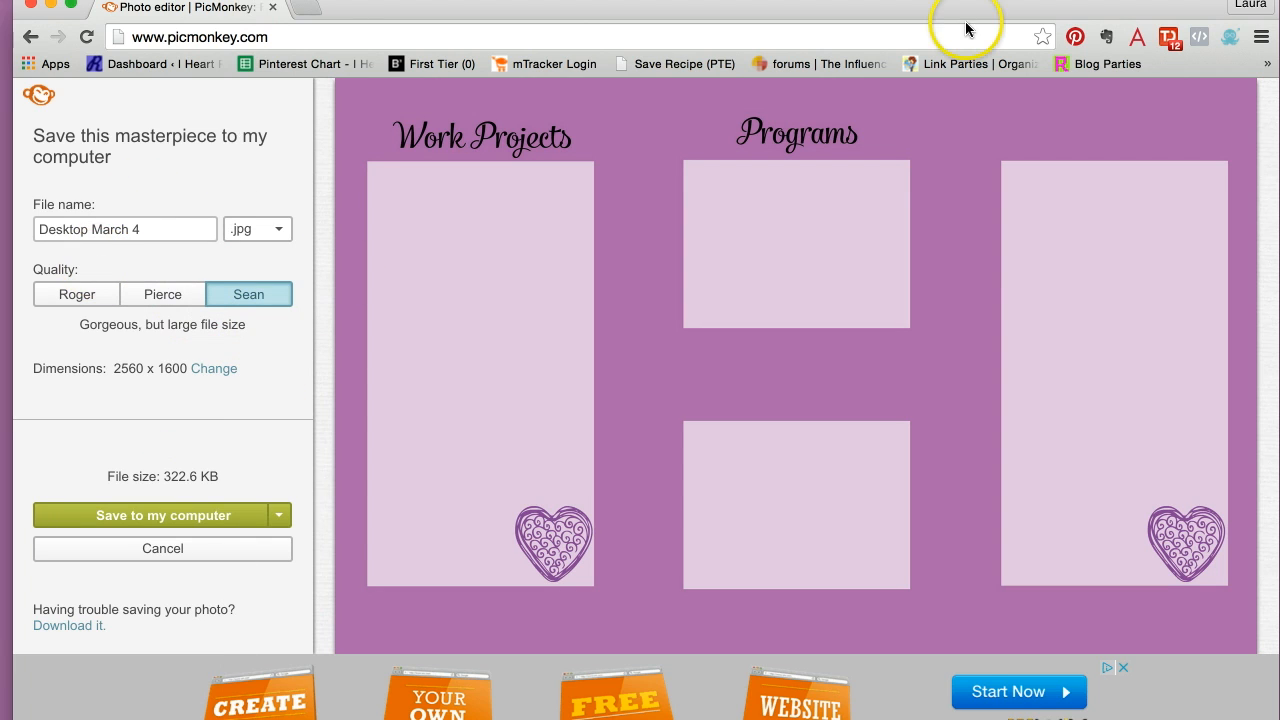
mouse_move(134, 516)
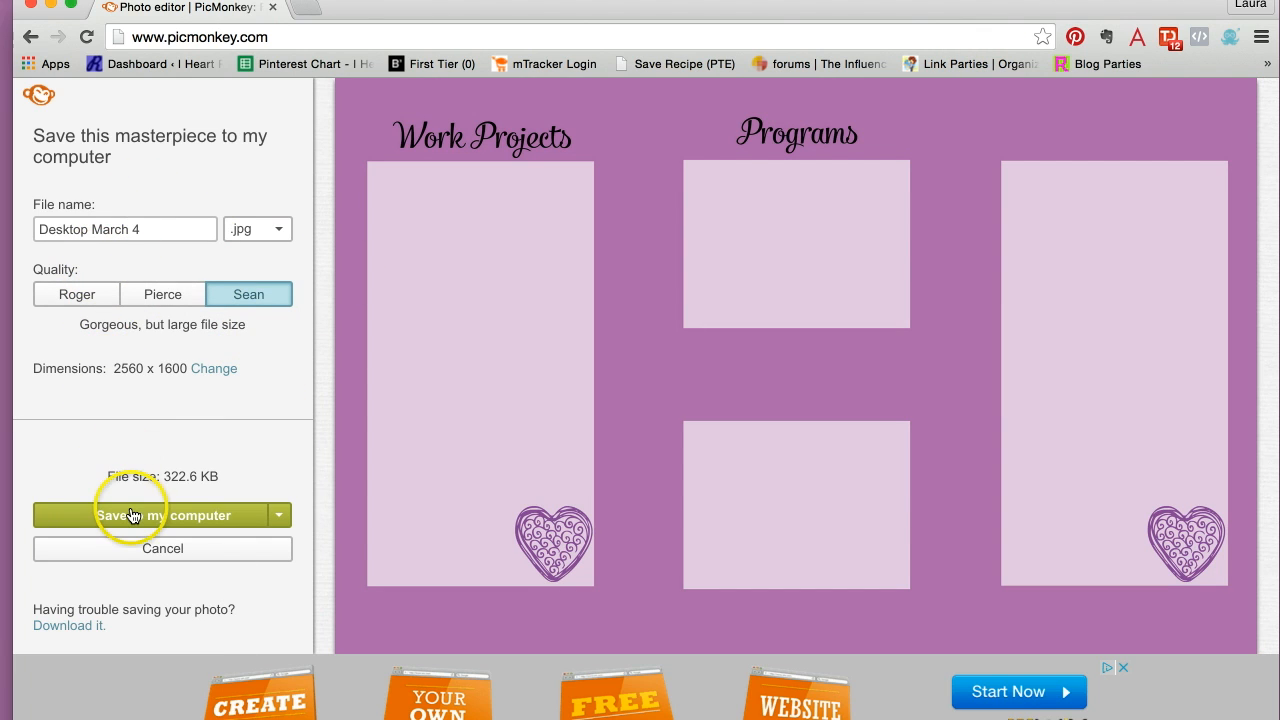
Save the JPG to the computer's Desktop
left_click(152, 516)
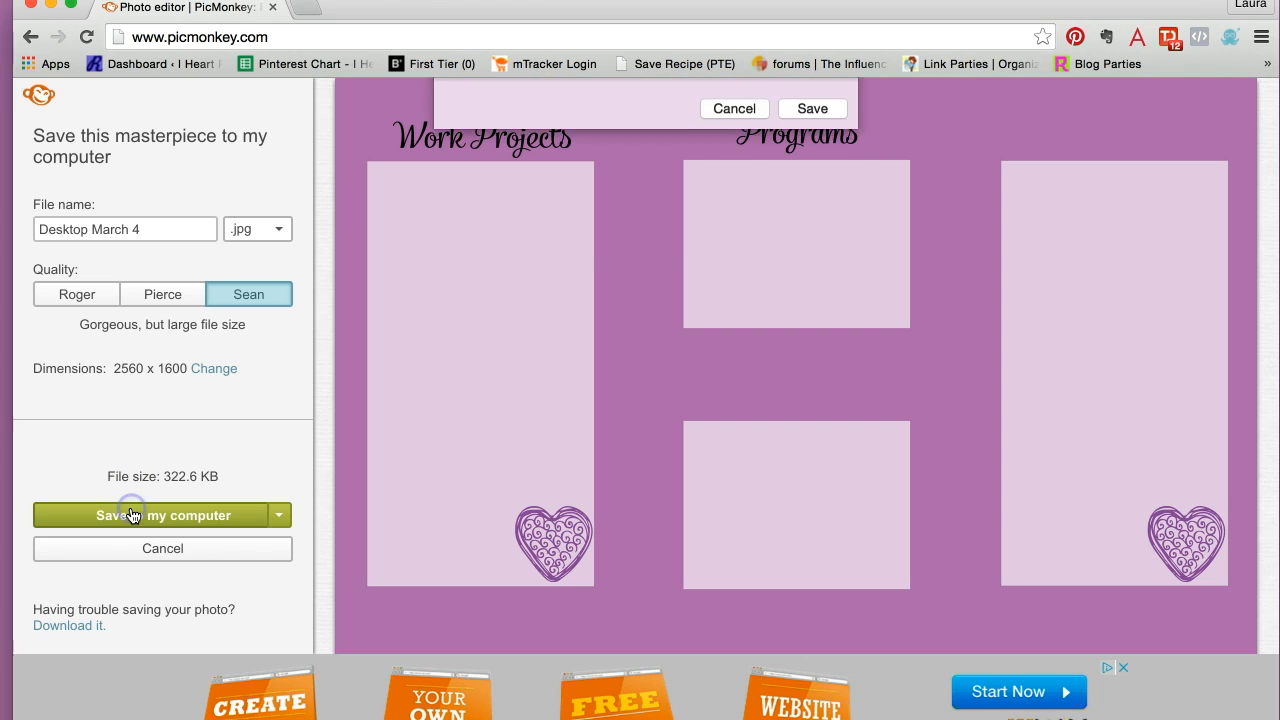
left_click(150, 516)
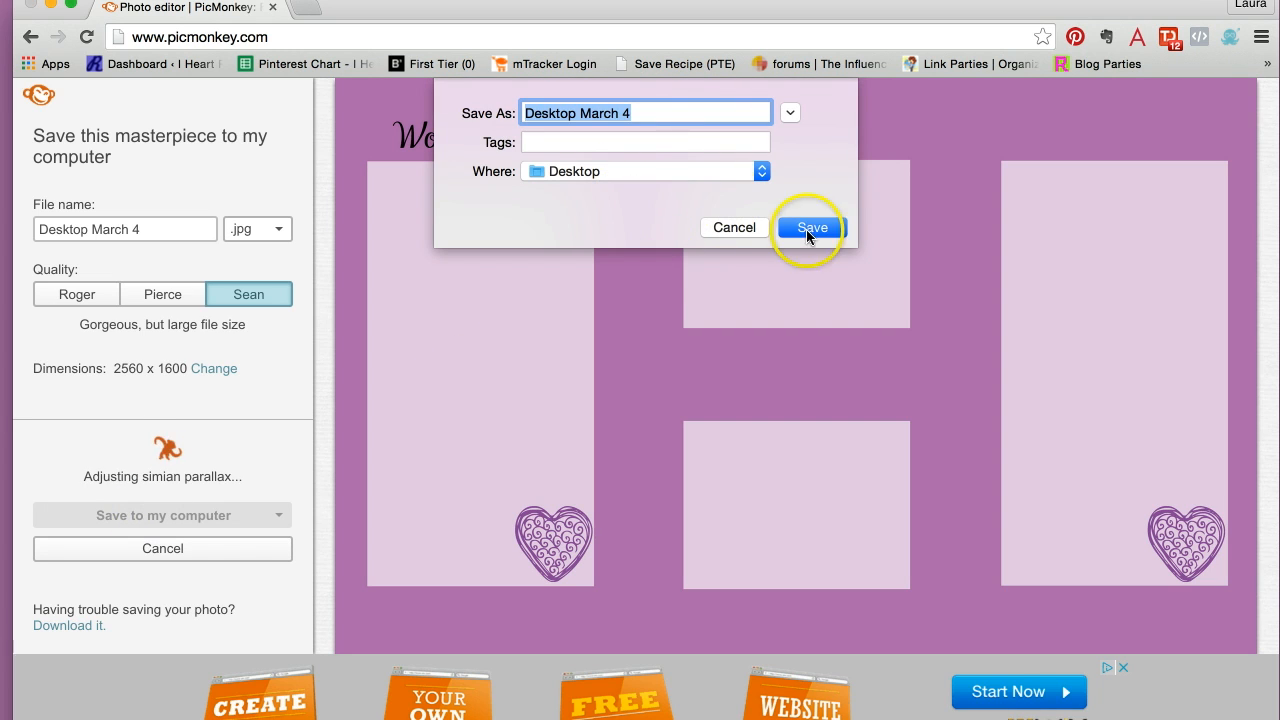
left_click(812, 228)
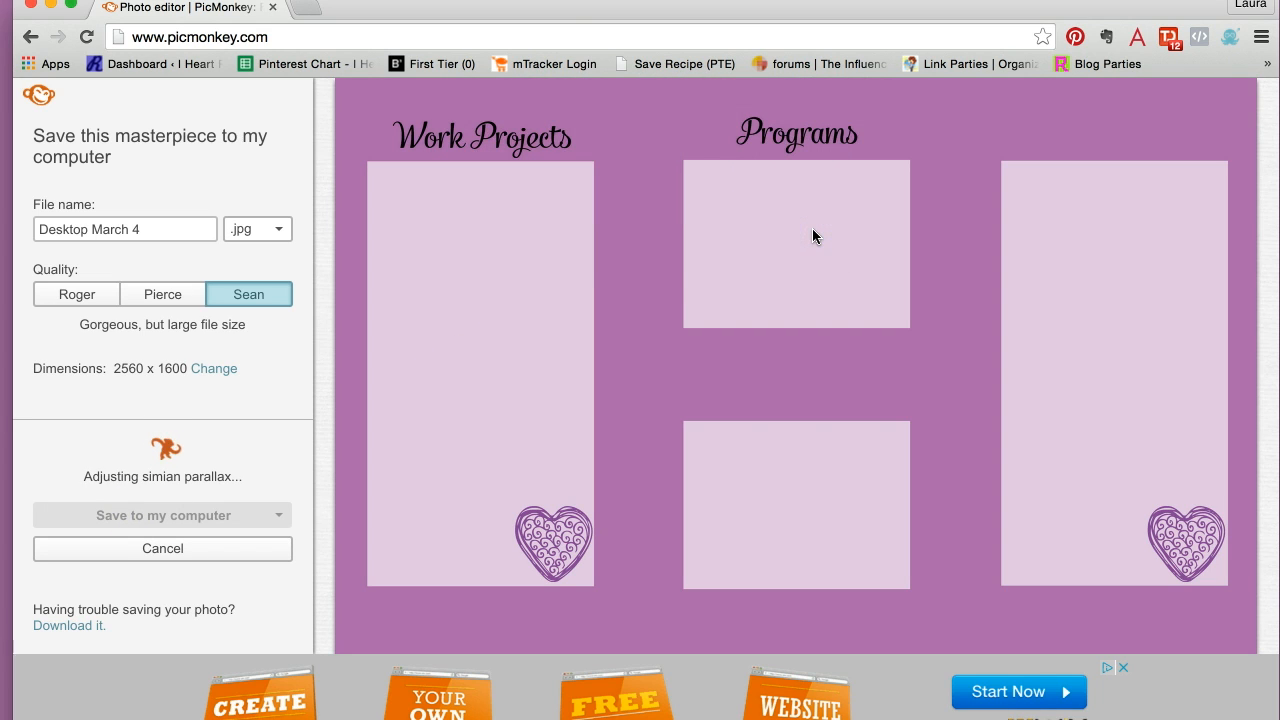
left_click(162, 516)
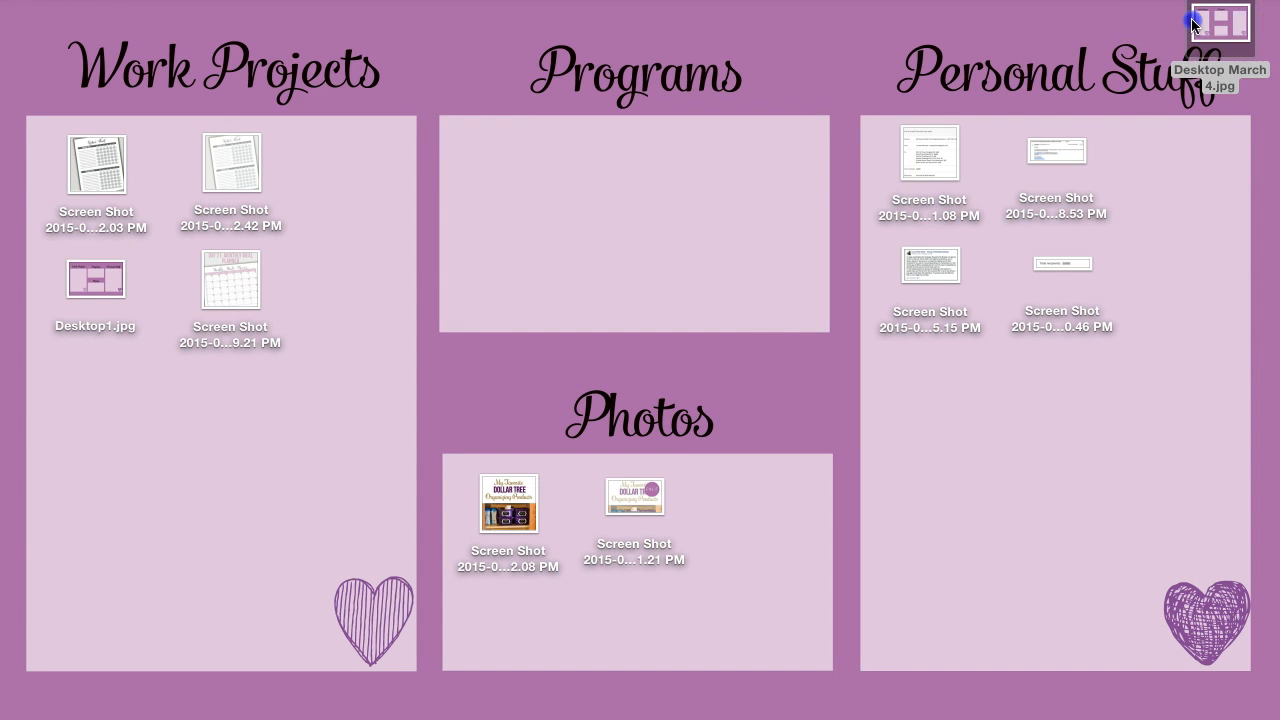
Move Desktop March 4.jpg into Work Projects and set it as the desktop picture
left_click_drag(1220, 30, 260, 450)
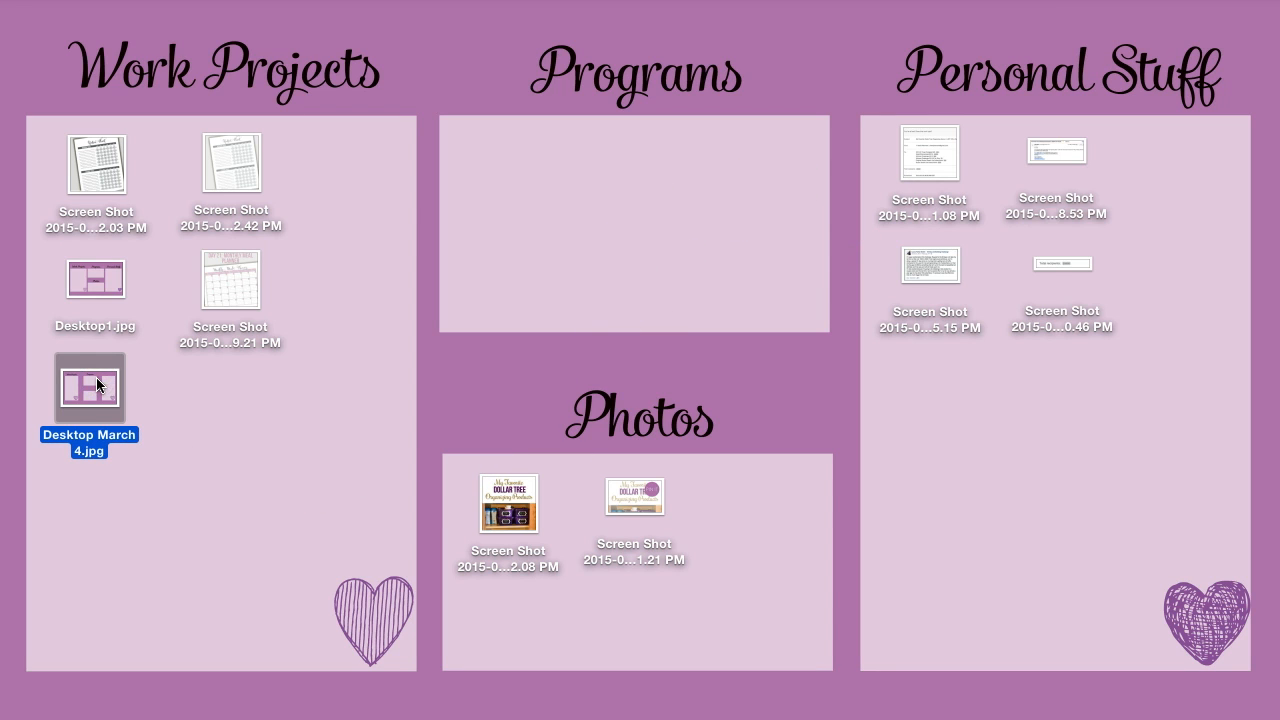
right_click(88, 390)
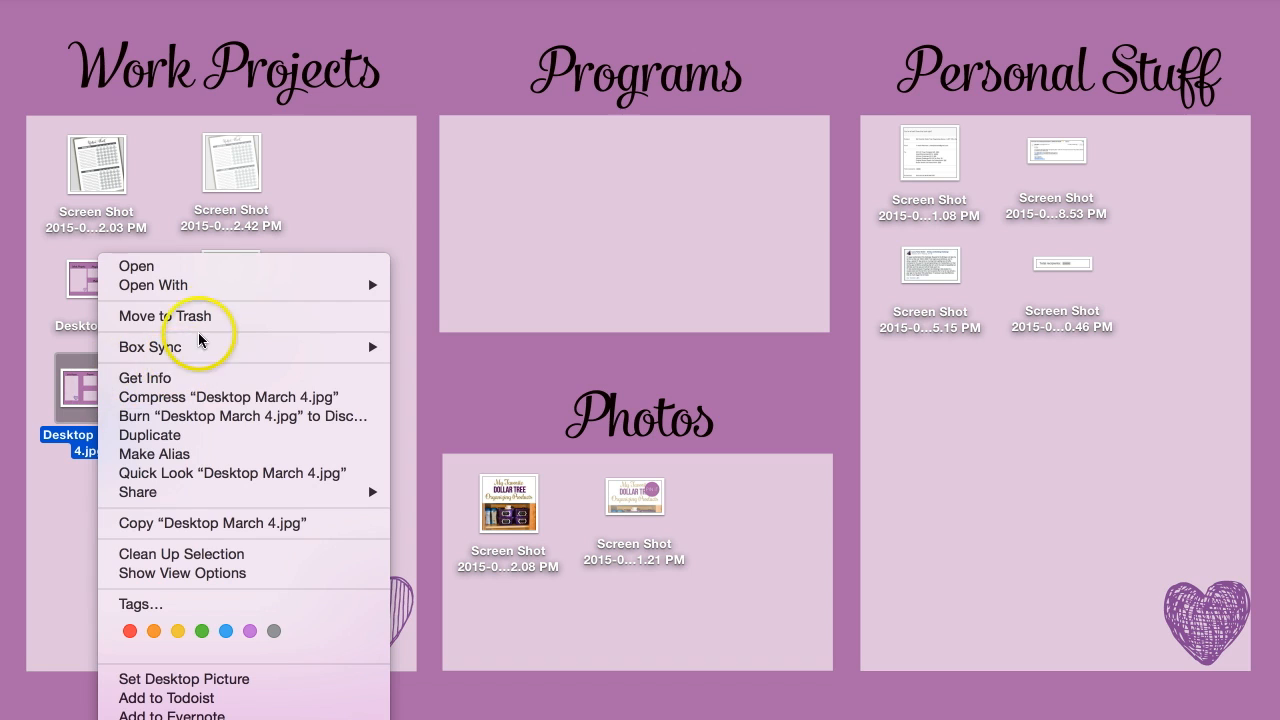
mouse_move(184, 680)
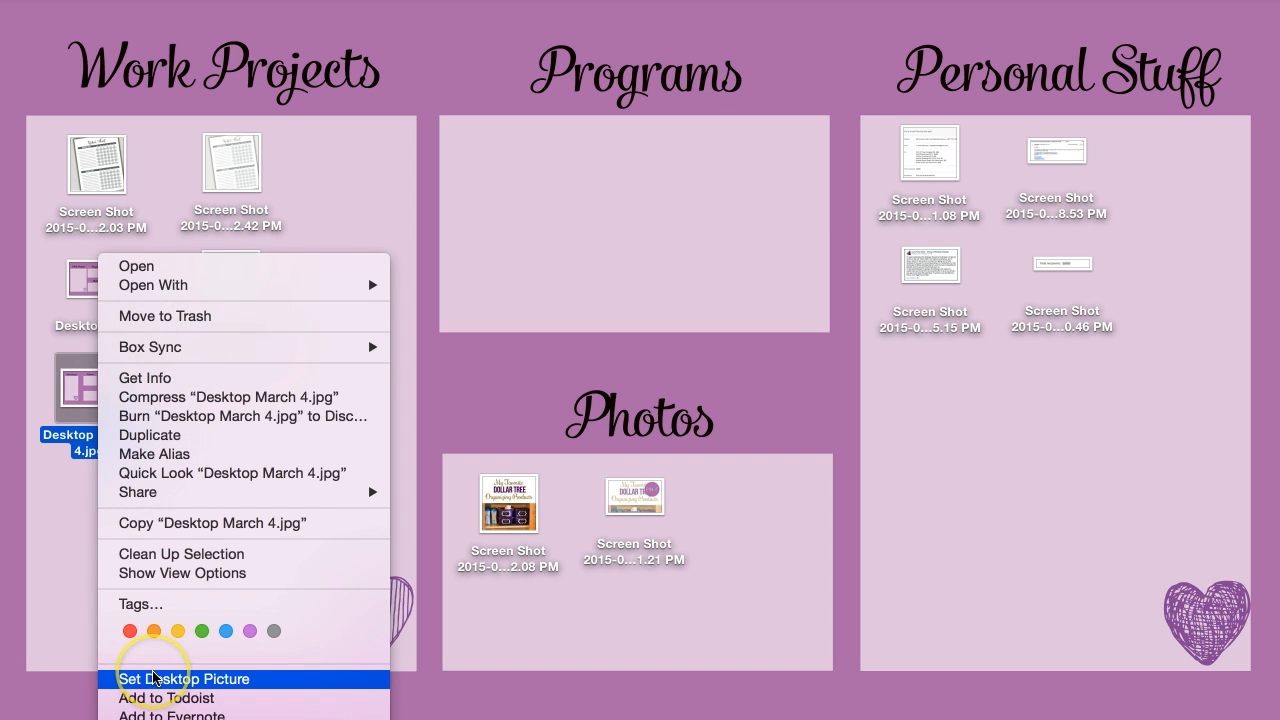
mouse_move(1104, 56)
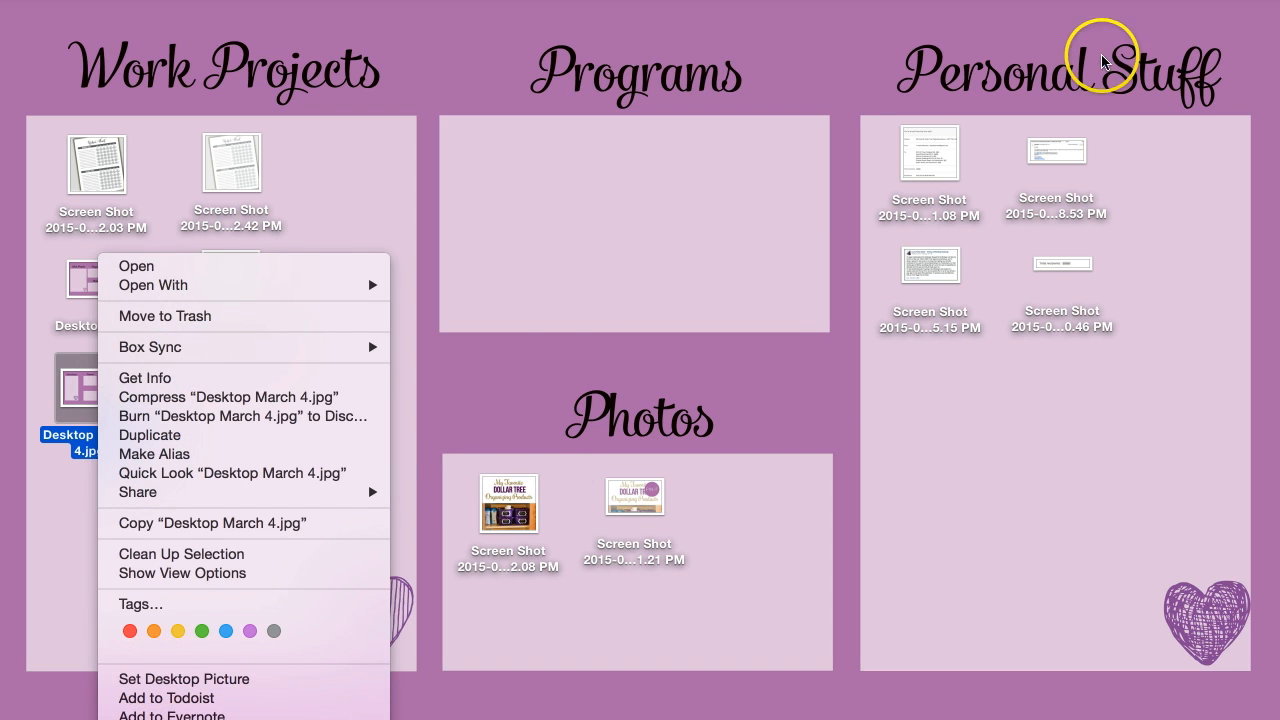
left_click(960, 382)
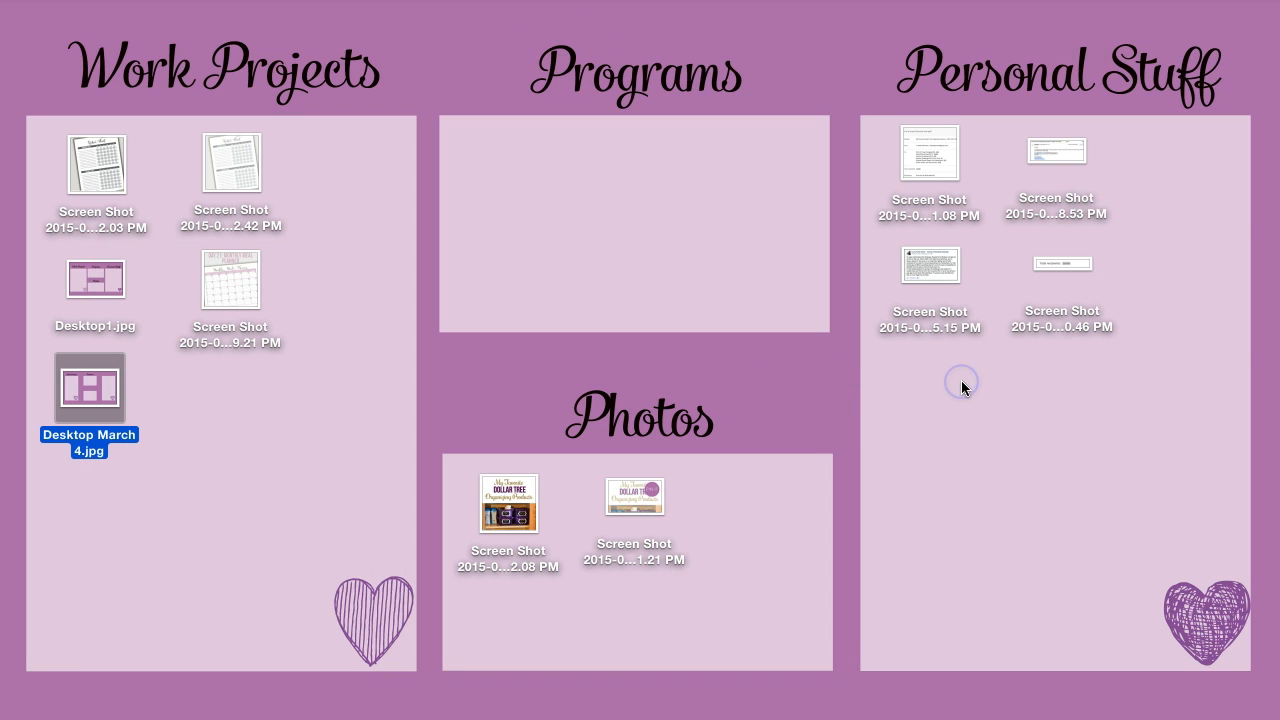
mouse_move(796, 8)
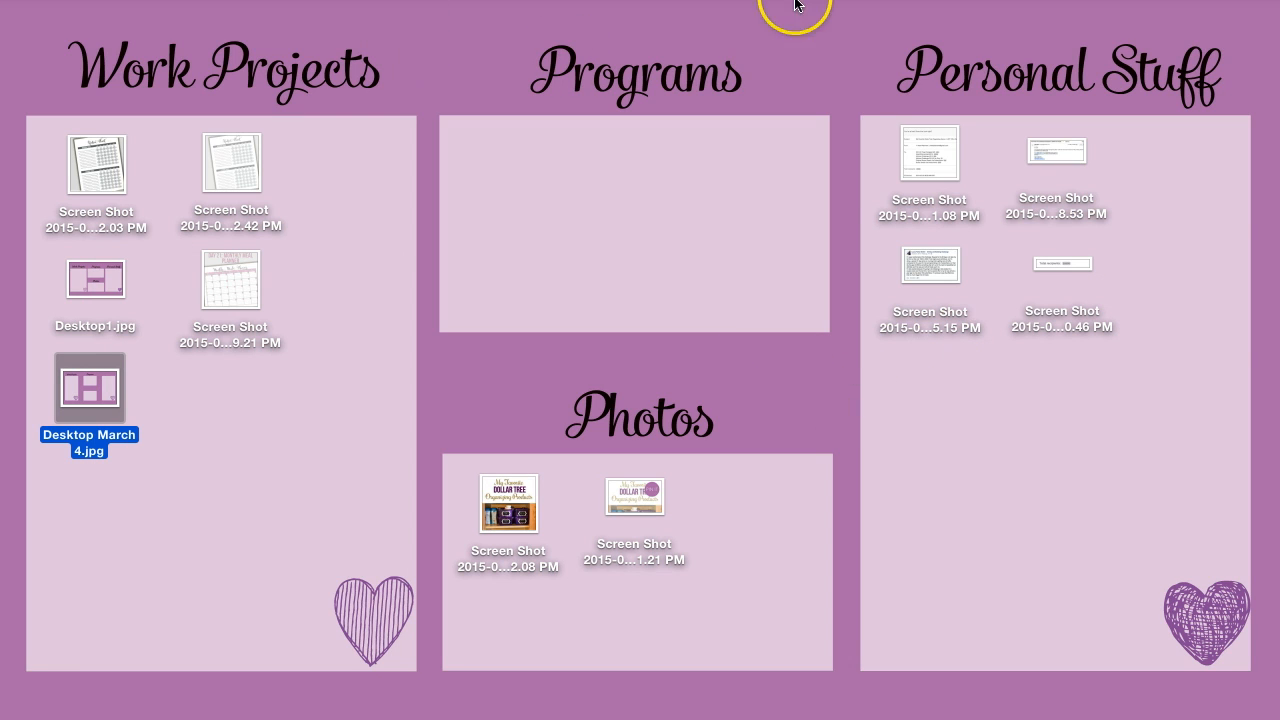
mouse_move(844, 240)
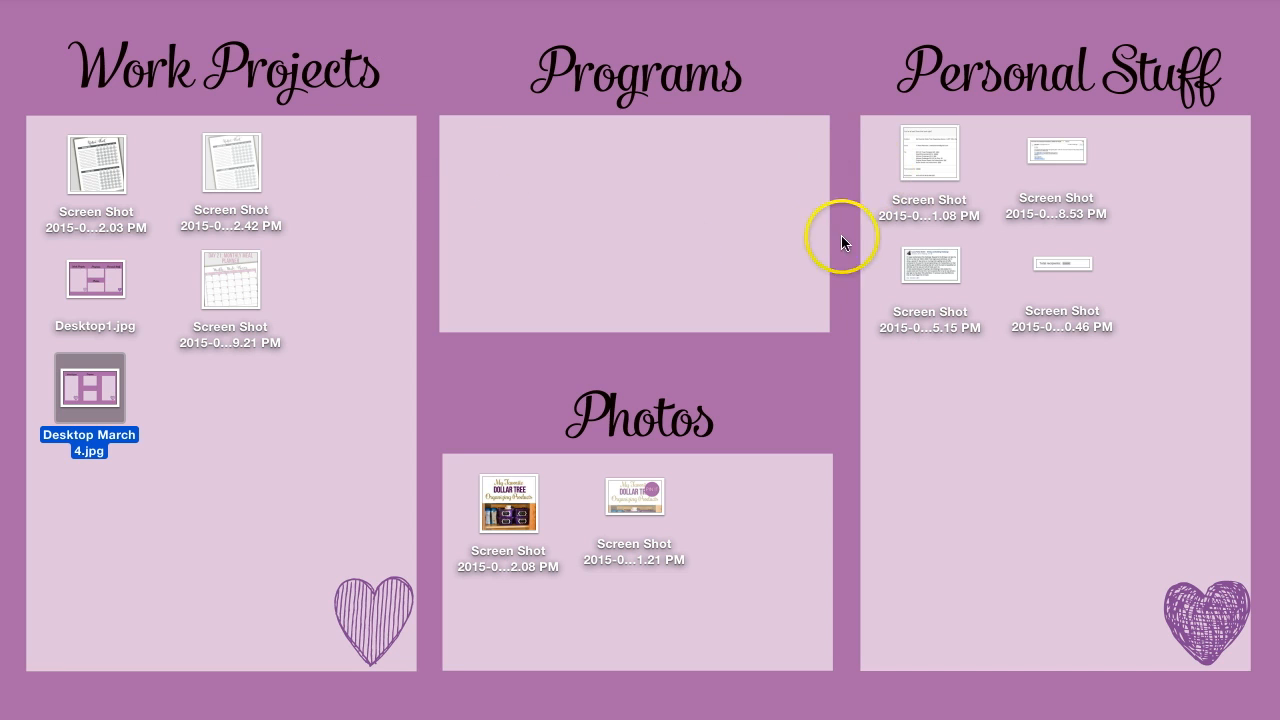
left_click(228, 164)
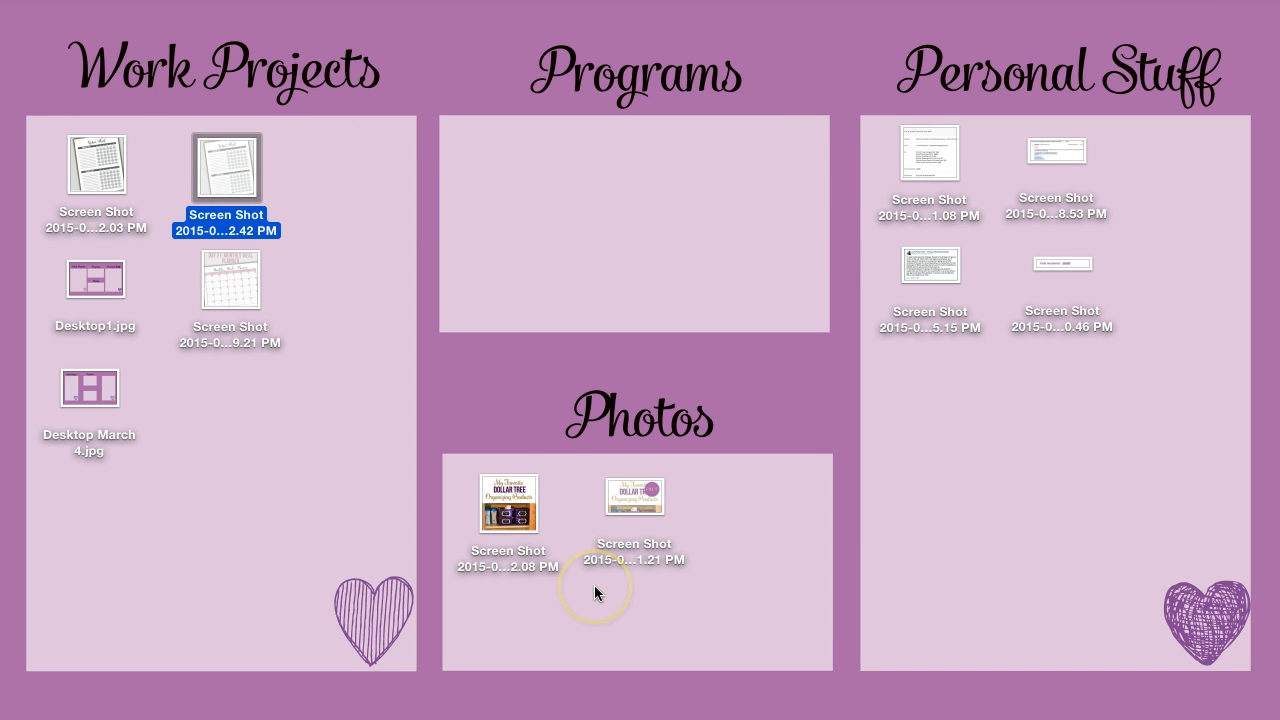